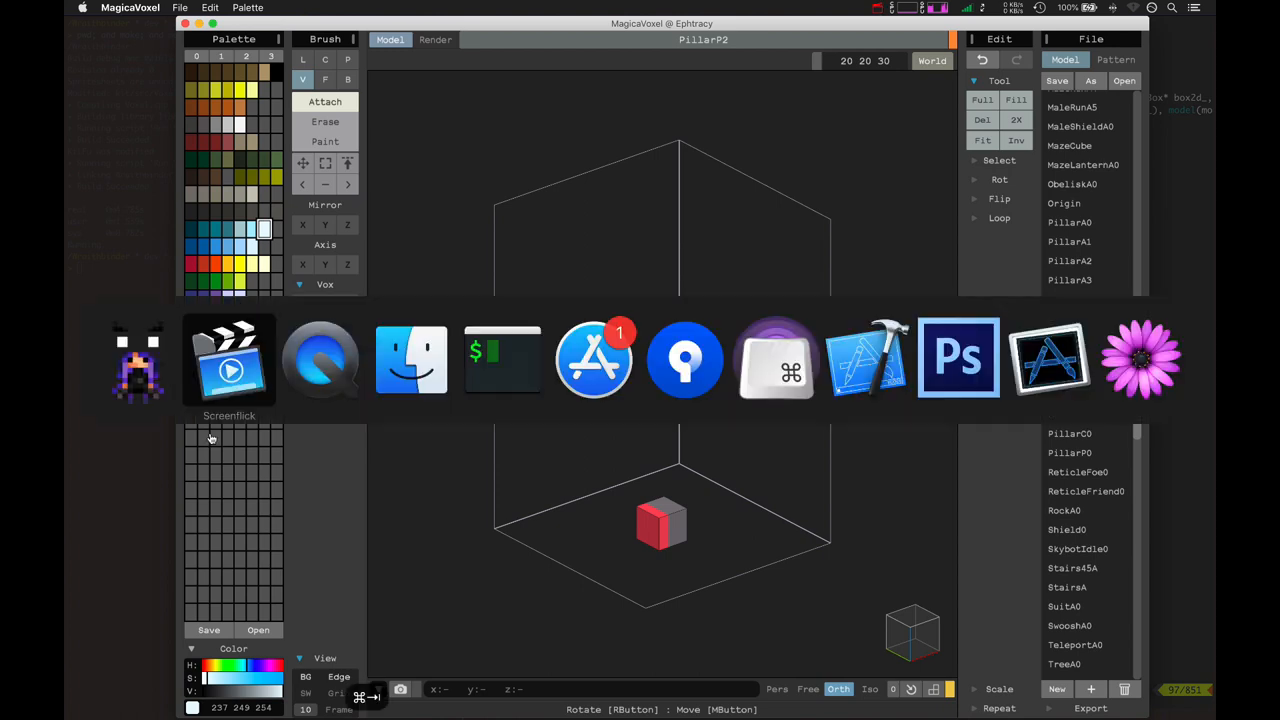
Step: Bring up the game recording in QuickTime Player and pause it at 0:21
left_click(229, 360)
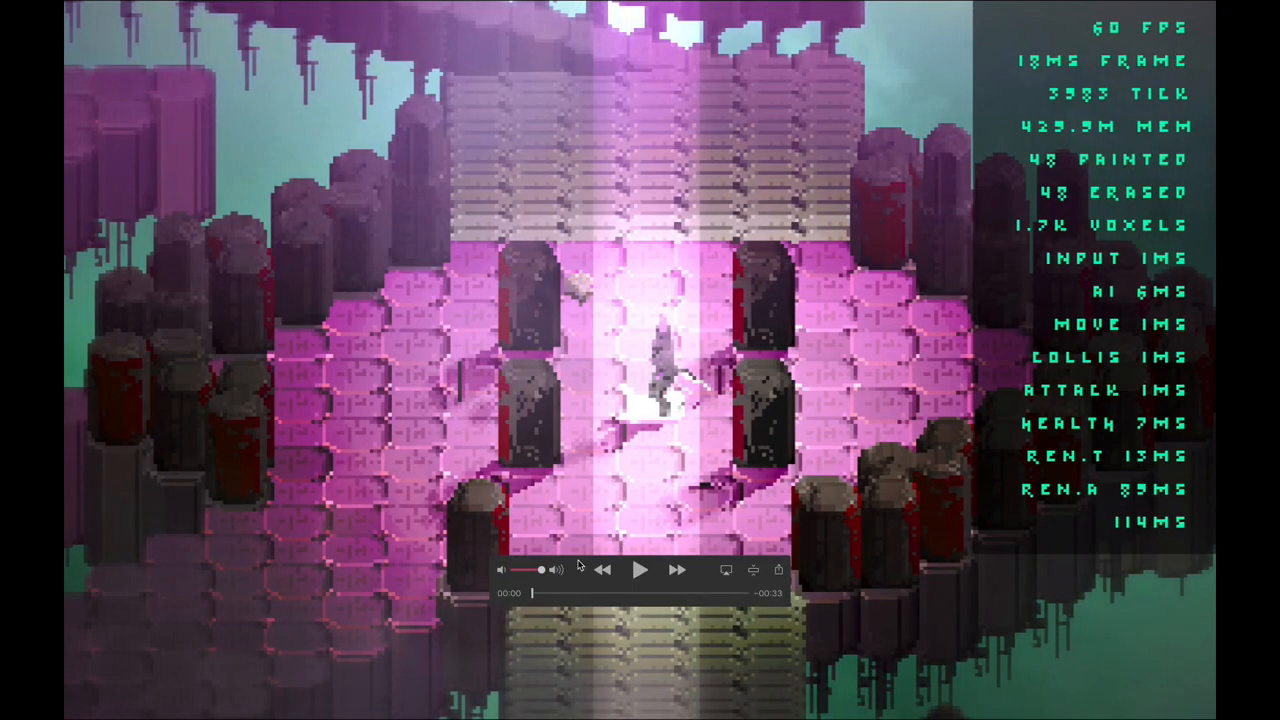
mouse_move(559, 597)
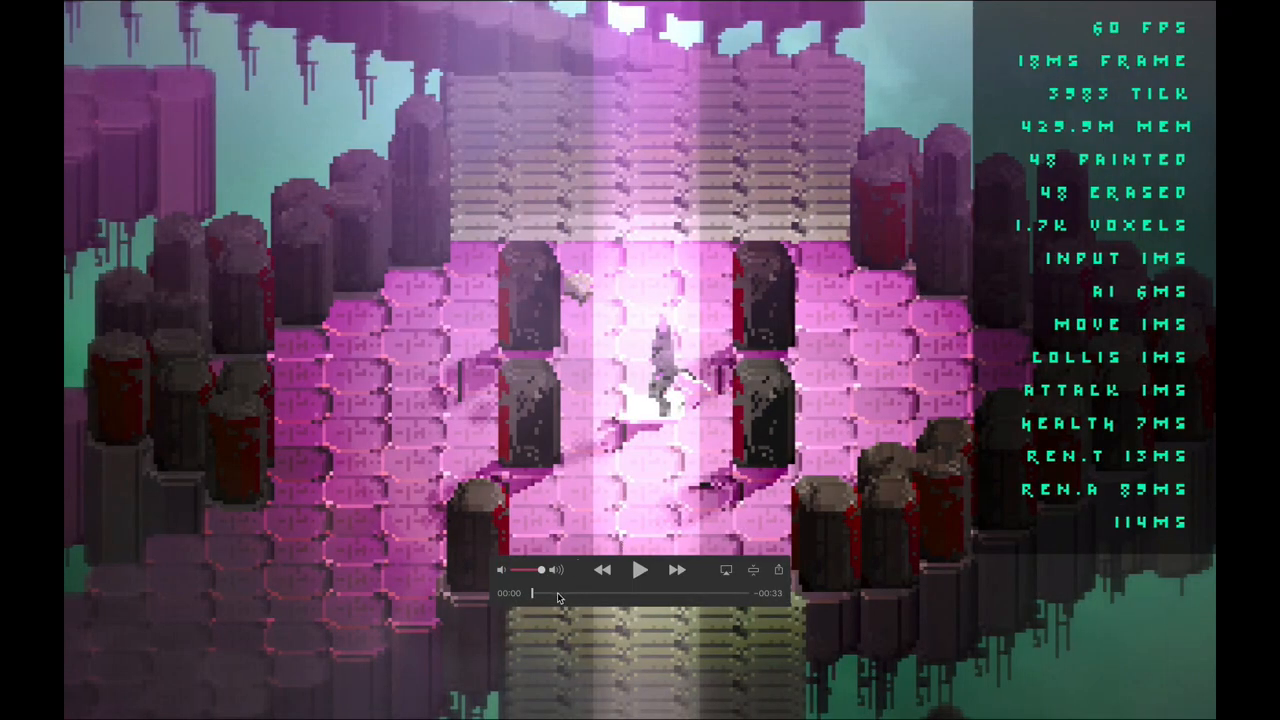
mouse_move(590, 590)
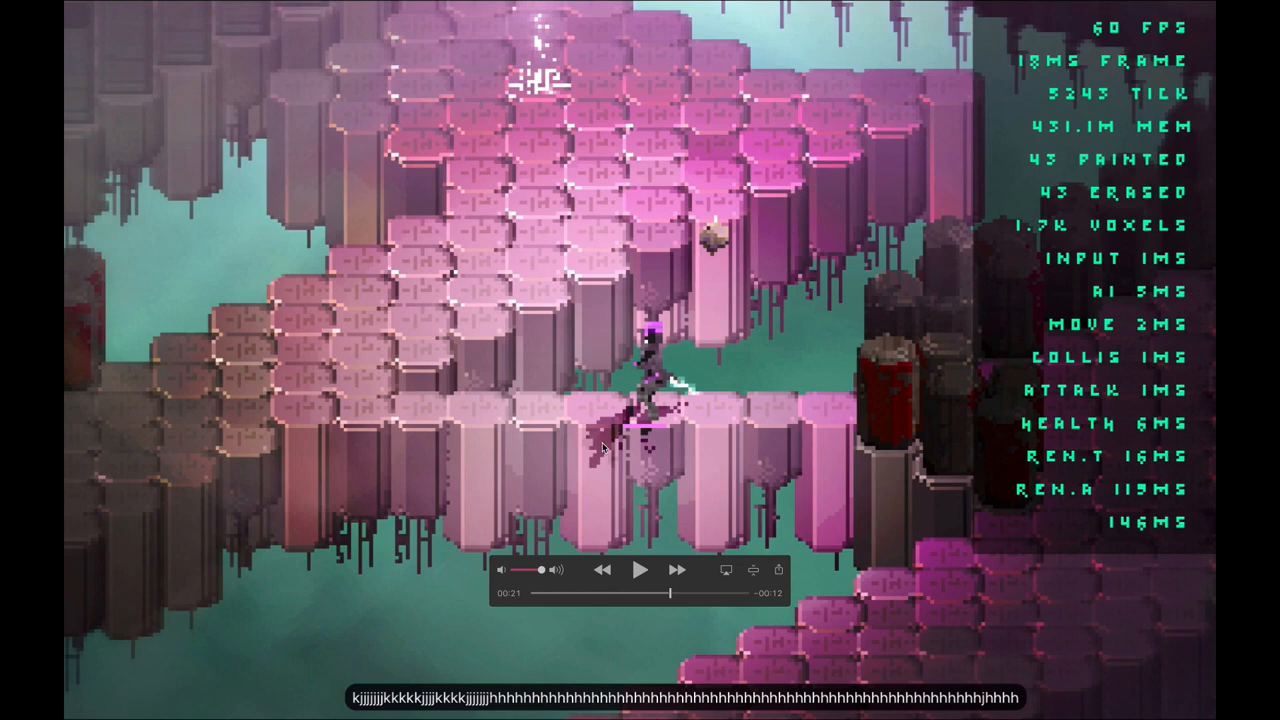
mouse_move(617, 461)
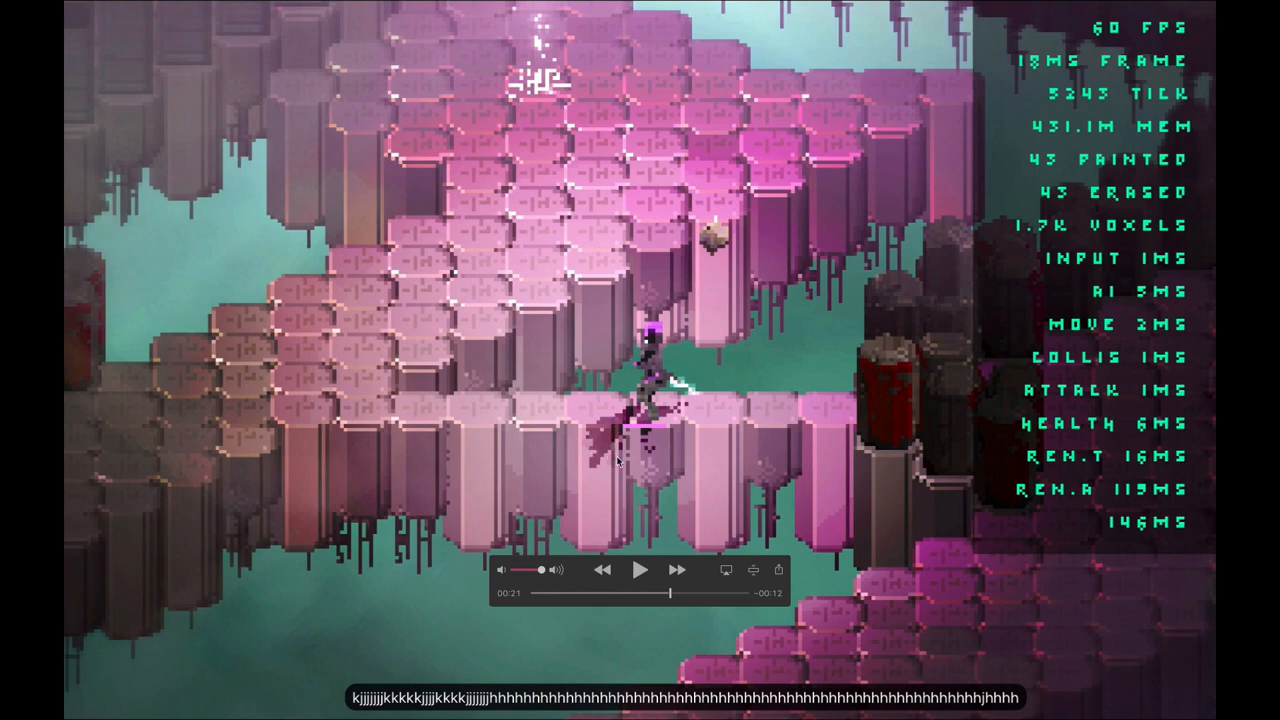
mouse_move(614, 443)
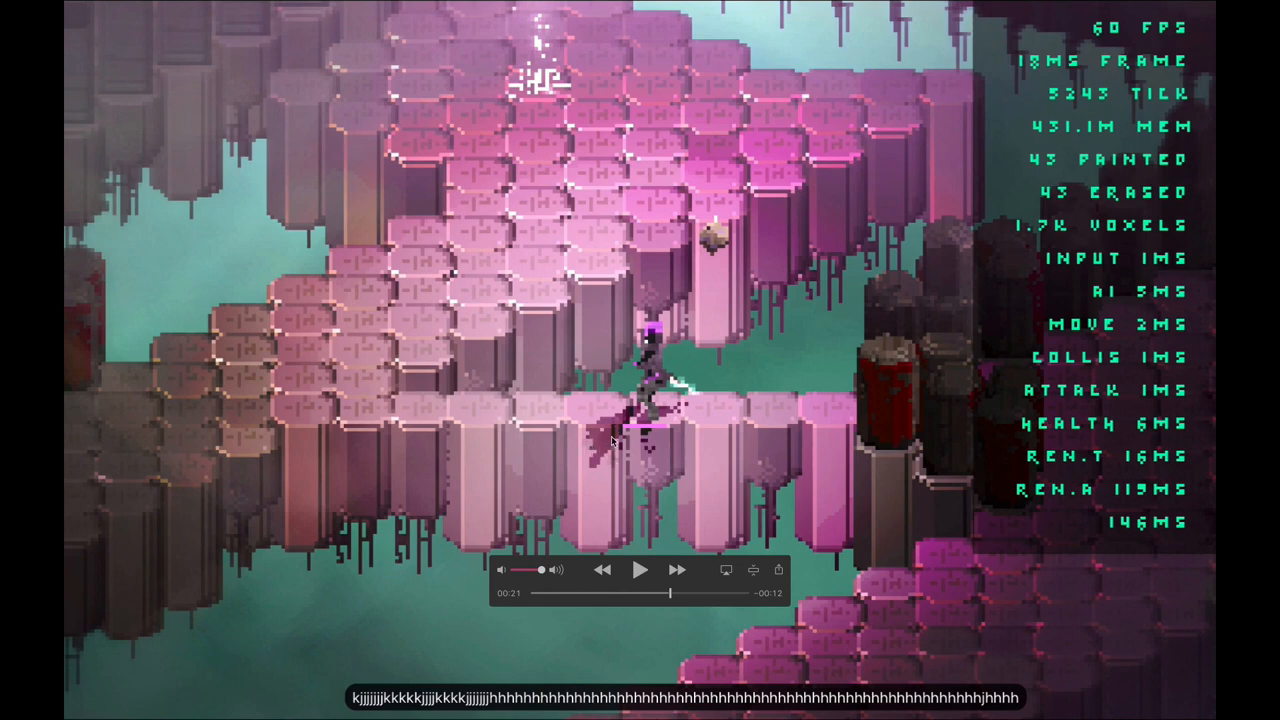
mouse_move(603, 448)
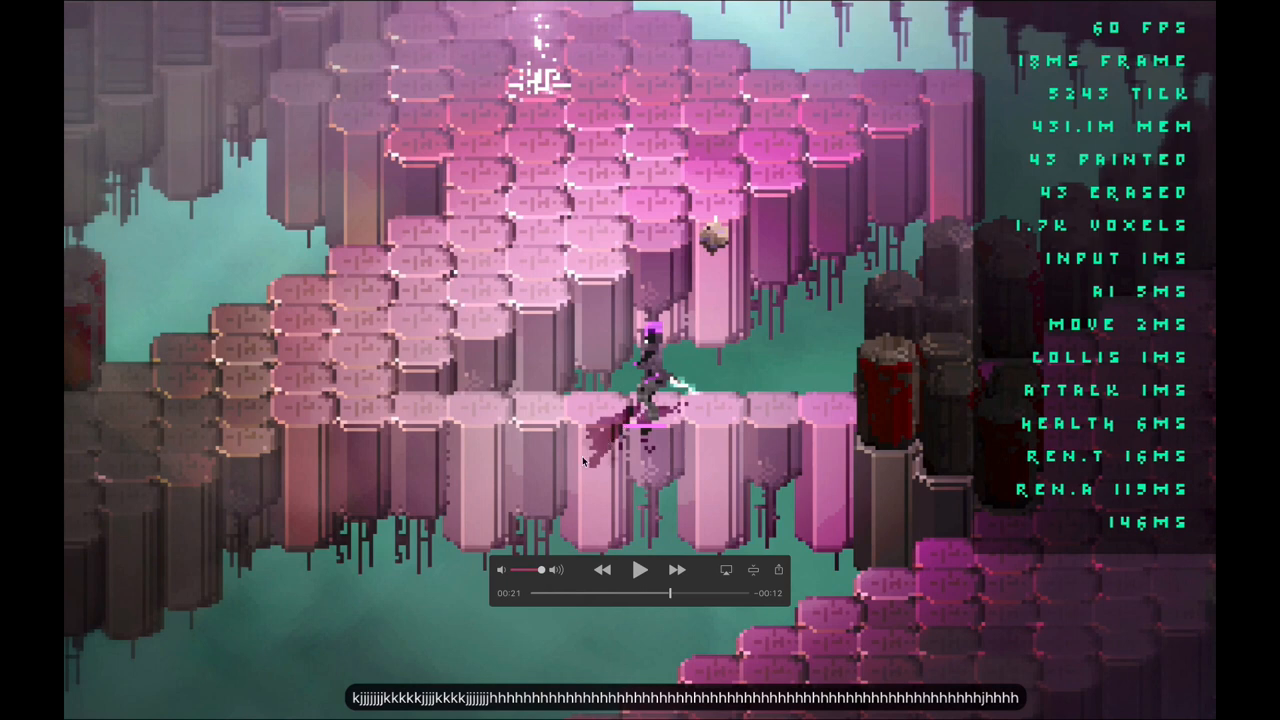
mouse_move(597, 442)
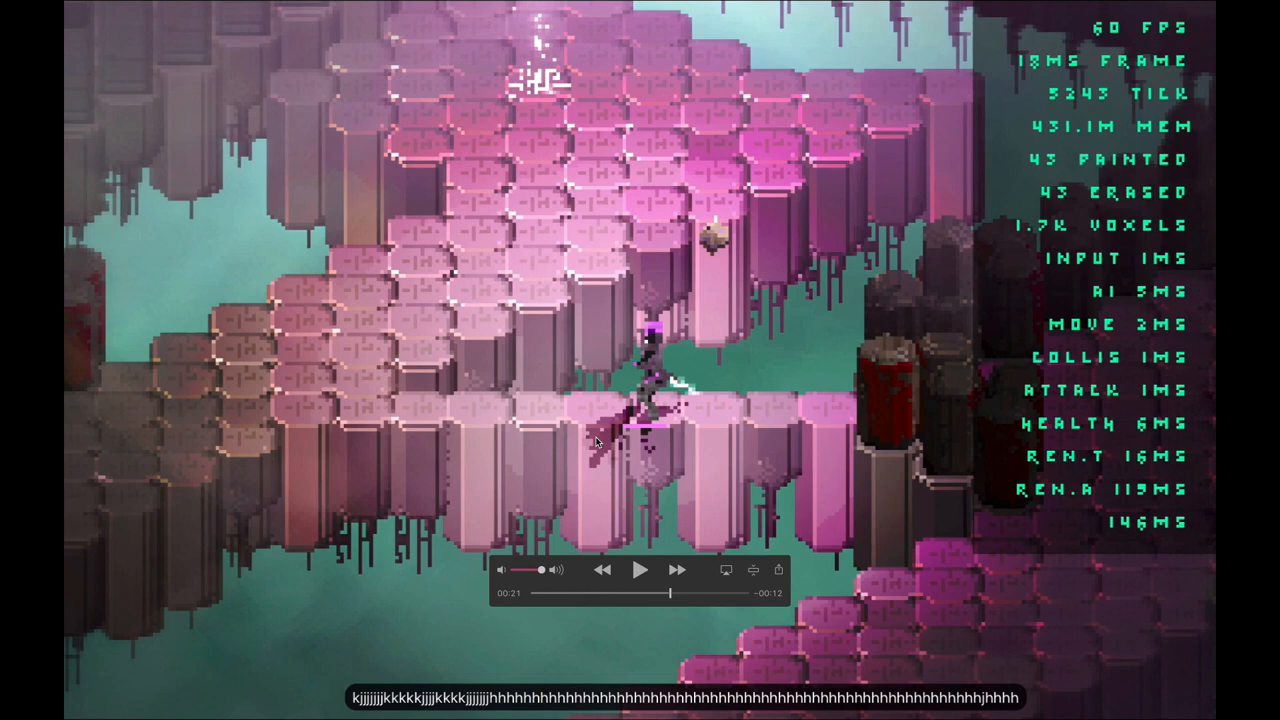
mouse_move(601, 452)
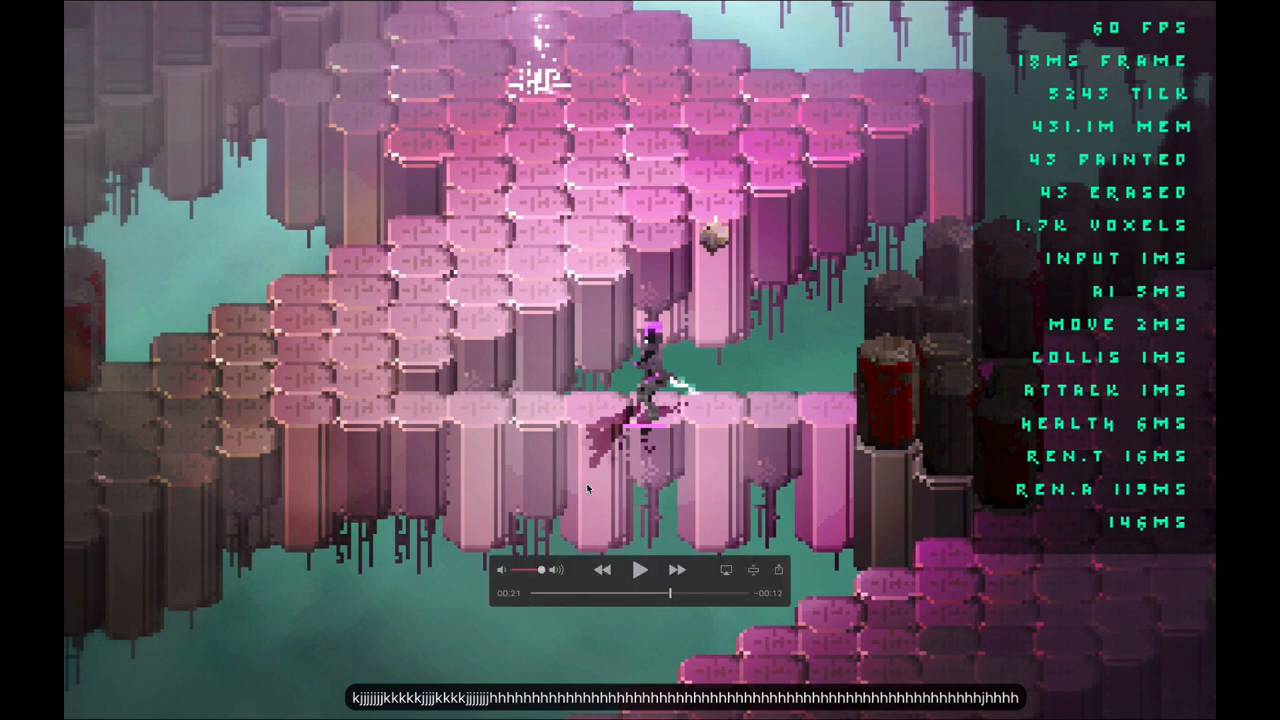
mouse_move(570, 423)
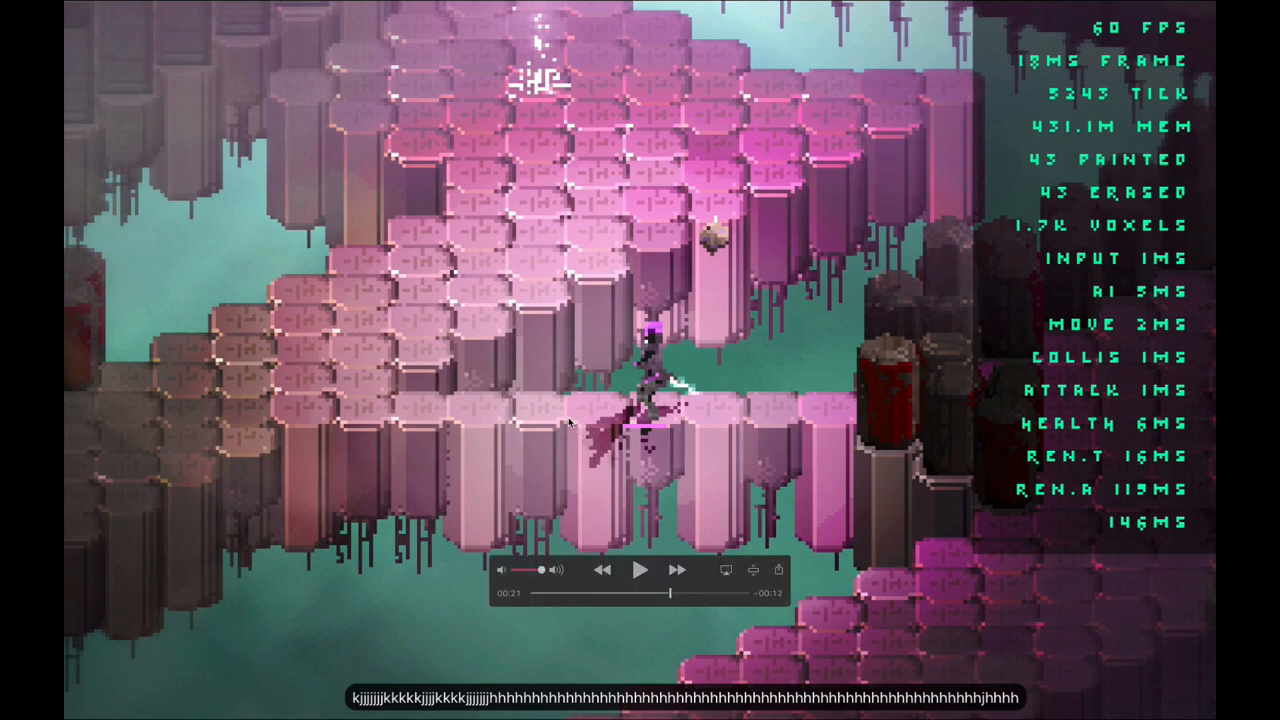
mouse_move(583, 400)
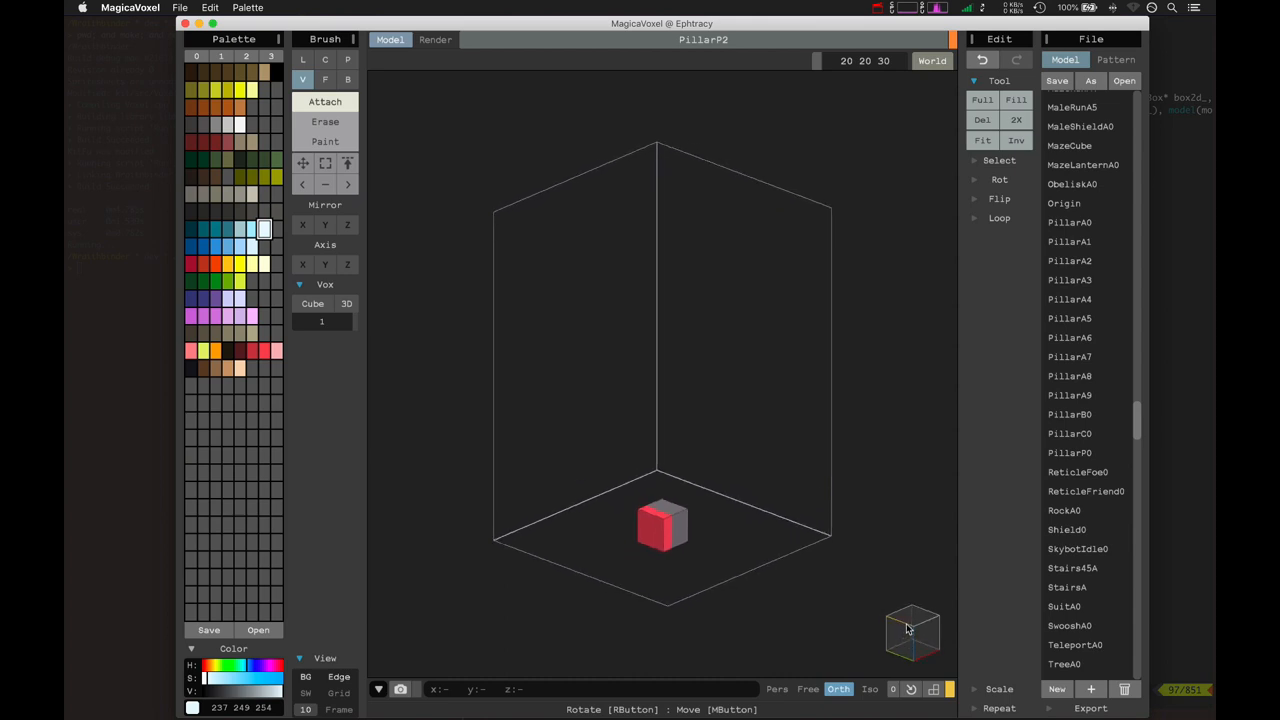
mouse_move(672, 530)
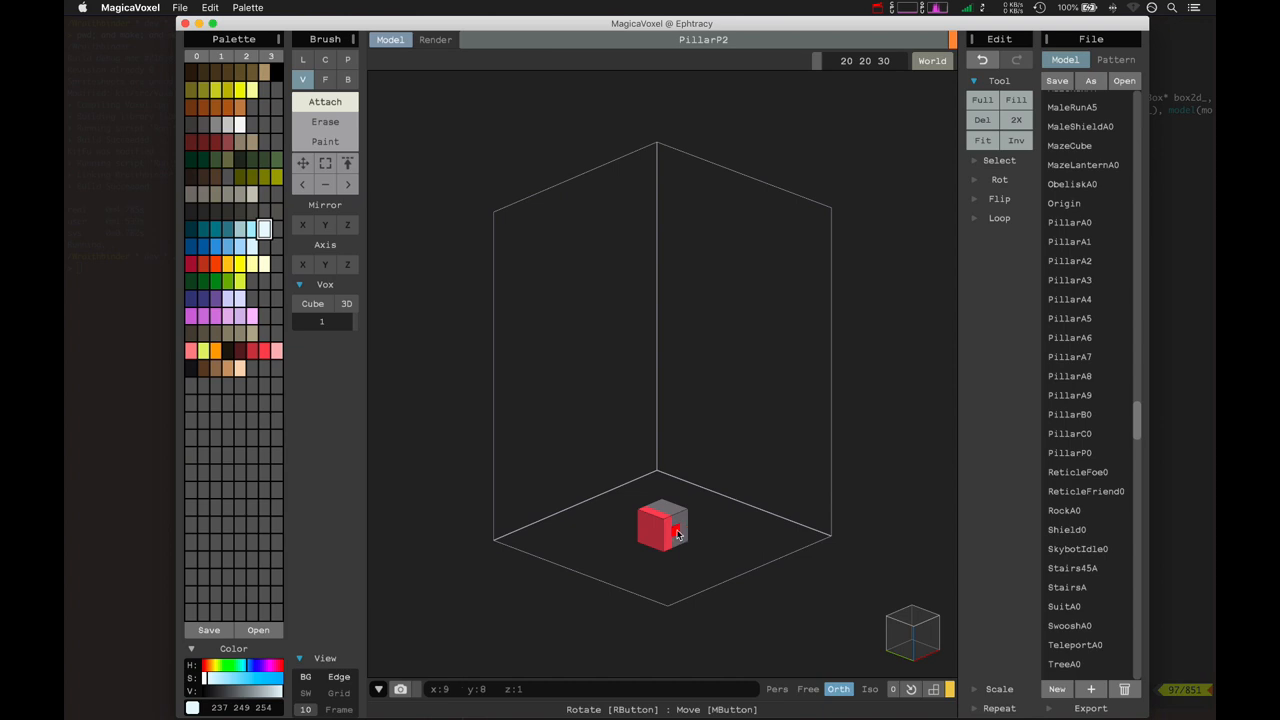
mouse_move(685, 525)
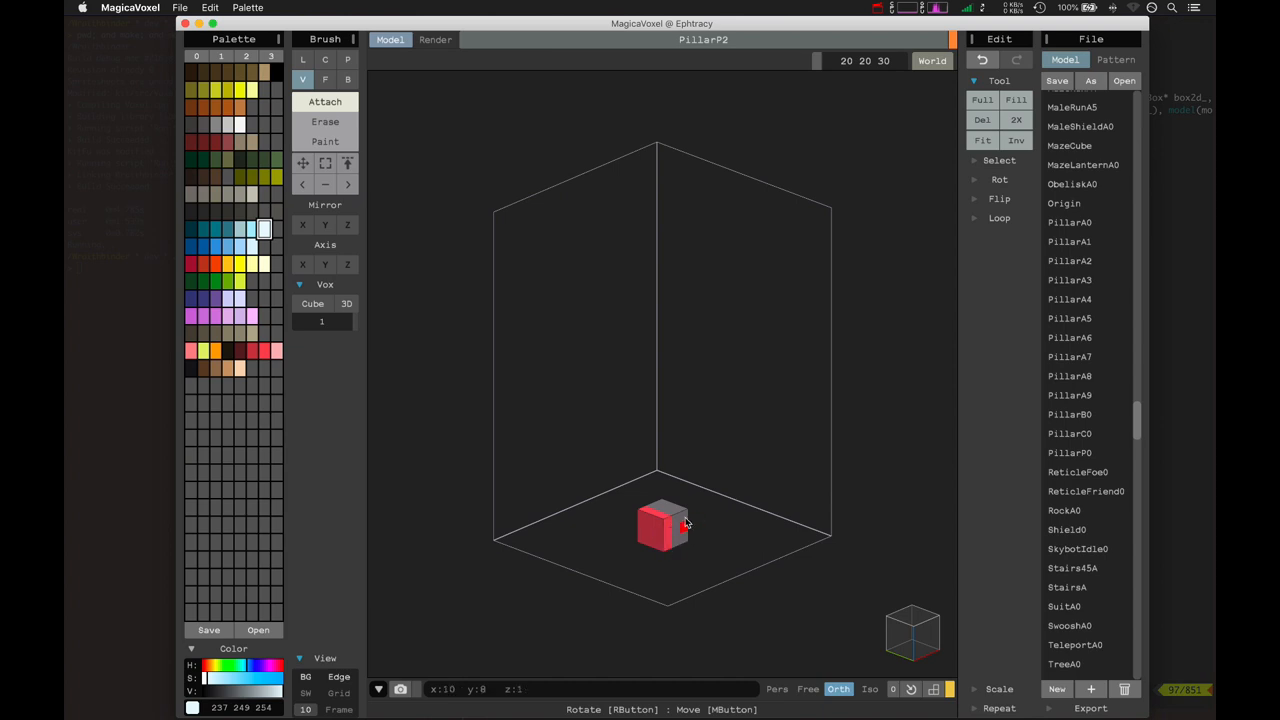
mouse_move(903, 625)
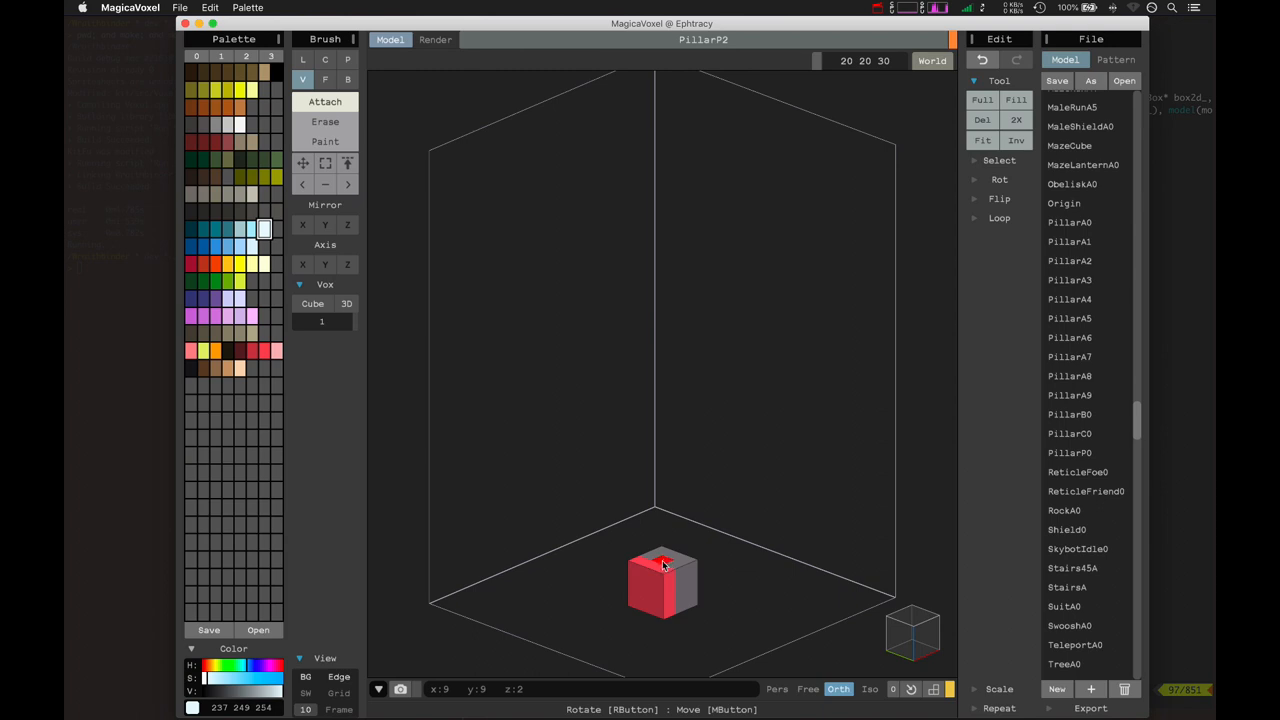
left_click(663, 560)
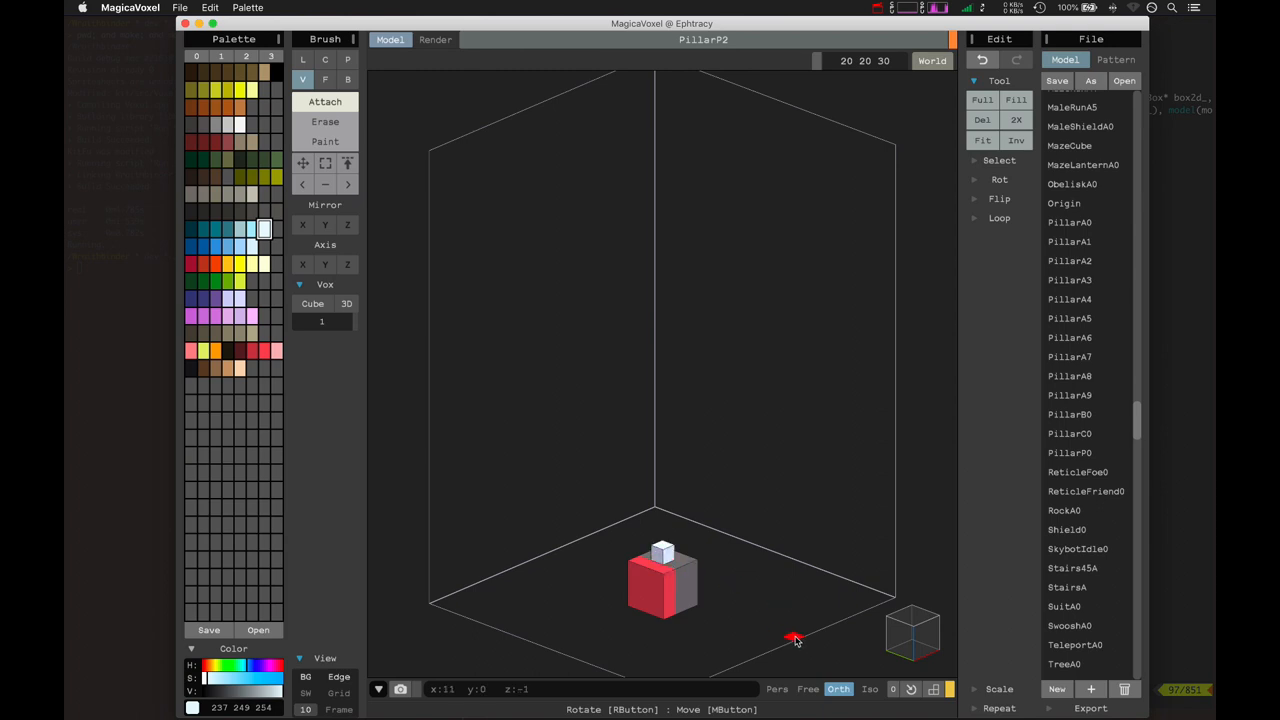
key("cmd+z")
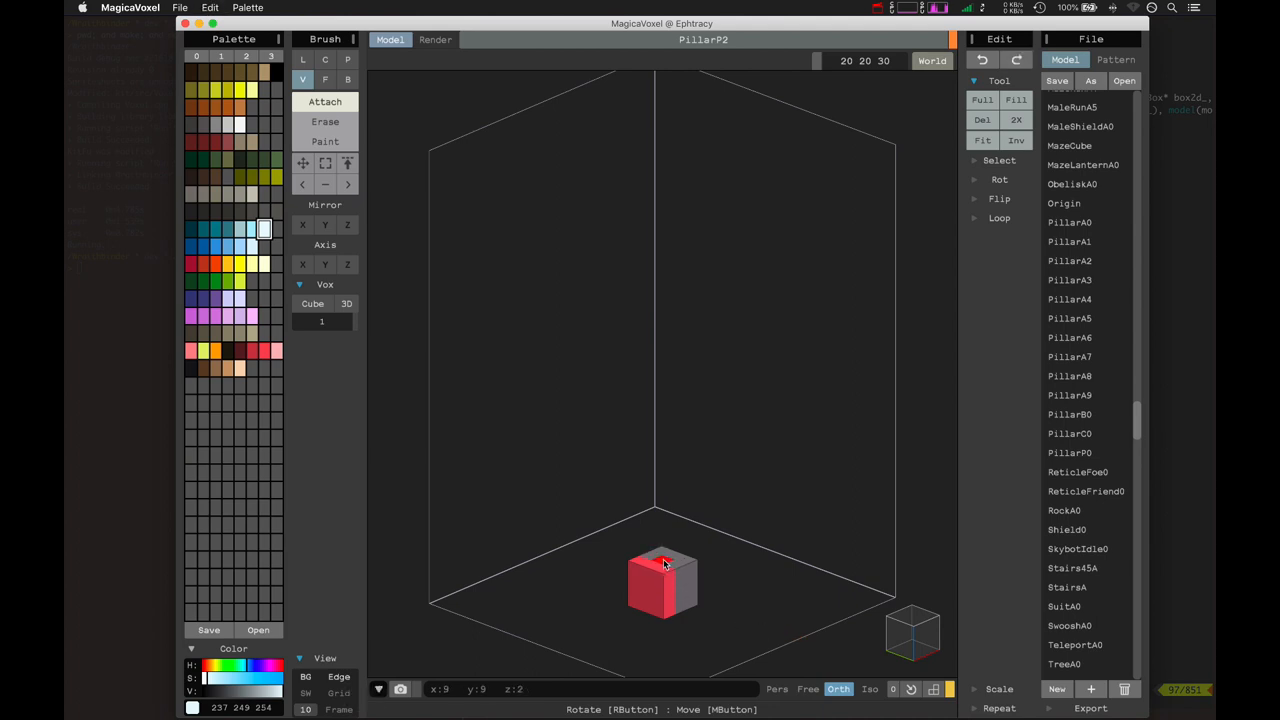
mouse_move(665, 538)
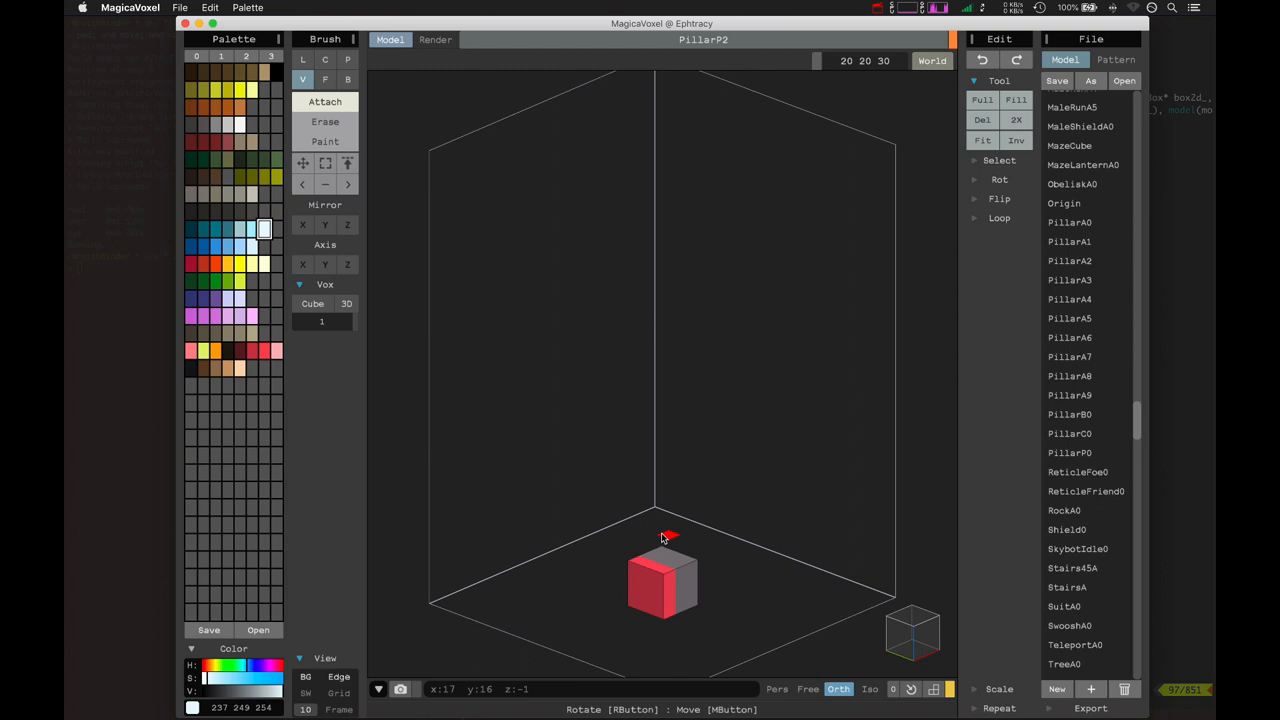
left_click(662, 550)
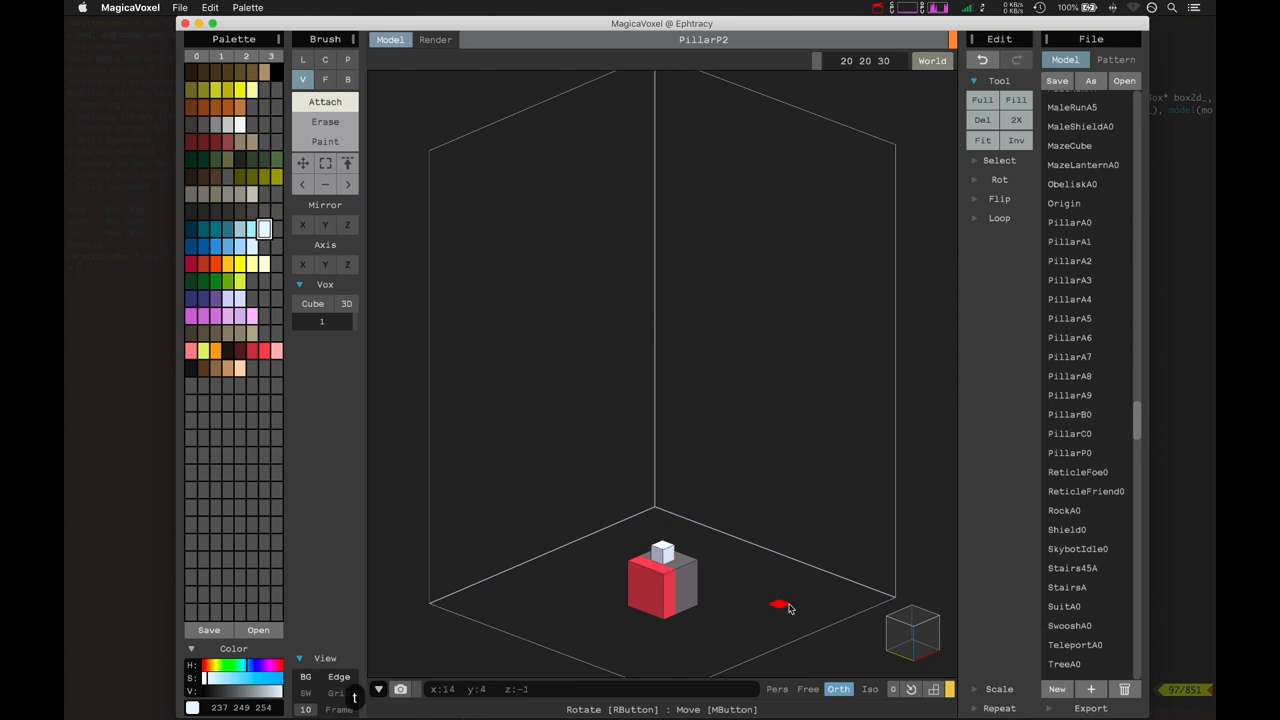
mouse_move(733, 618)
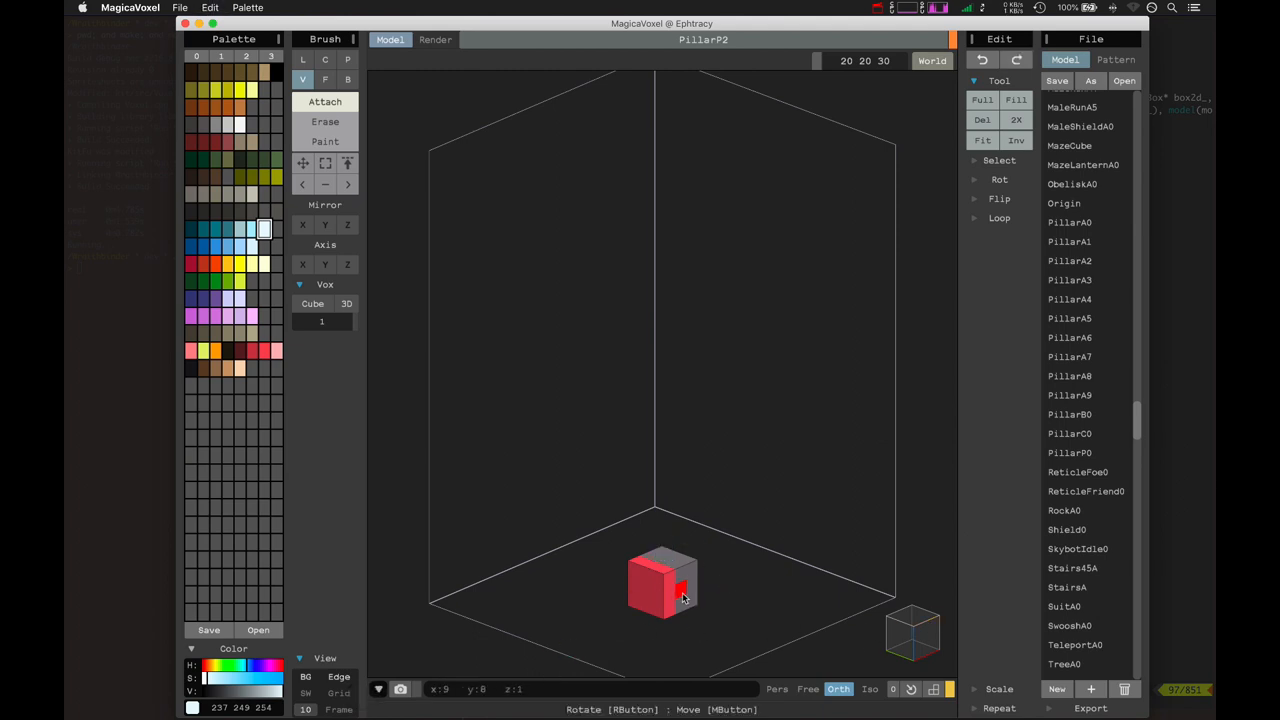
Step: Attach a white voxel to the PillarP2 cube's side face in Attach mode
left_click(685, 590)
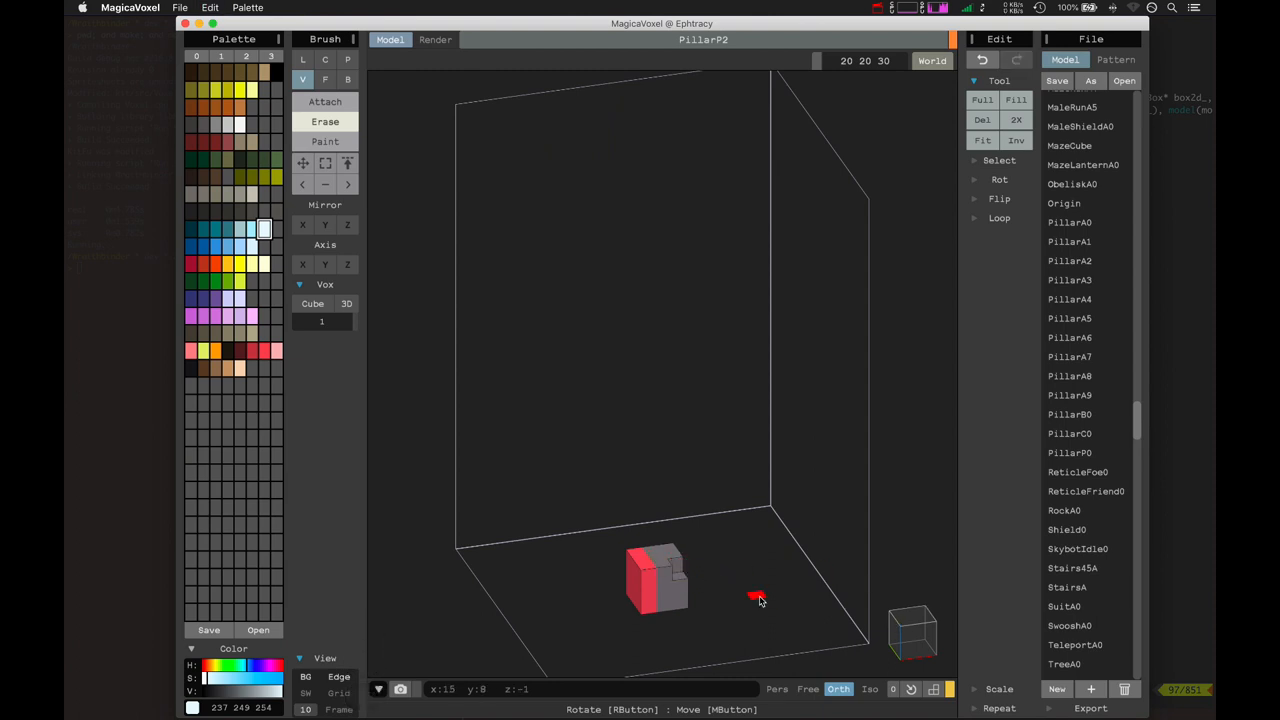
left_click(670, 555)
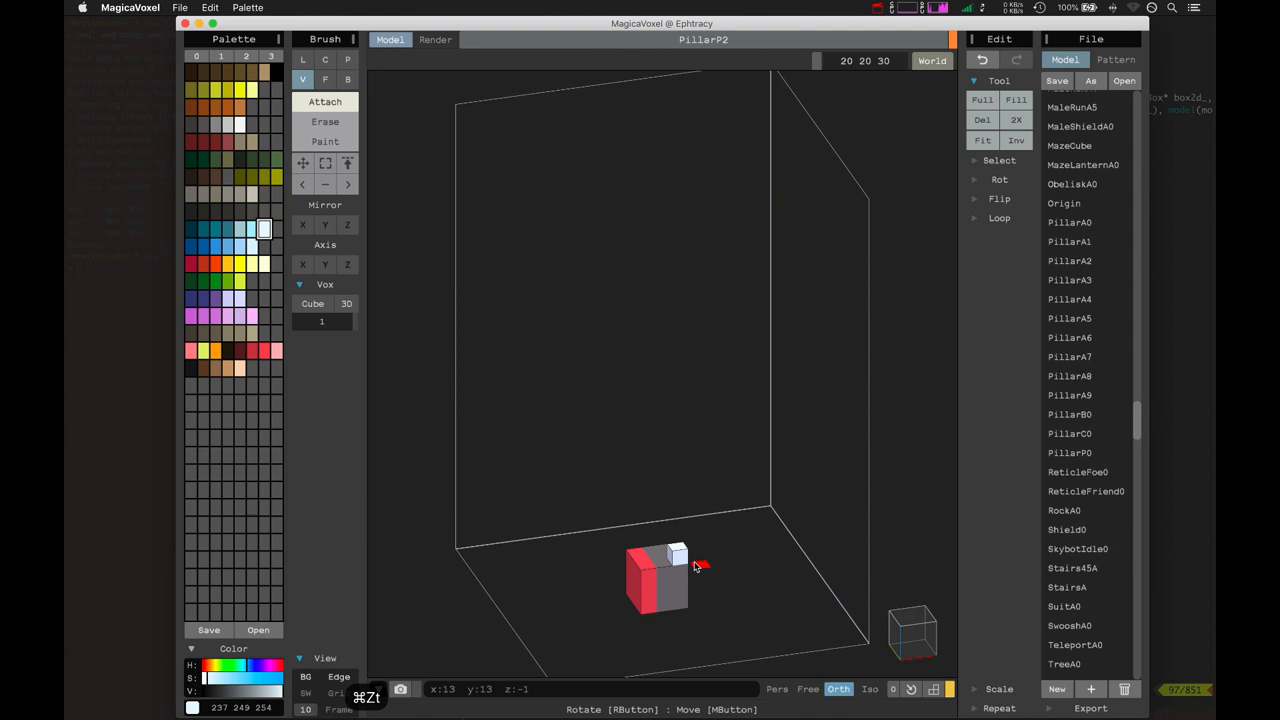
mouse_move(895, 635)
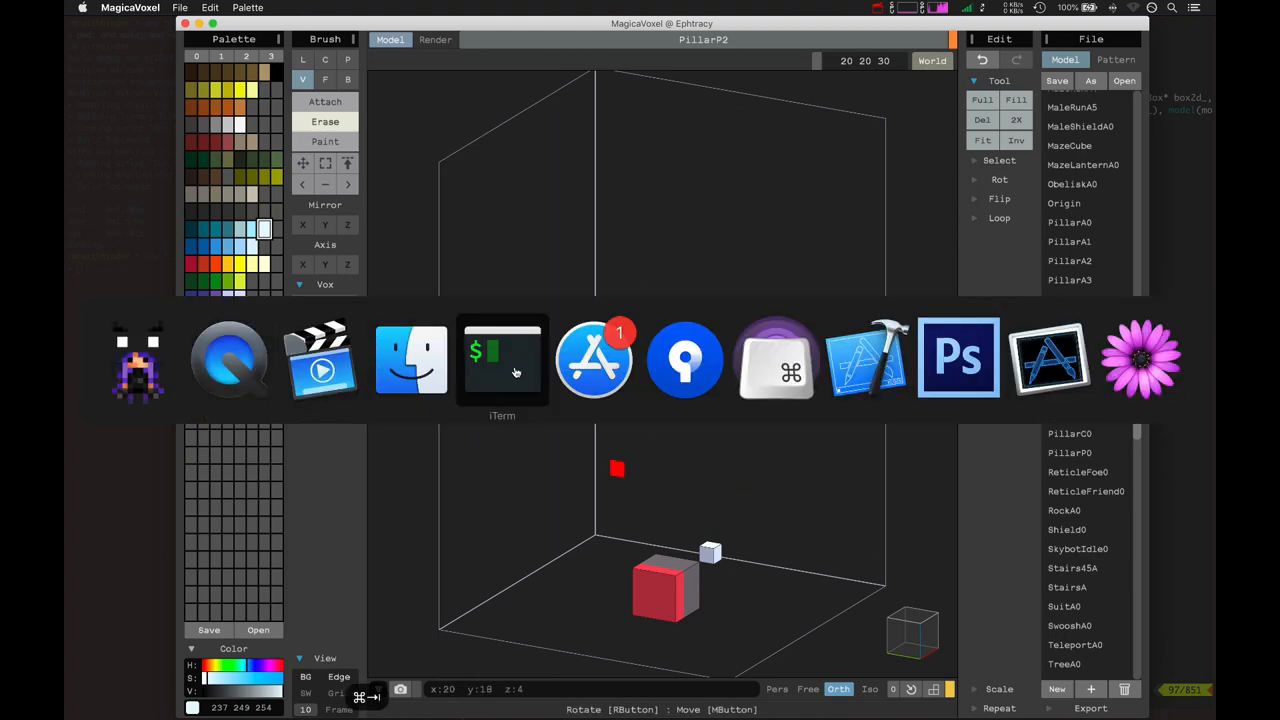
Step: Scroll vim to applyNormal() in Model.cpp and highlight the hasL neighbour-check line
left_click(501, 358)
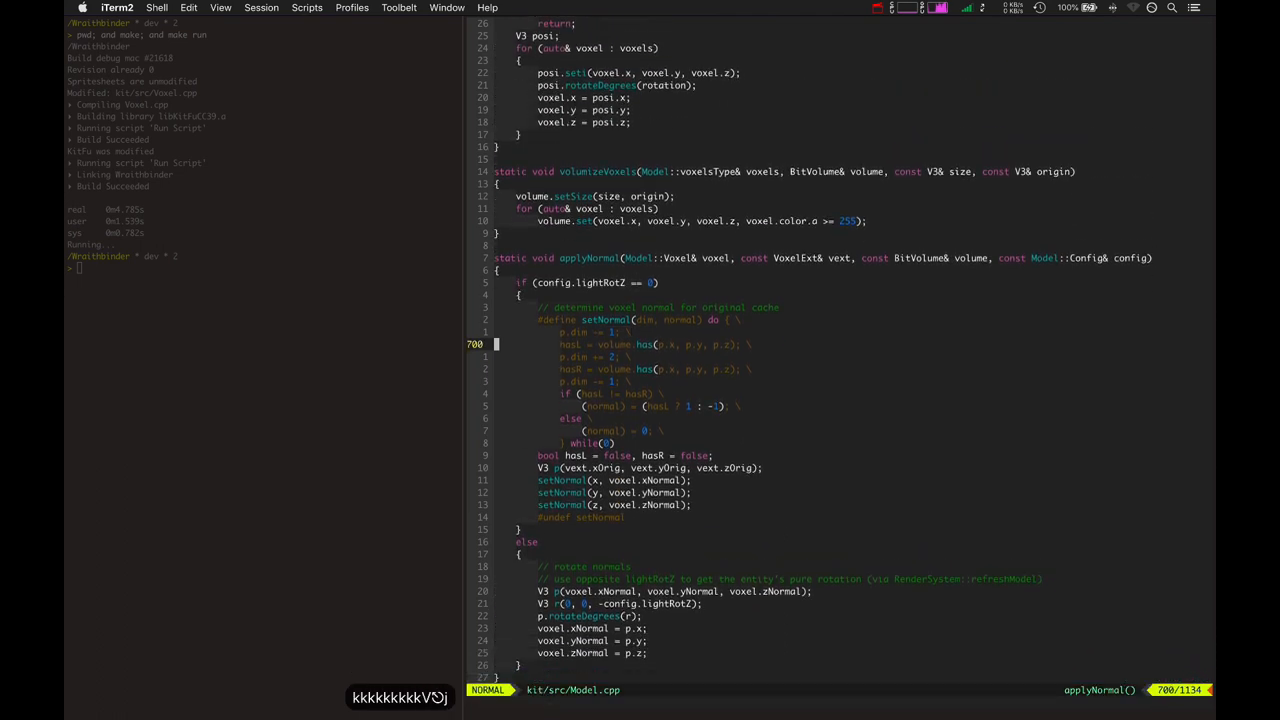
scroll("down", 3)
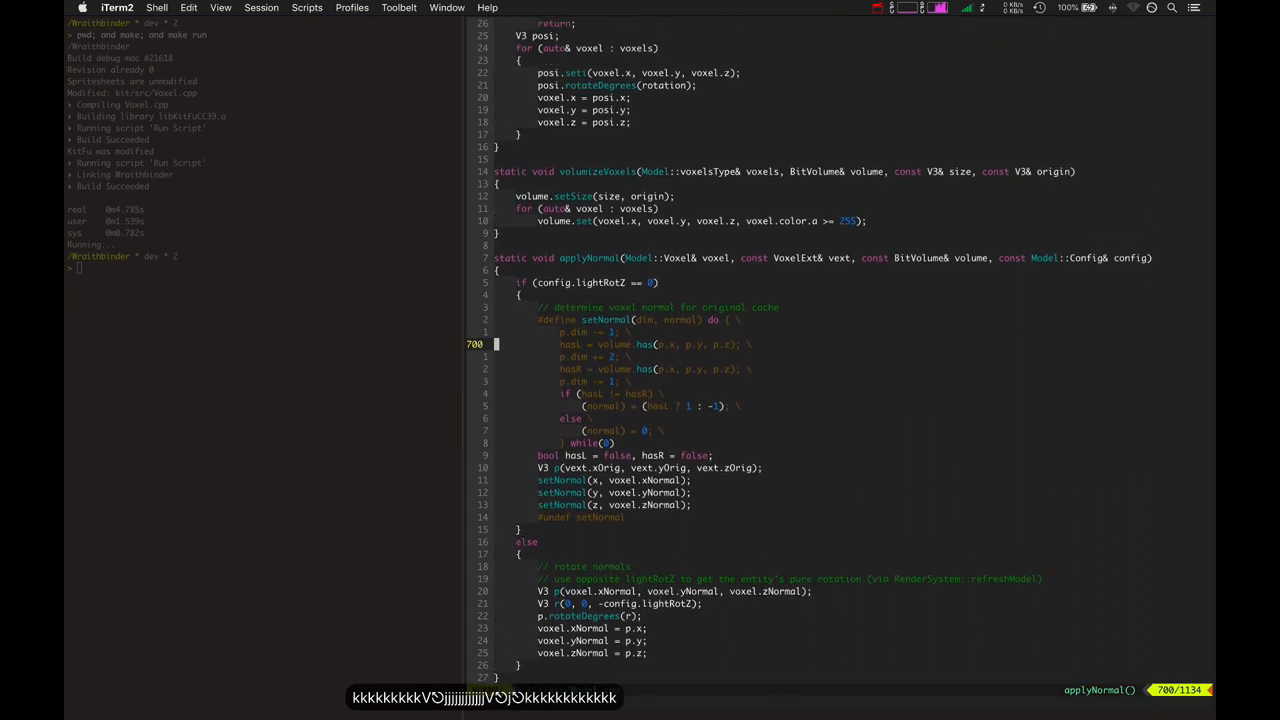
key("V")
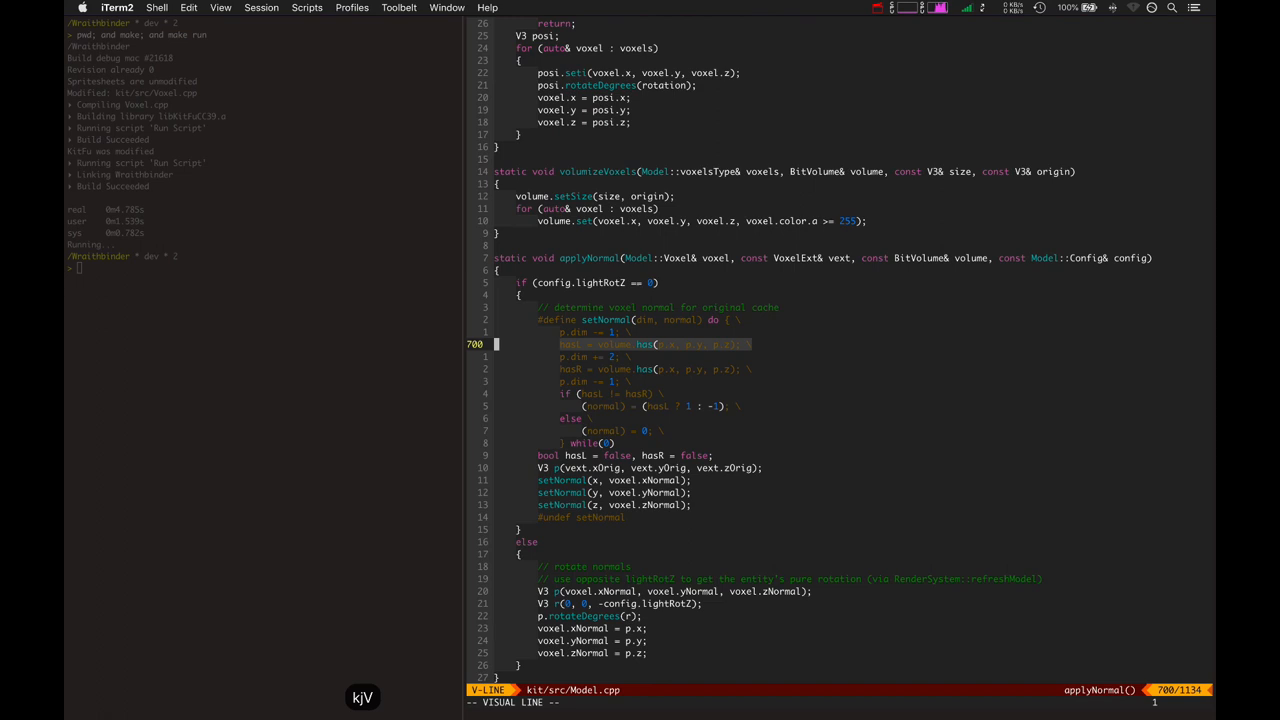
key("Escape")
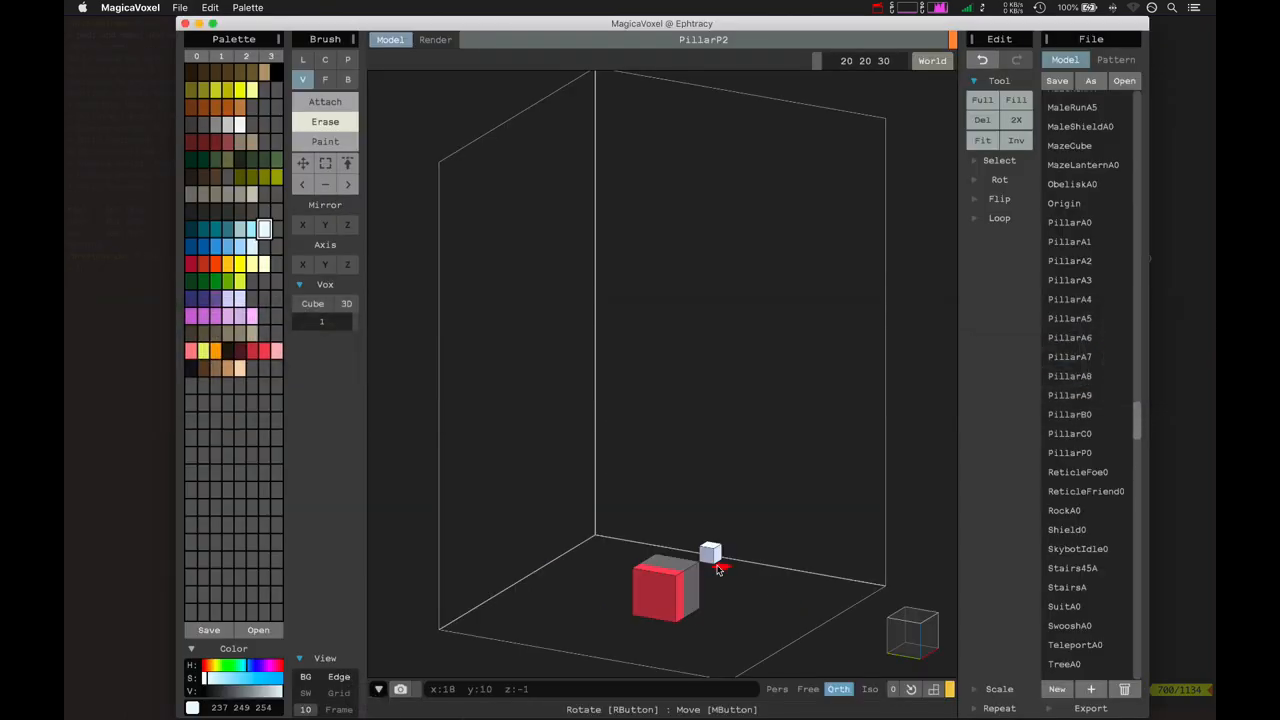
Step: Orbit around the PillarP2 model and click its two-voxel red-and-grey column
left_click_drag(710, 560, 850, 645)
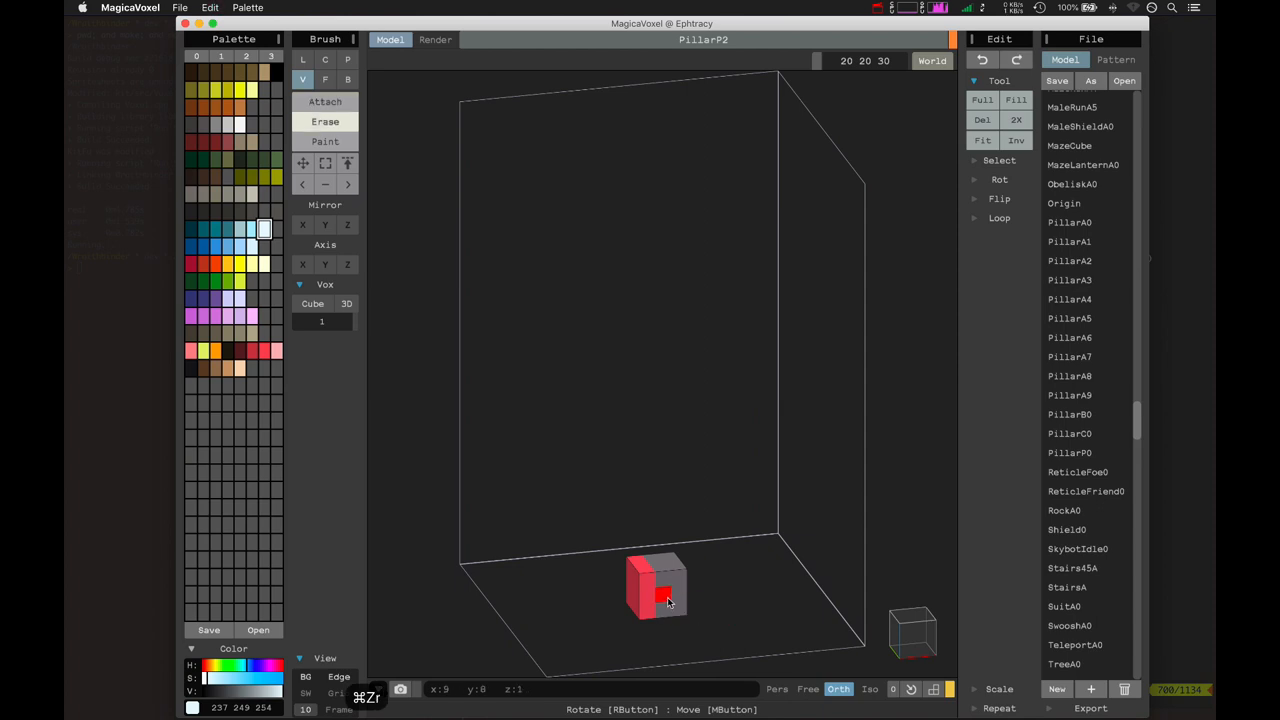
left_click(665, 600)
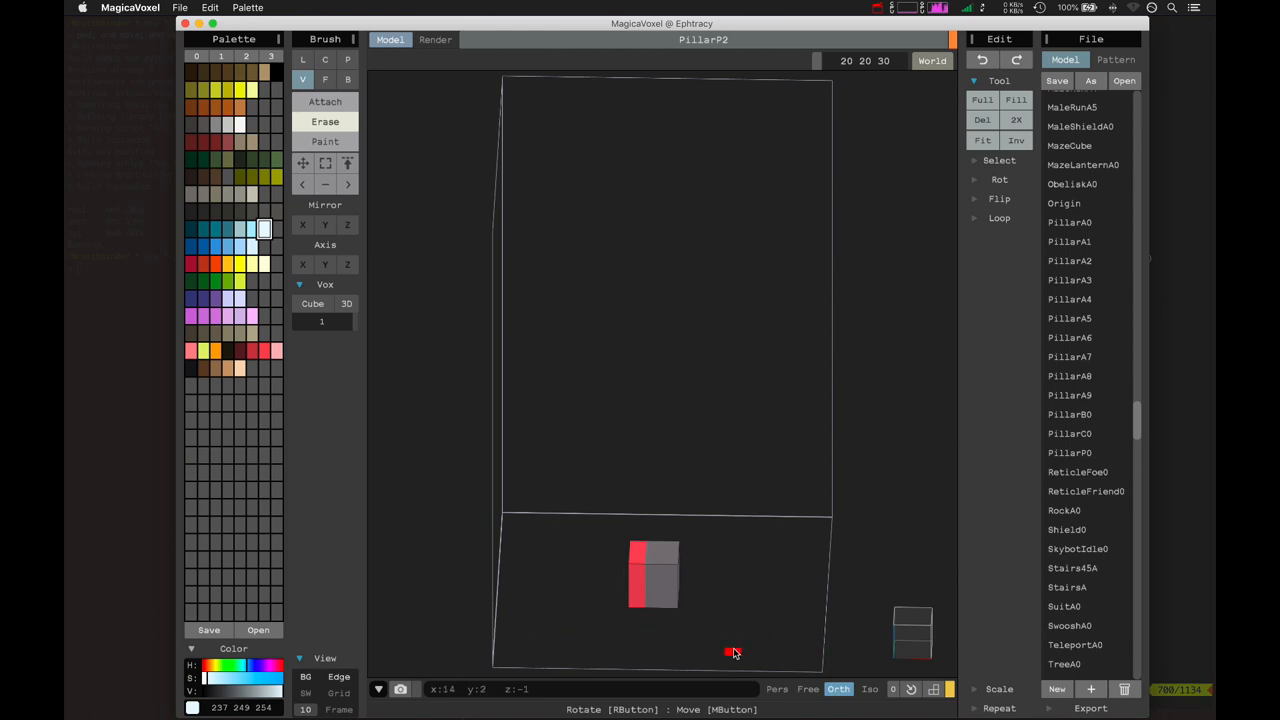
mouse_move(503, 643)
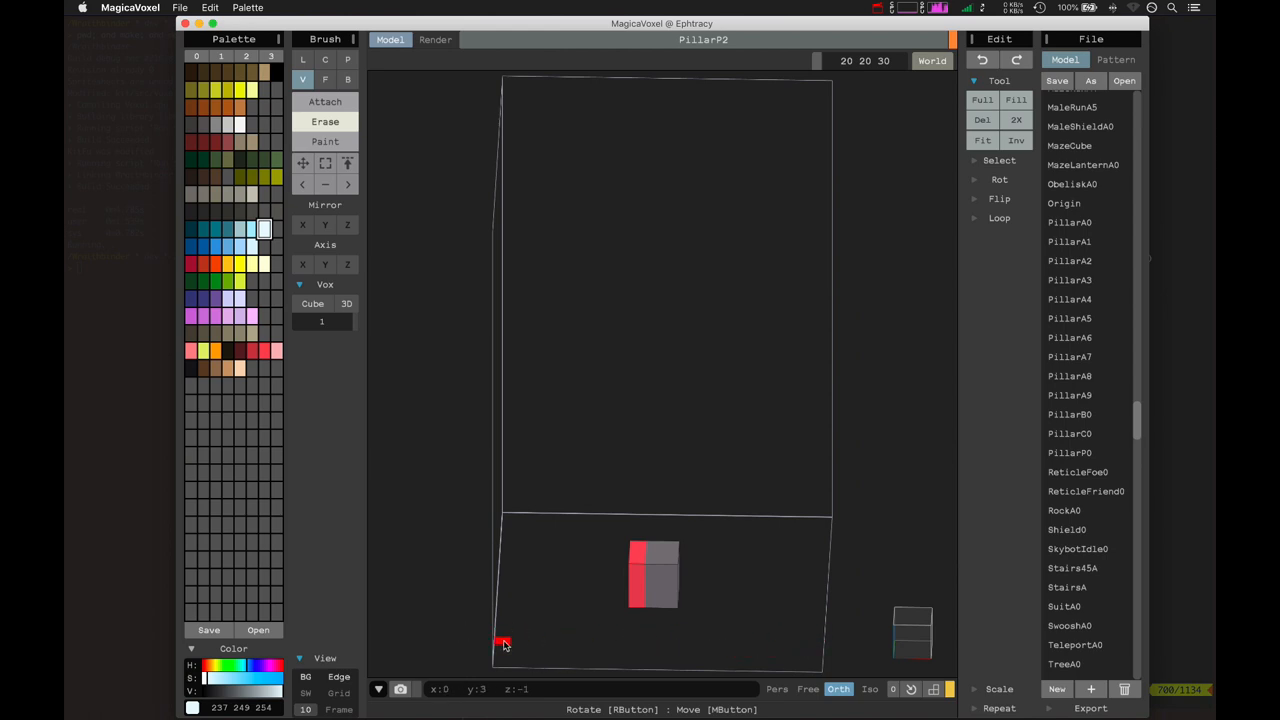
mouse_move(510, 463)
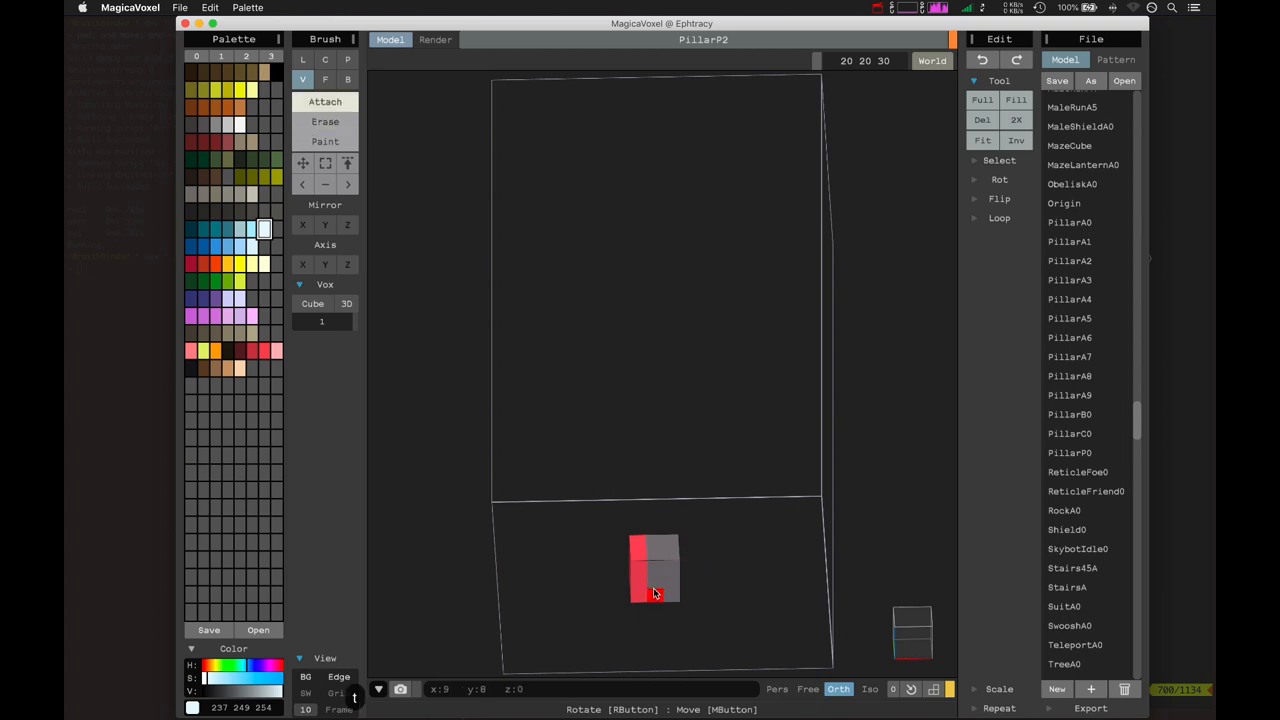
left_click(655, 585)
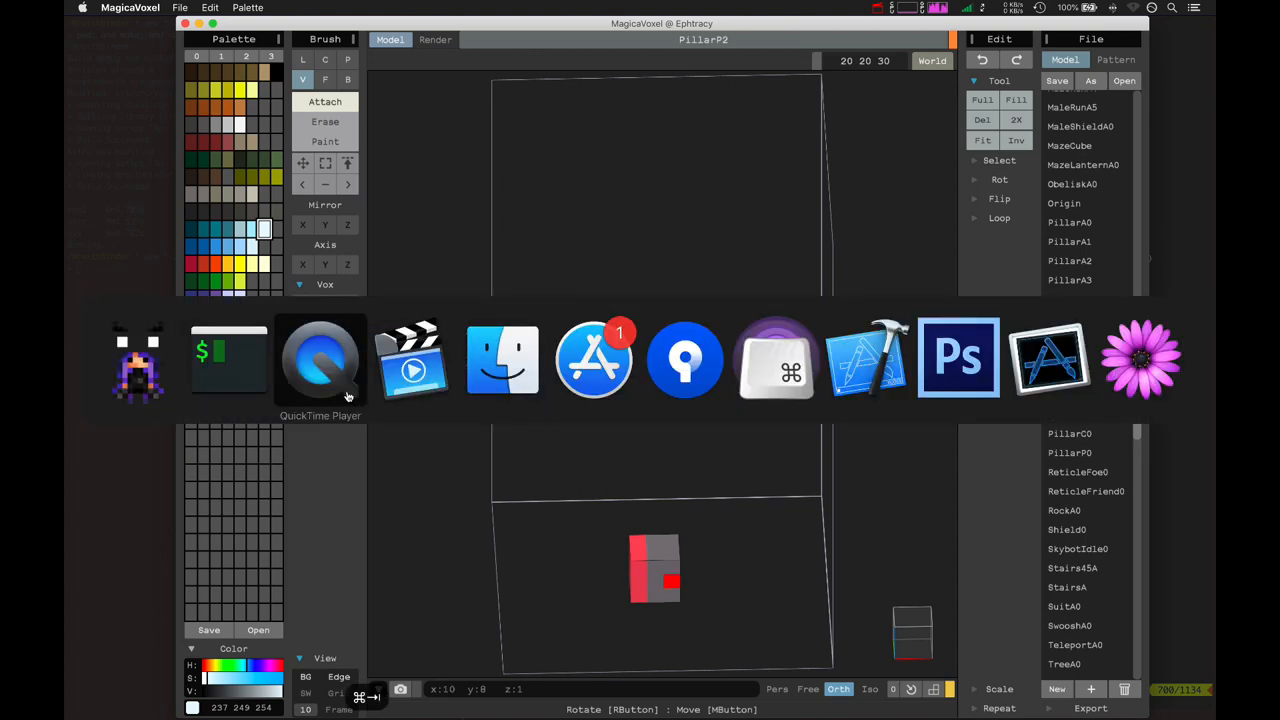
Step: Scroll vim to applyNormal's neighbour checks in kit/src/Model.cpp and select a line
left_click(228, 358)
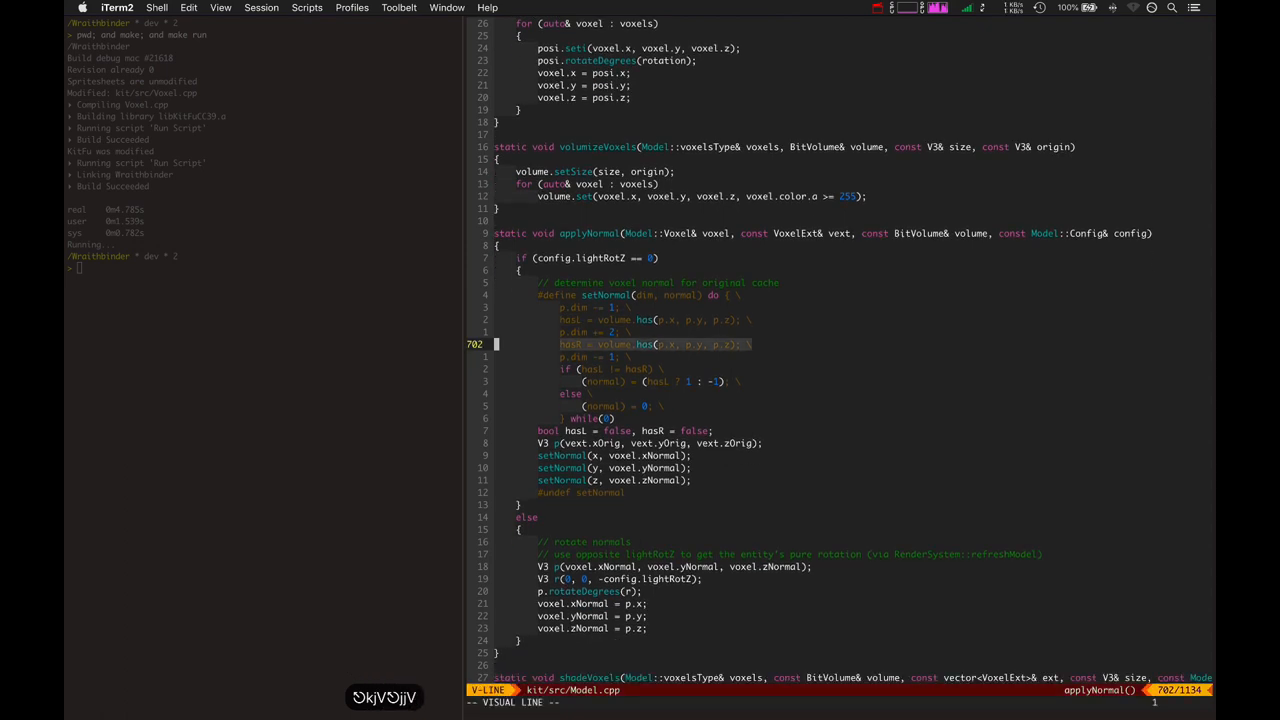
scroll("down", 3)
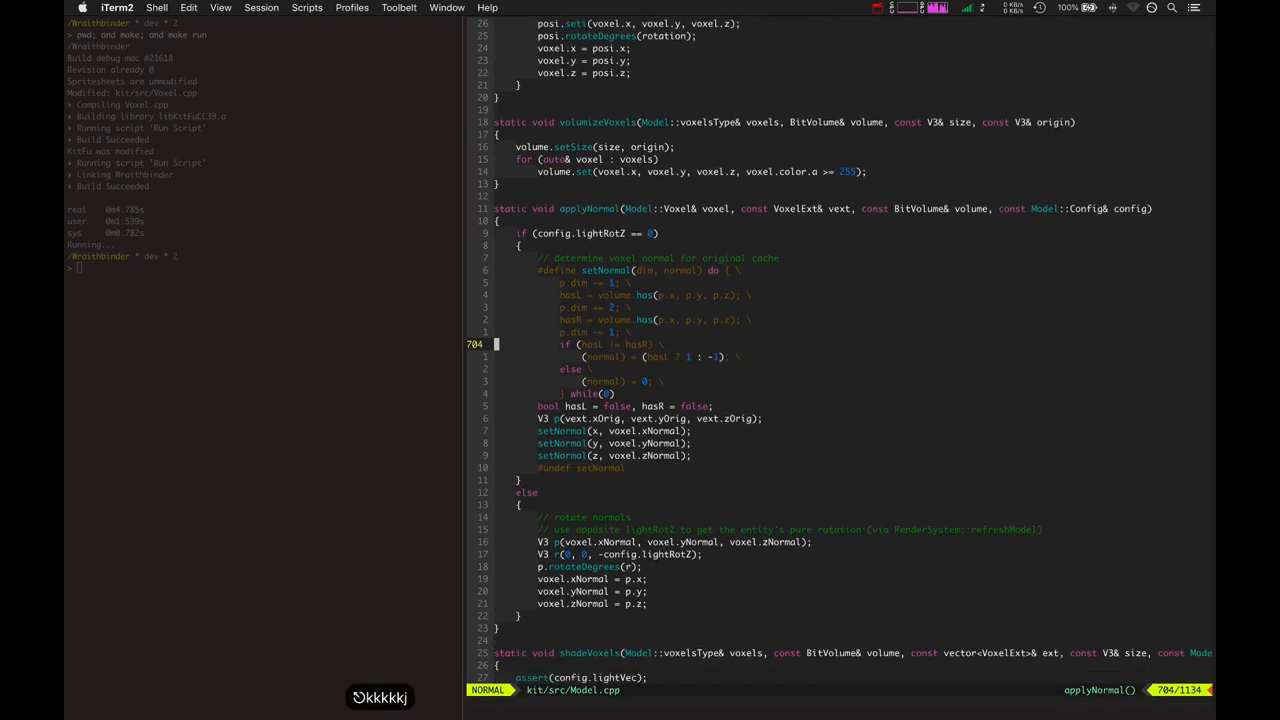
key("V")
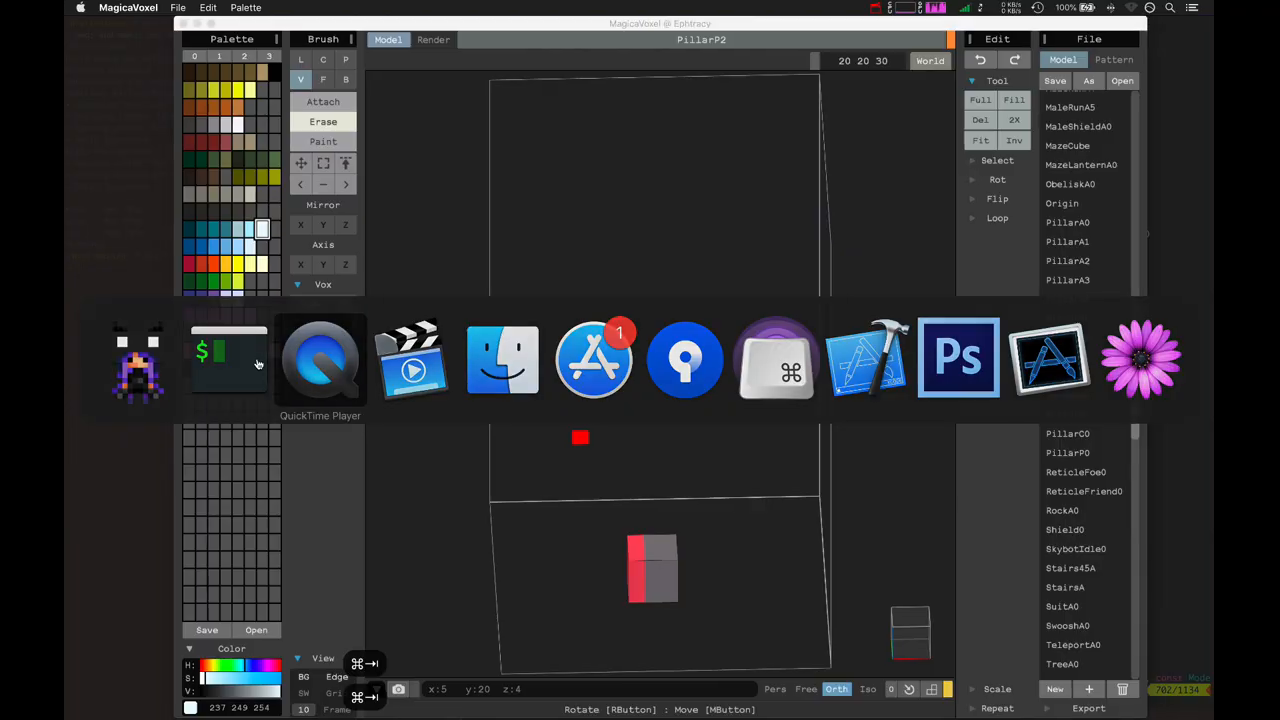
Step: Return to the QuickTime game clip held at 0:21 among the pink pillars
left_click(320, 360)
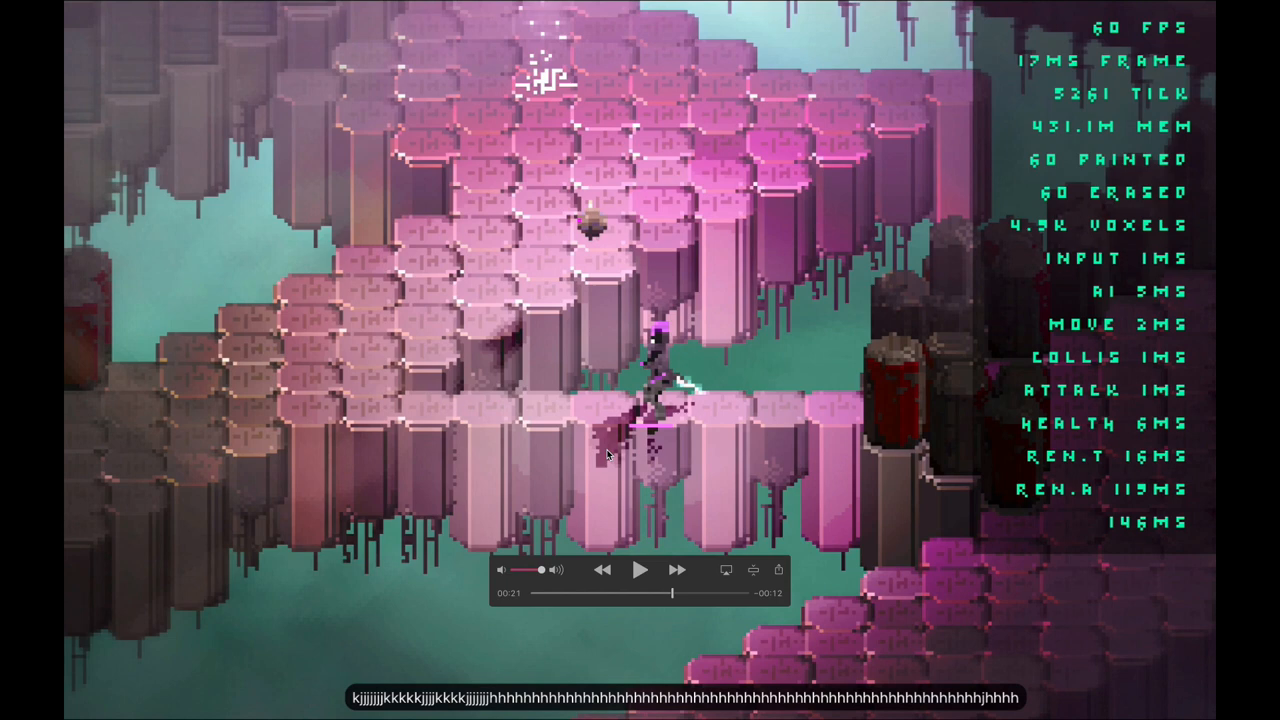
mouse_move(596, 474)
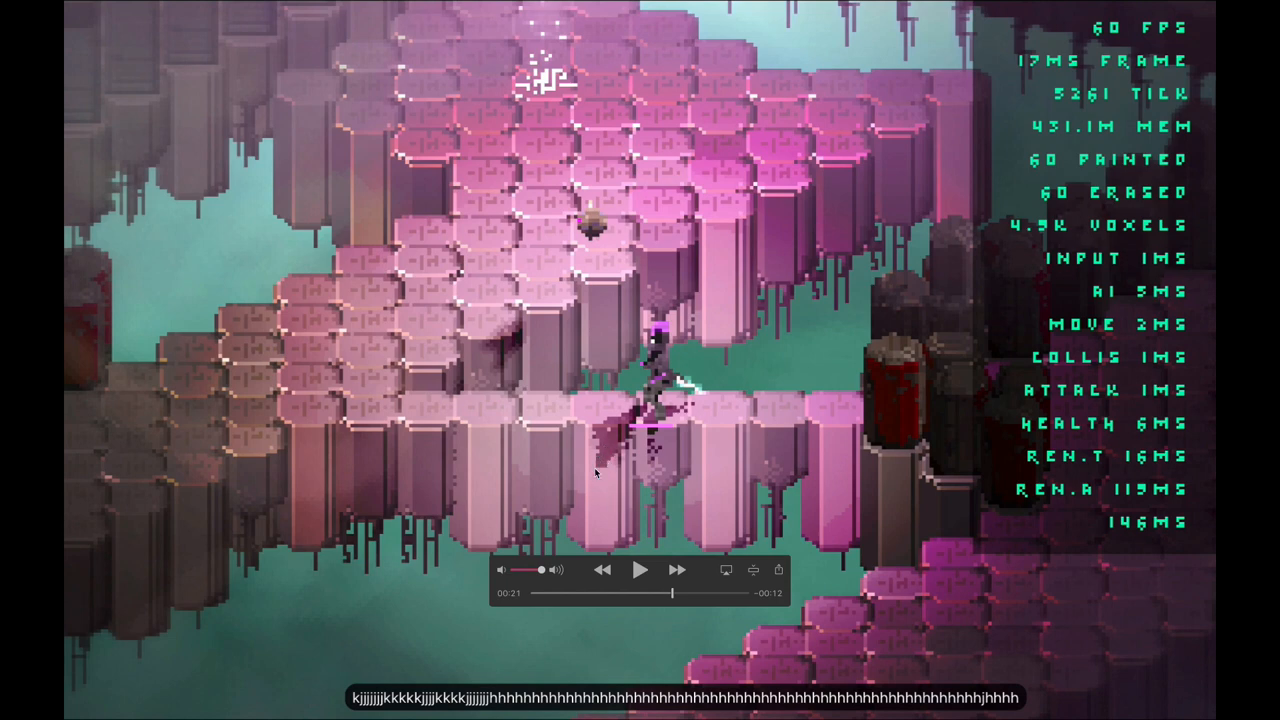
mouse_move(601, 466)
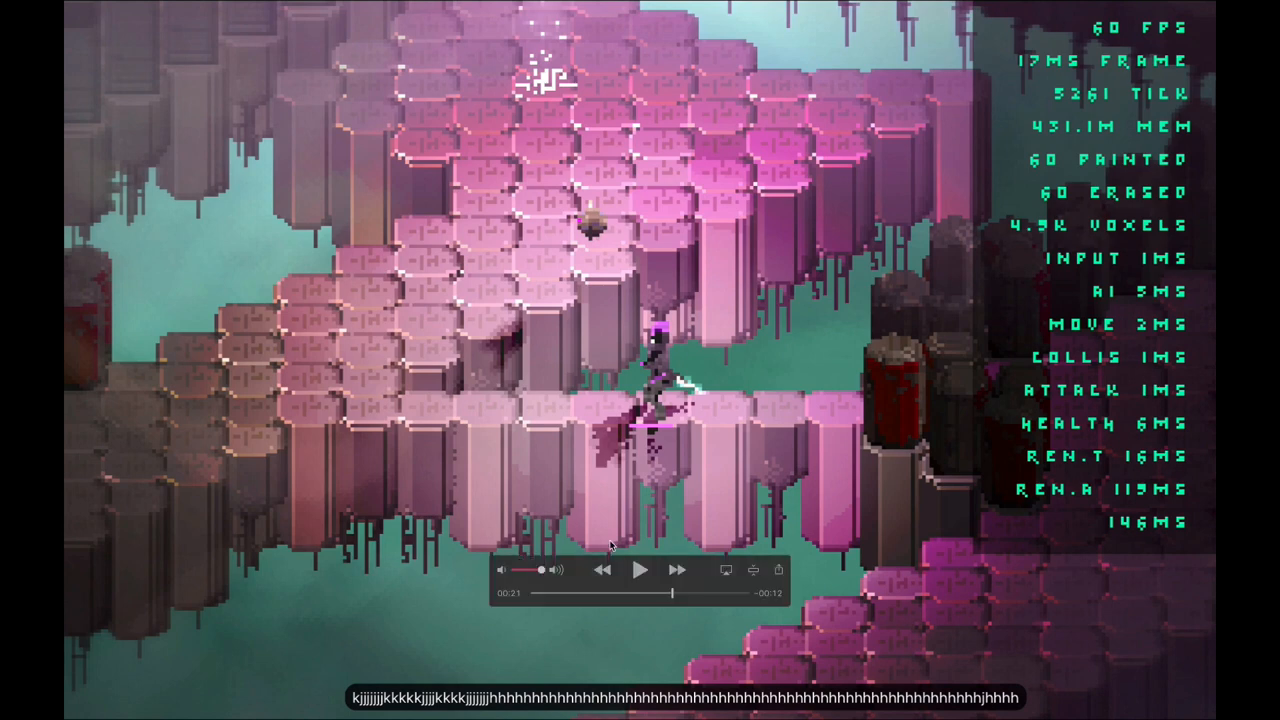
mouse_move(596, 500)
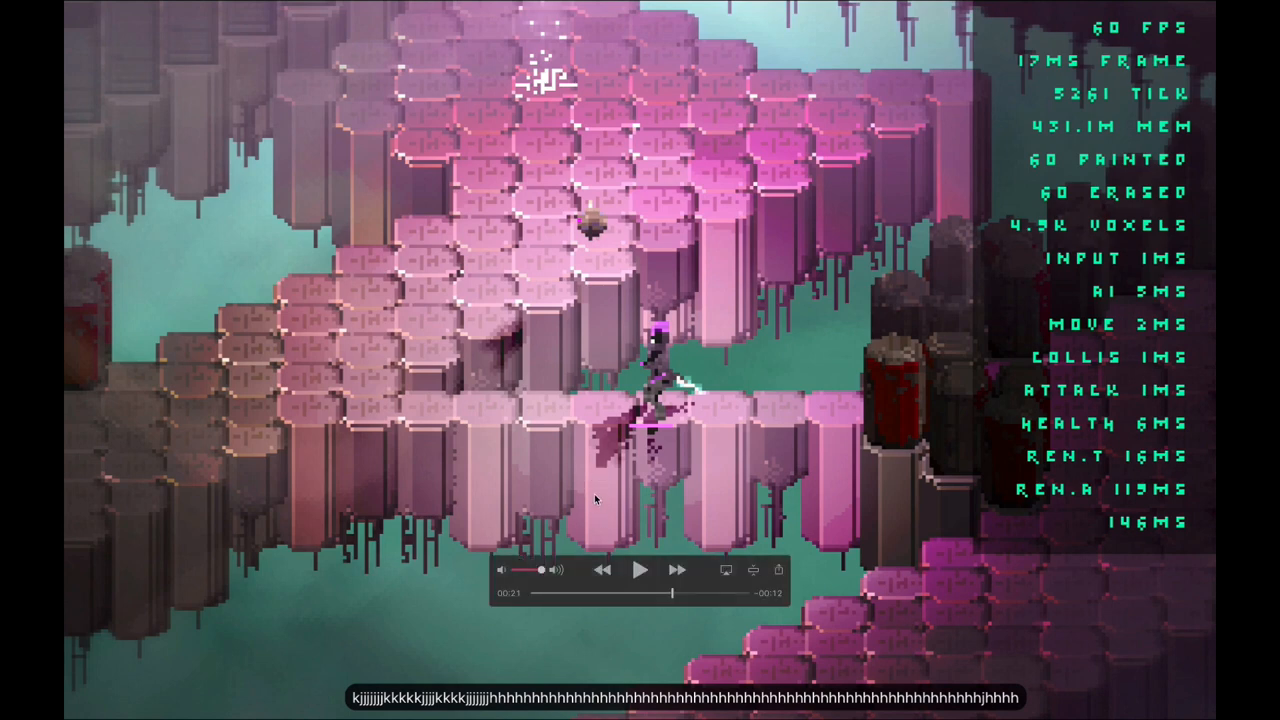
mouse_move(602, 473)
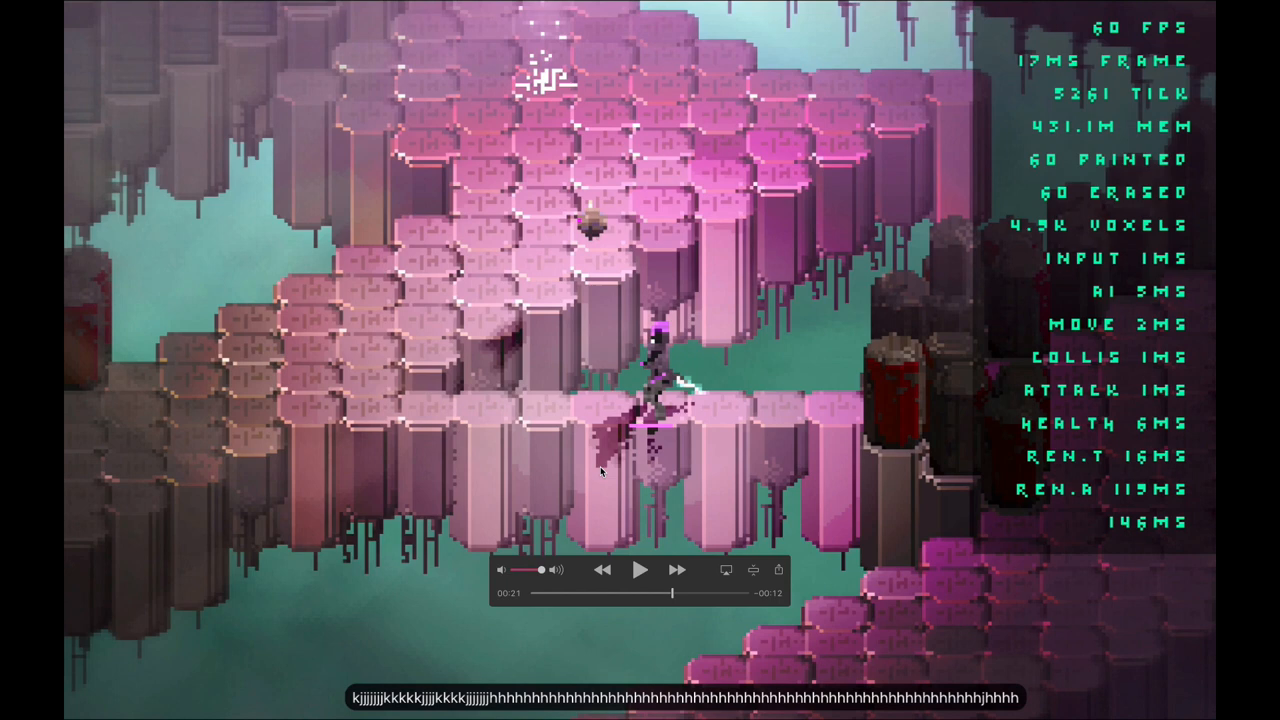
mouse_move(605, 462)
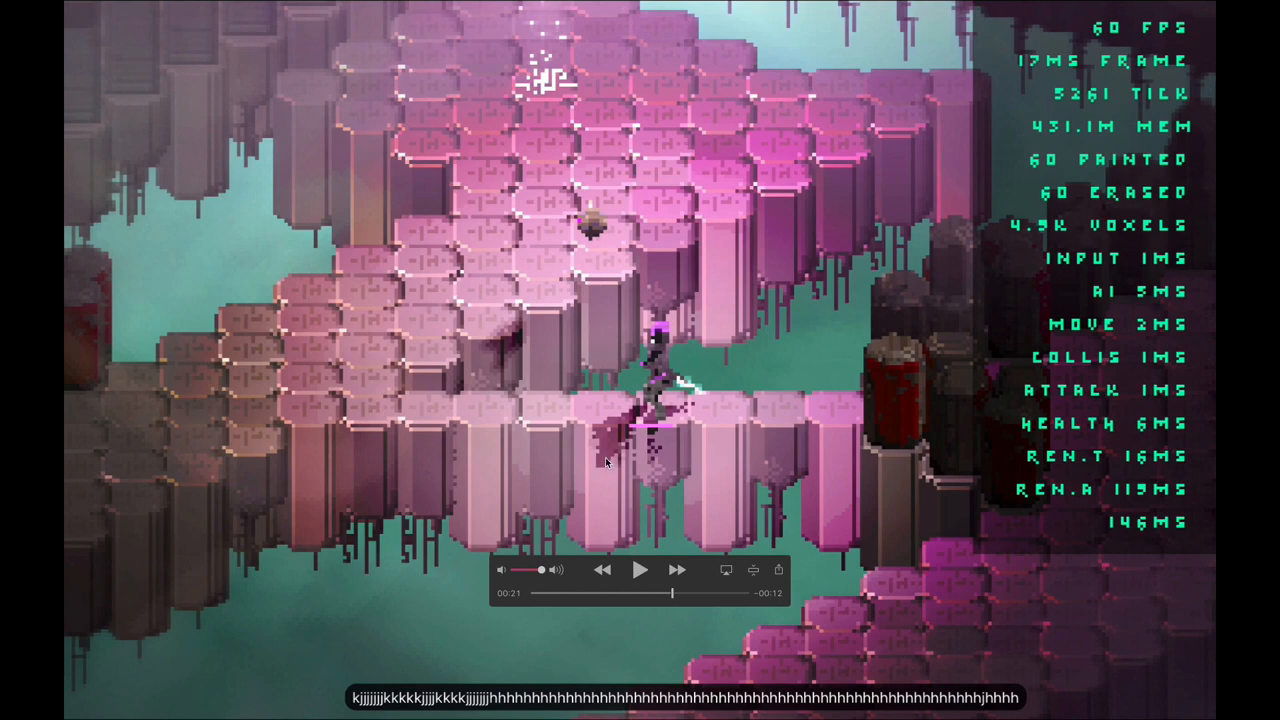
mouse_move(680, 390)
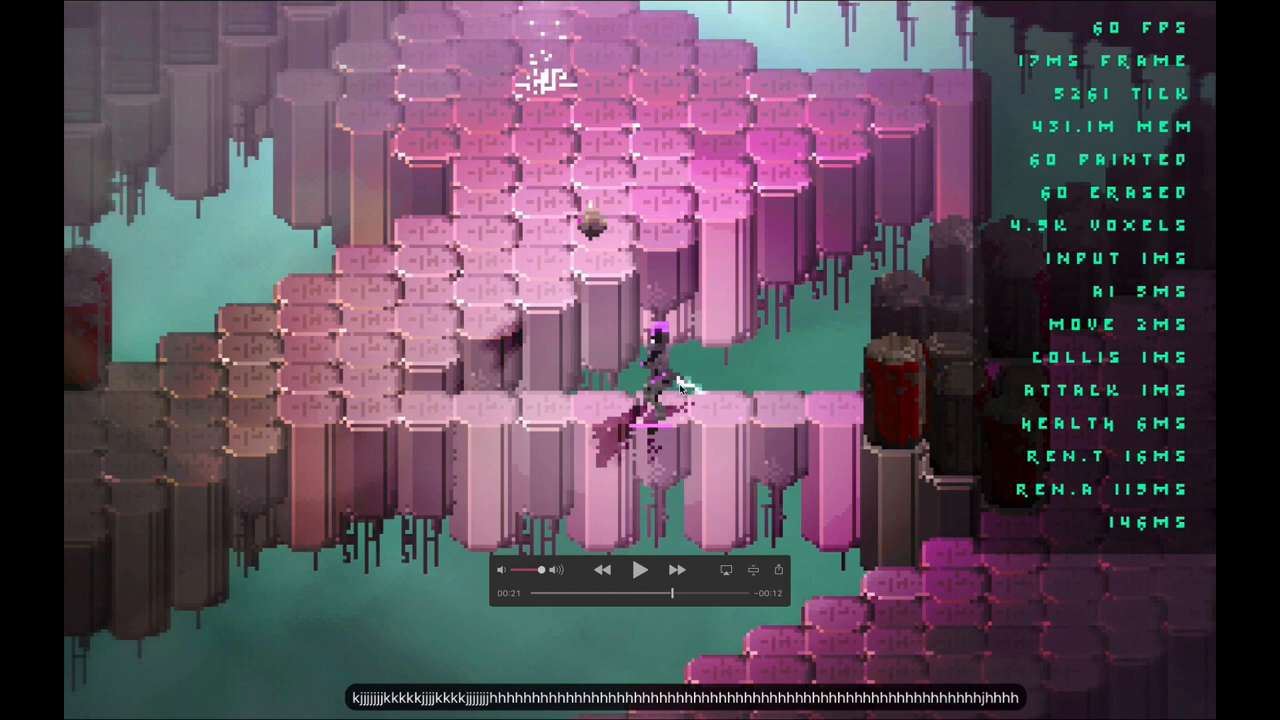
mouse_move(587, 463)
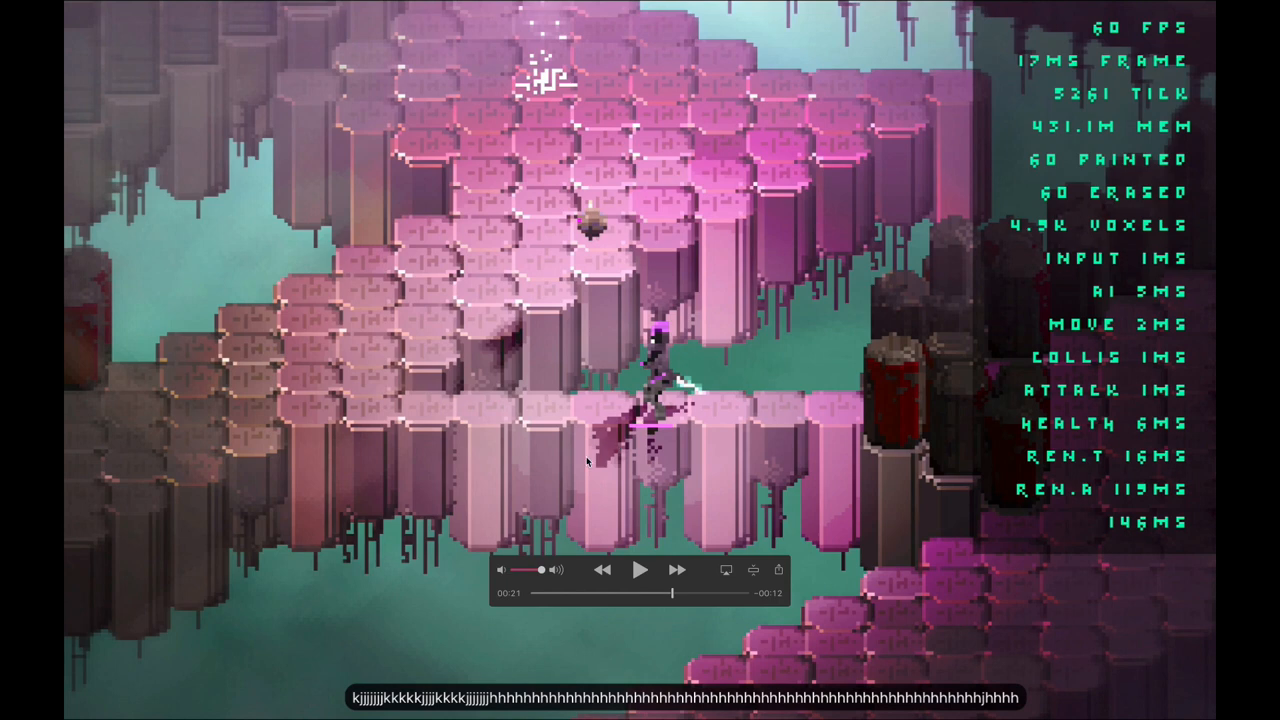
mouse_move(600, 445)
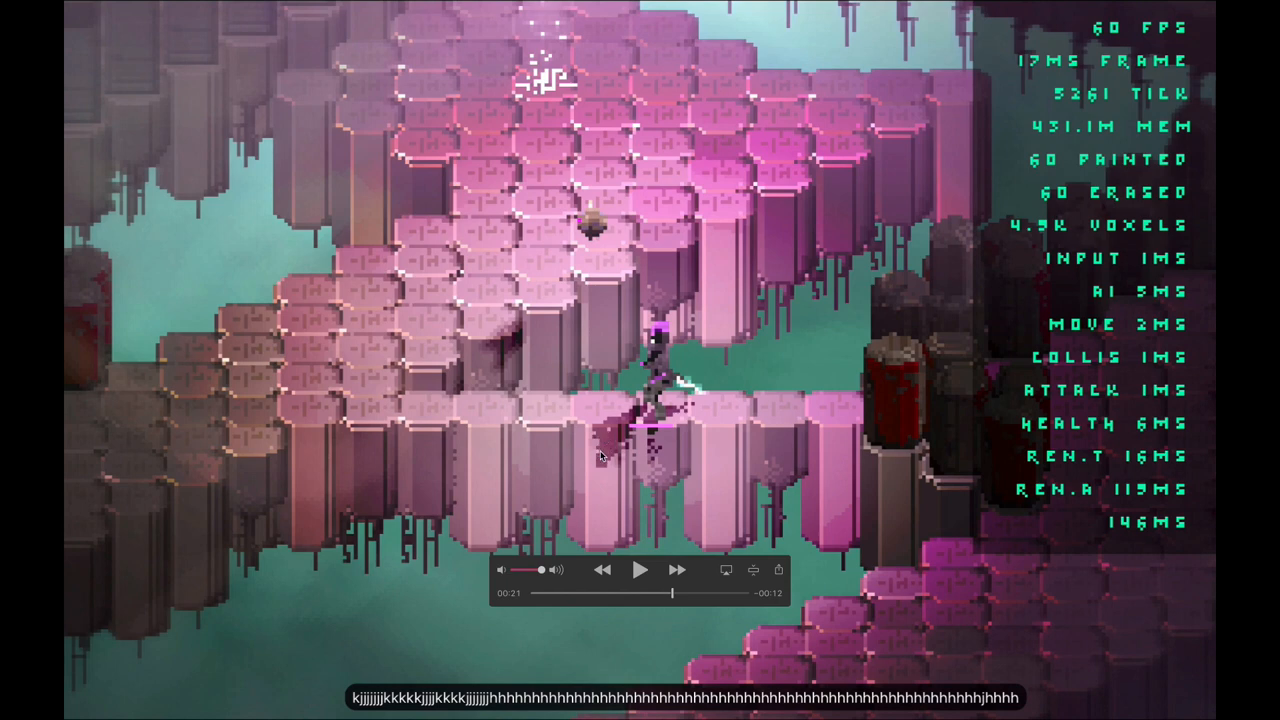
mouse_move(595, 445)
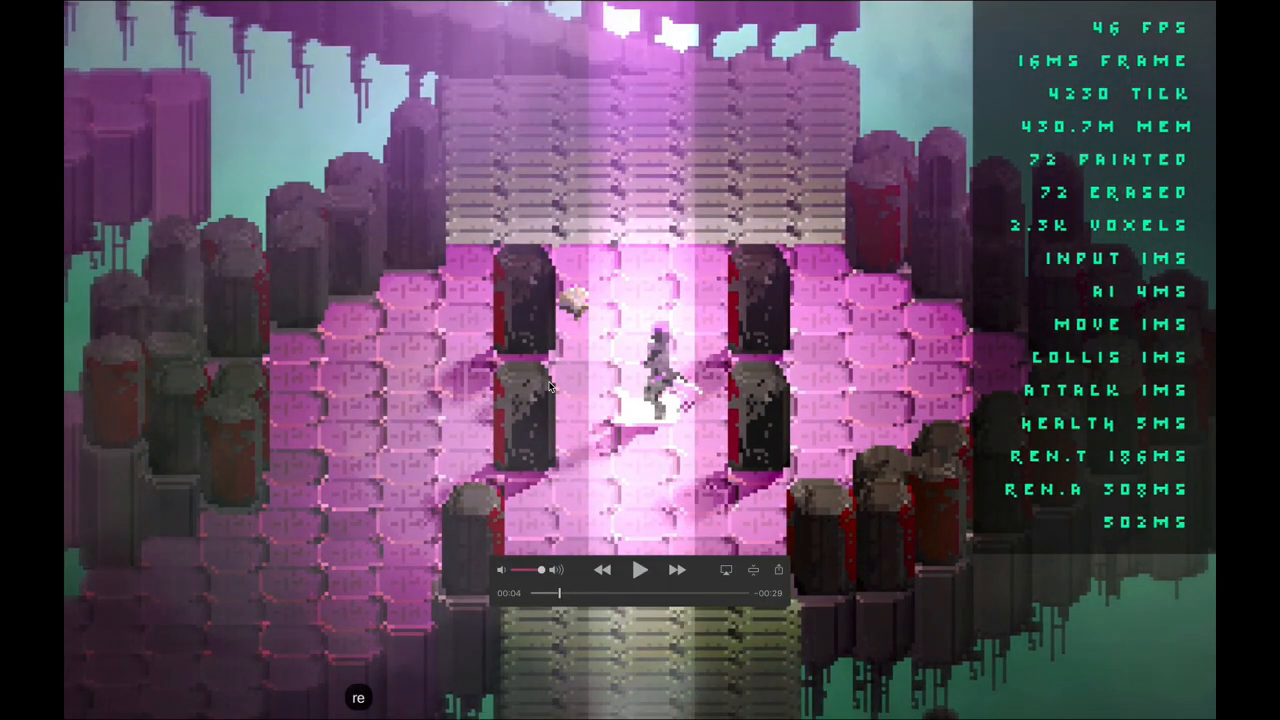
mouse_move(638, 430)
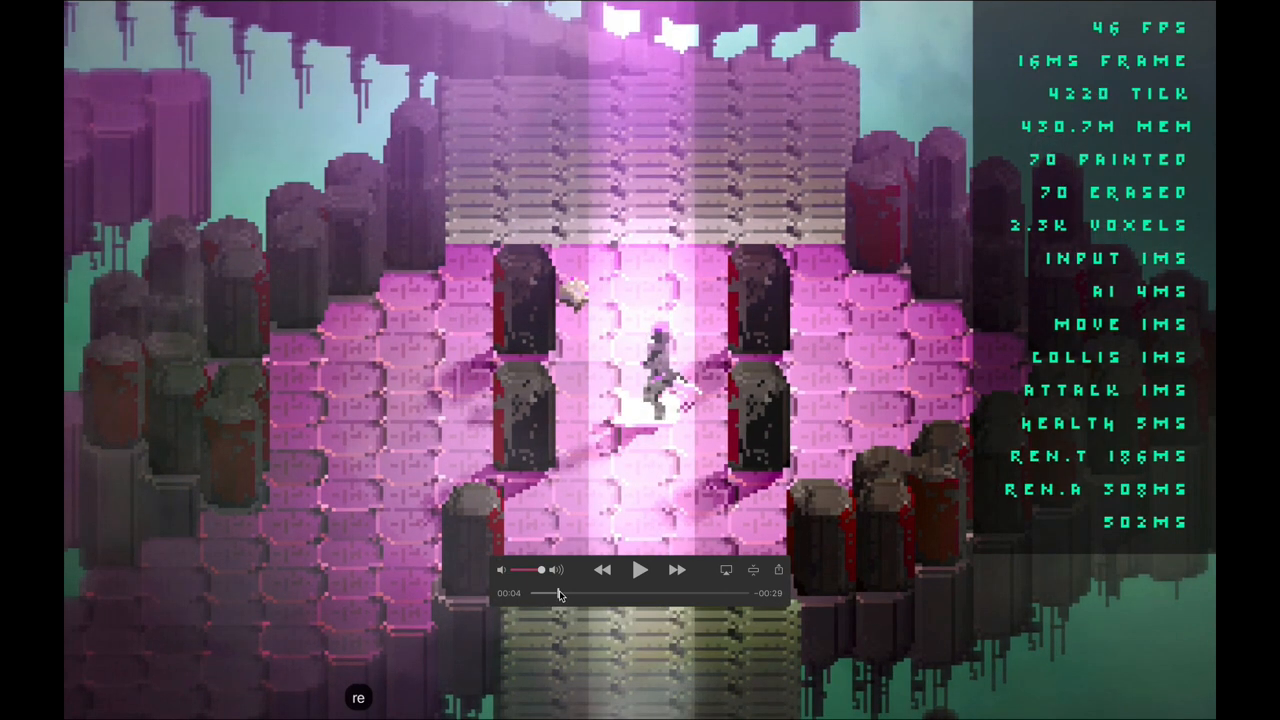
mouse_move(537, 337)
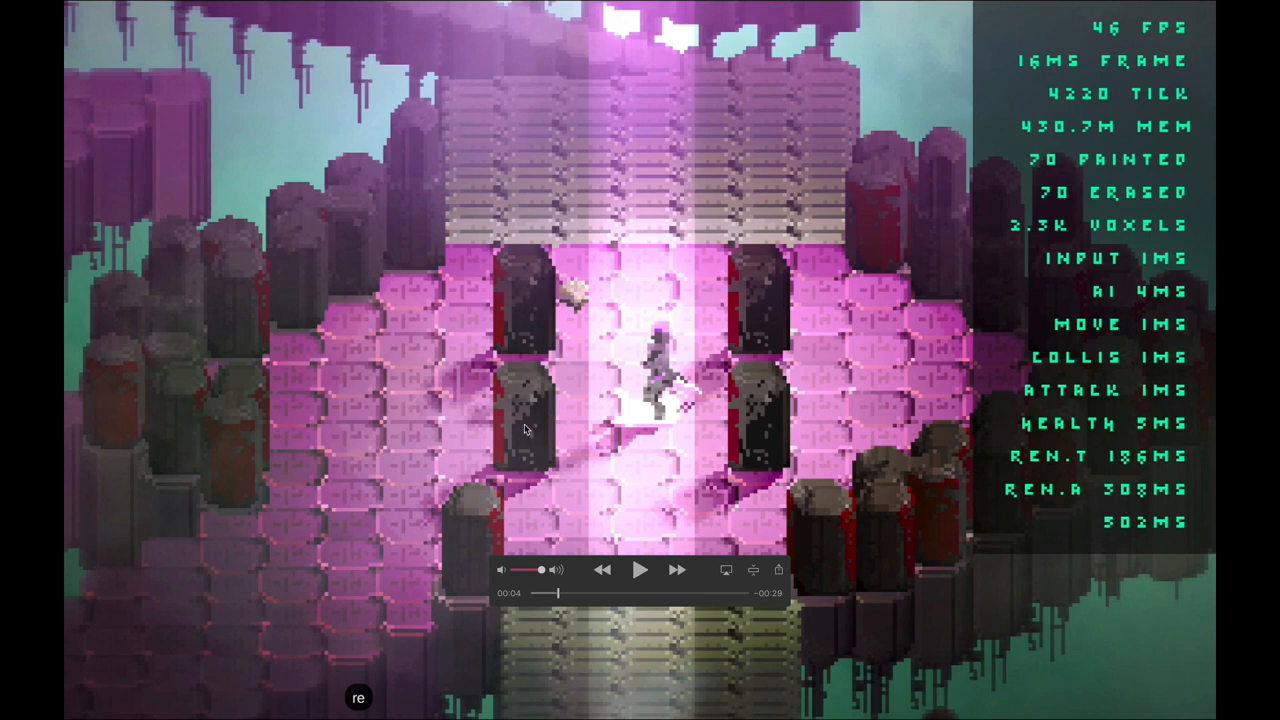
mouse_move(603, 407)
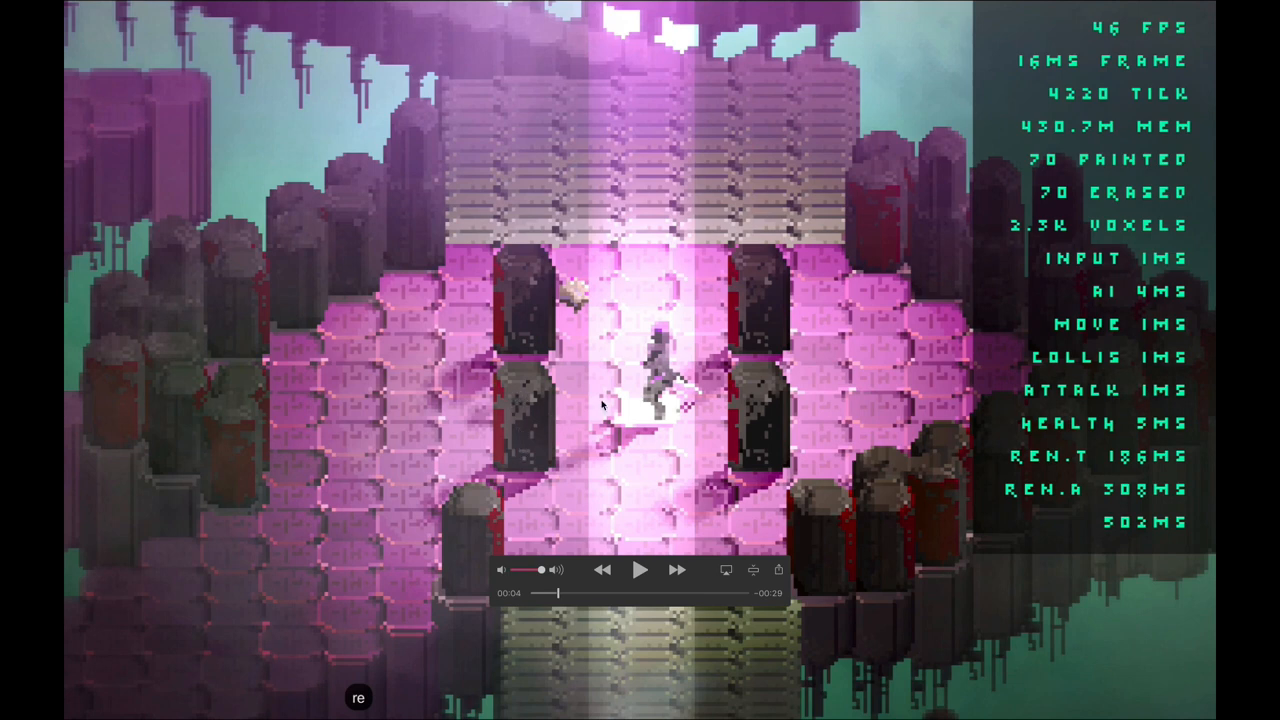
mouse_move(543, 417)
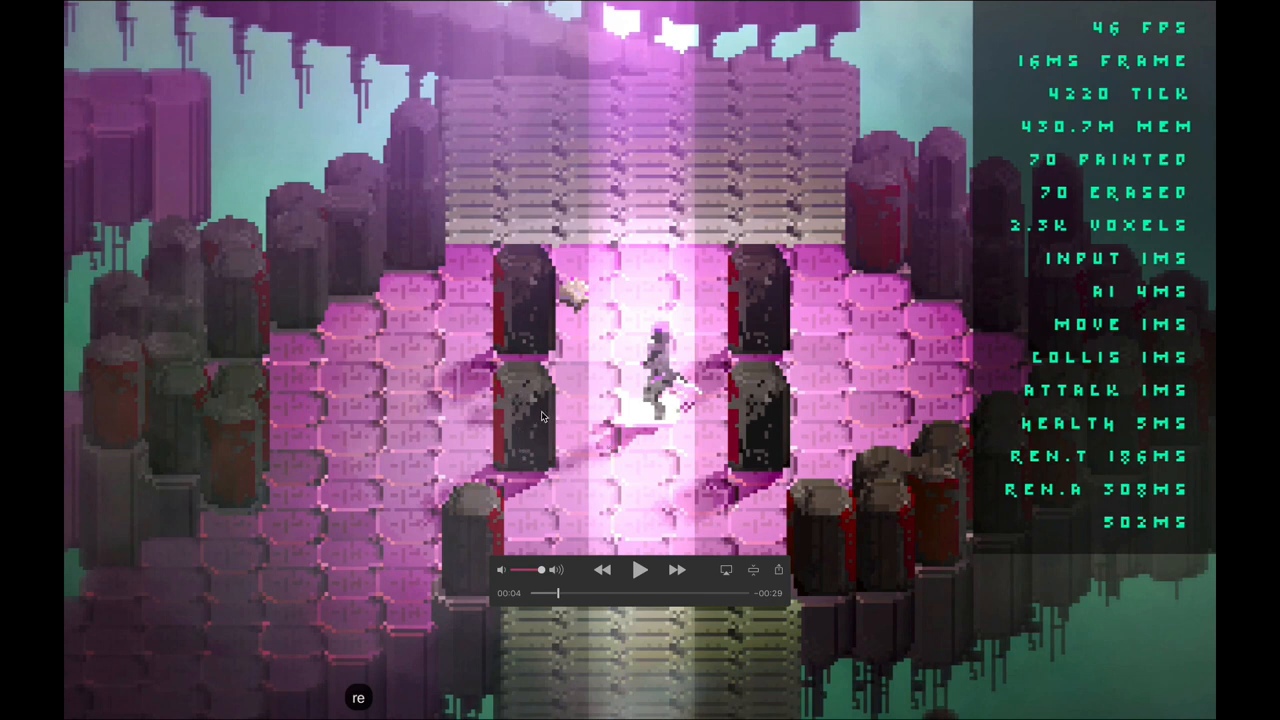
mouse_move(666, 507)
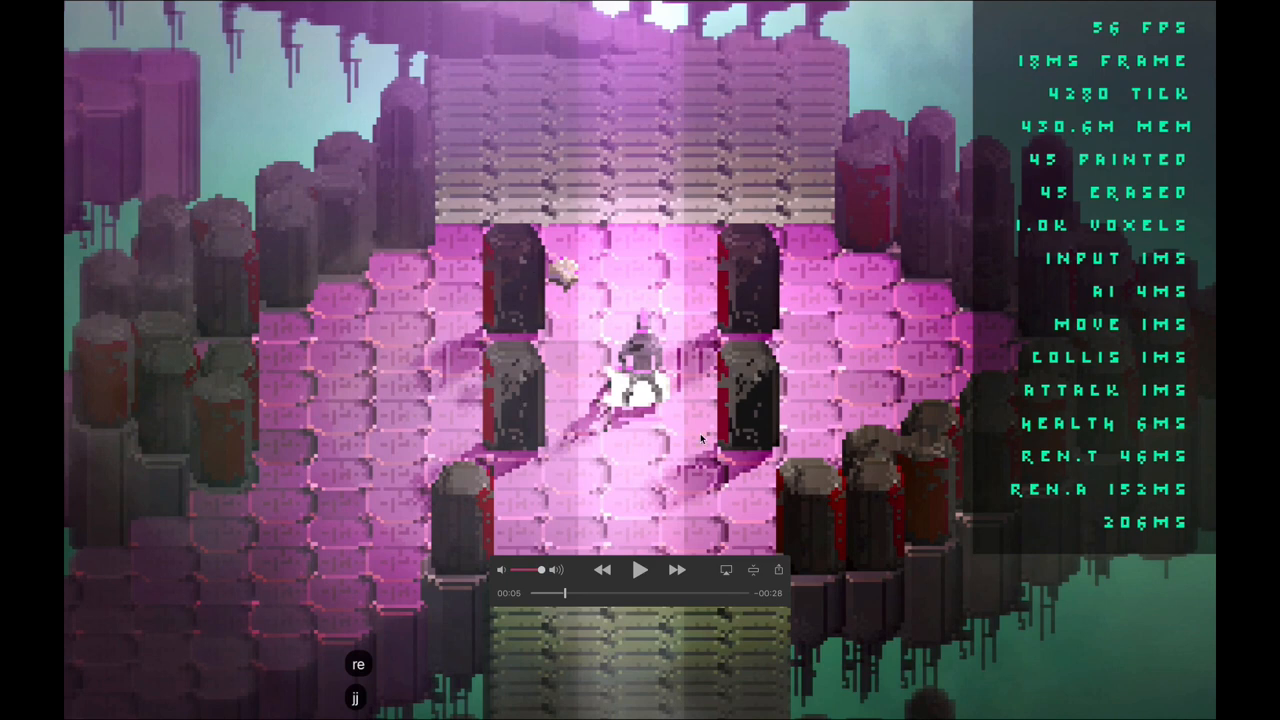
mouse_move(757, 397)
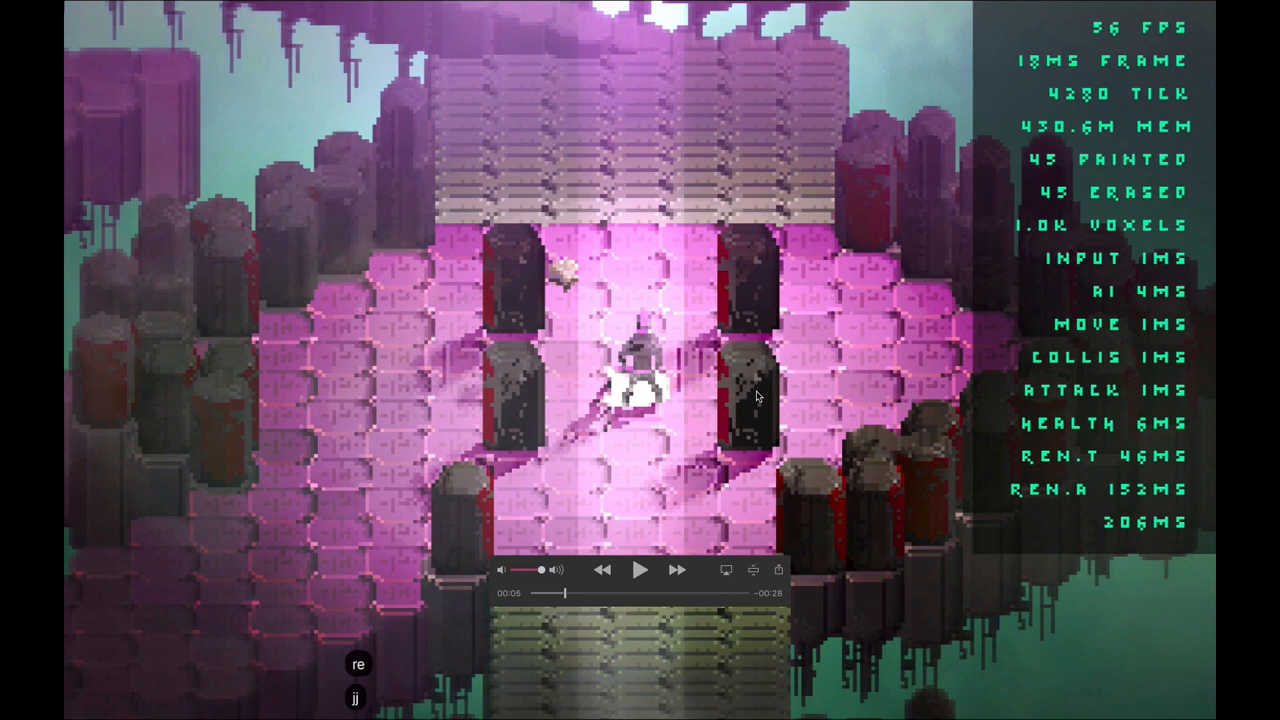
mouse_move(738, 432)
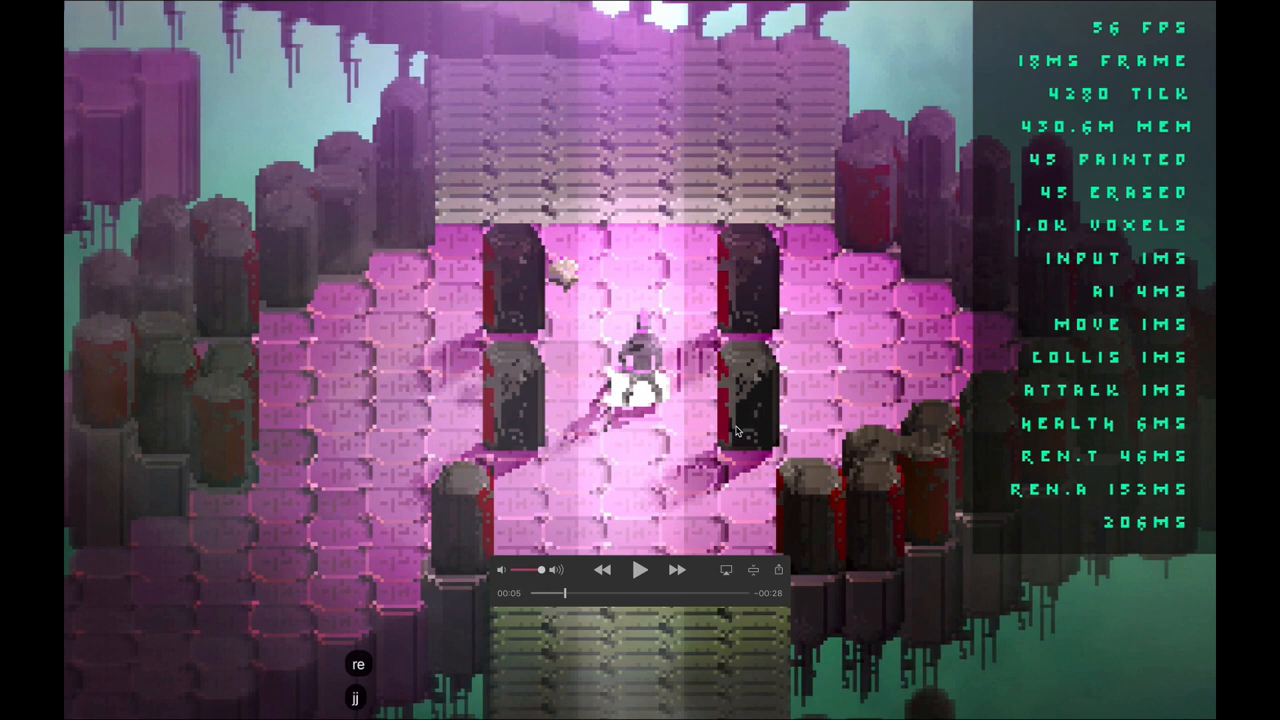
mouse_move(785, 392)
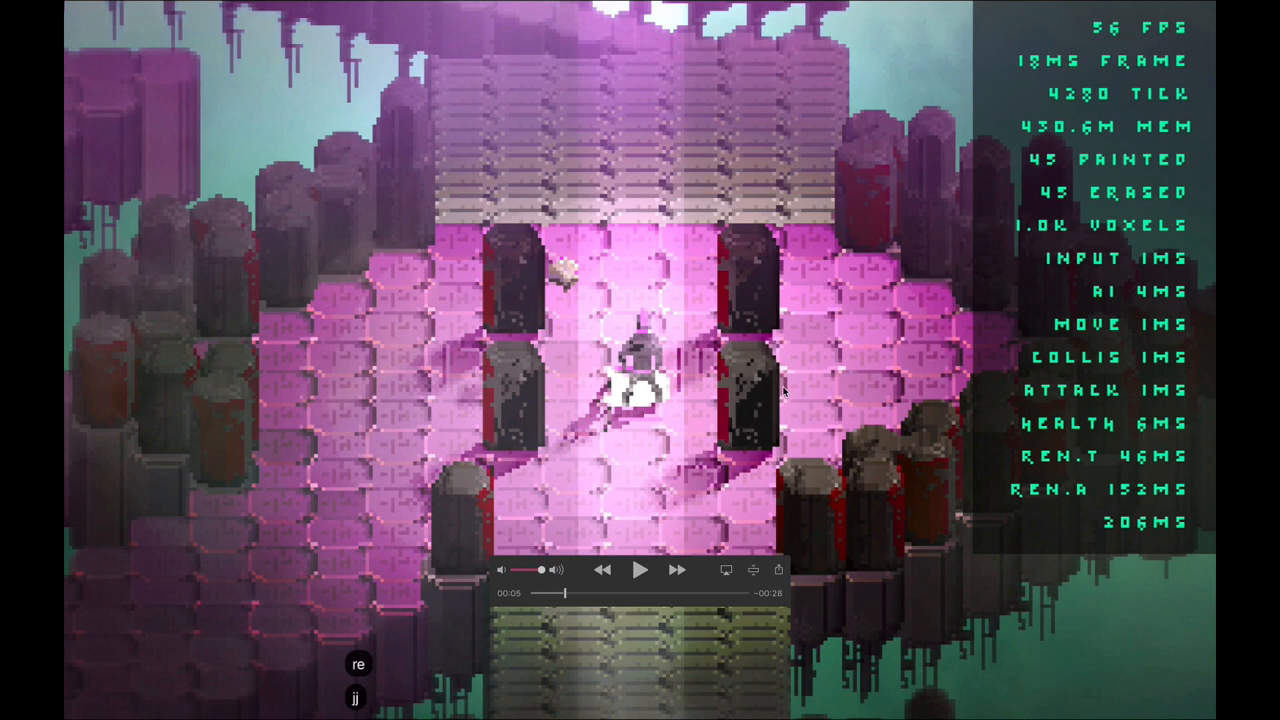
mouse_move(785, 393)
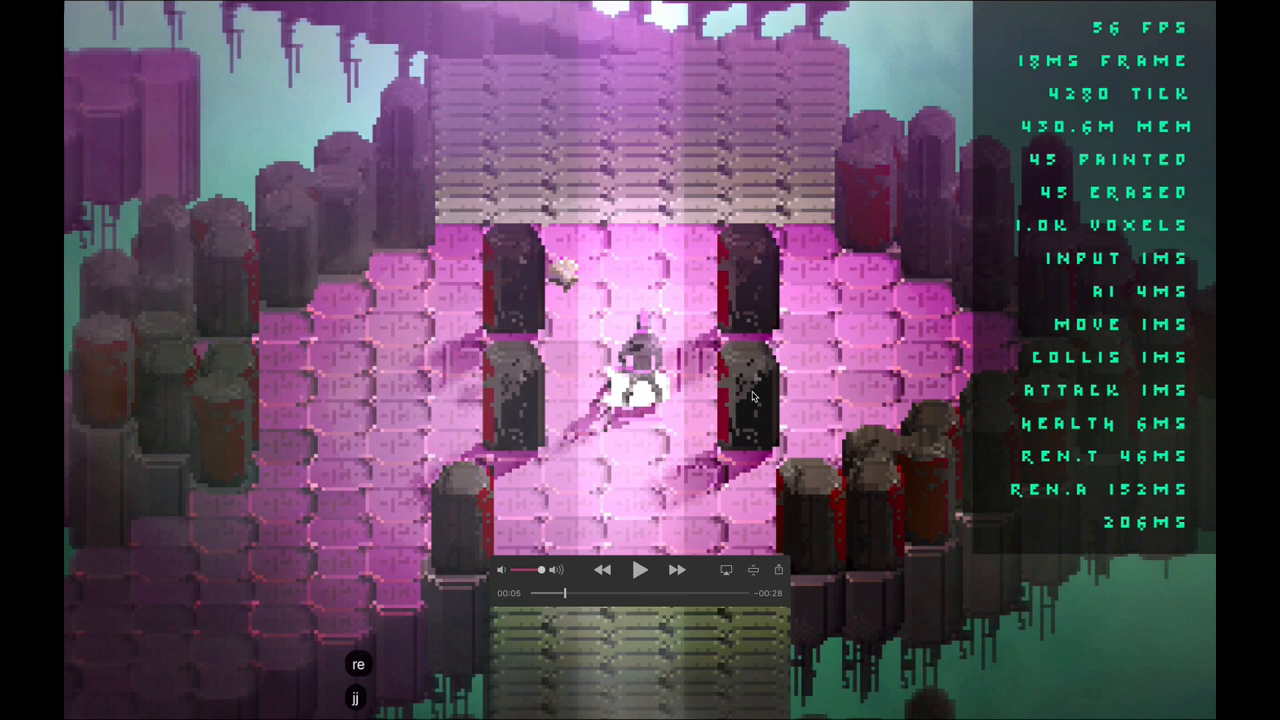
mouse_move(764, 382)
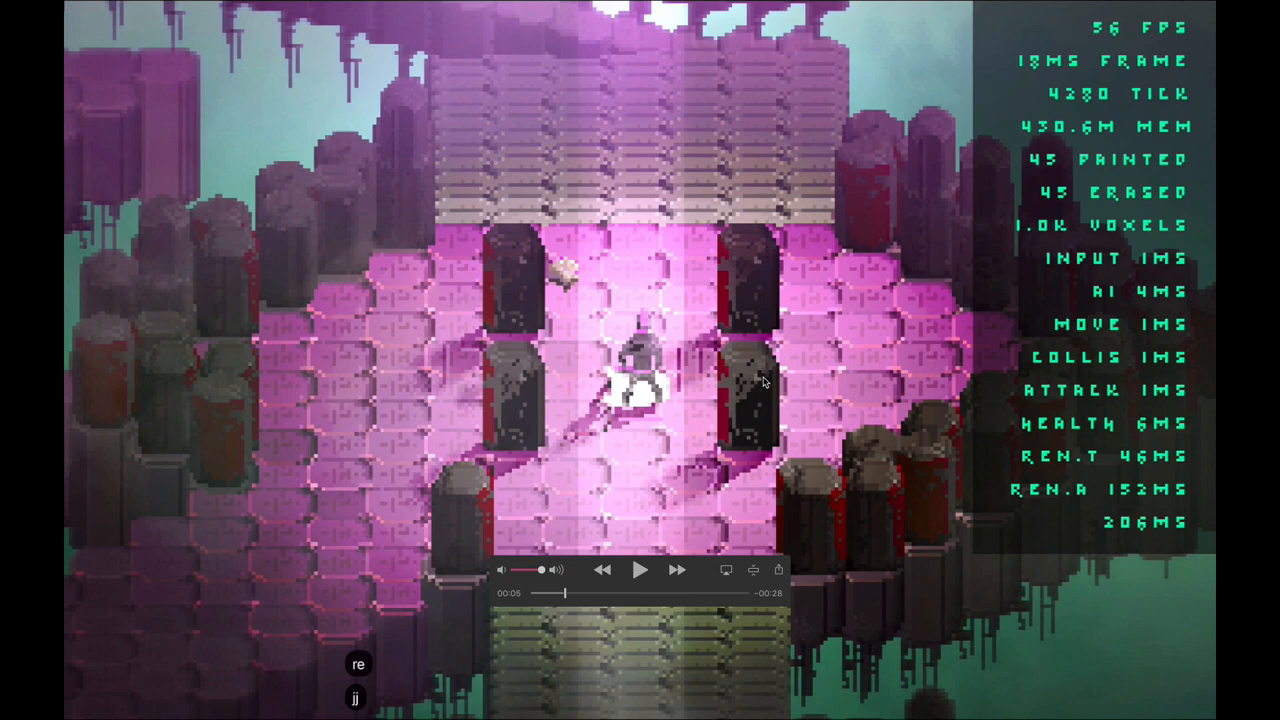
mouse_move(760, 393)
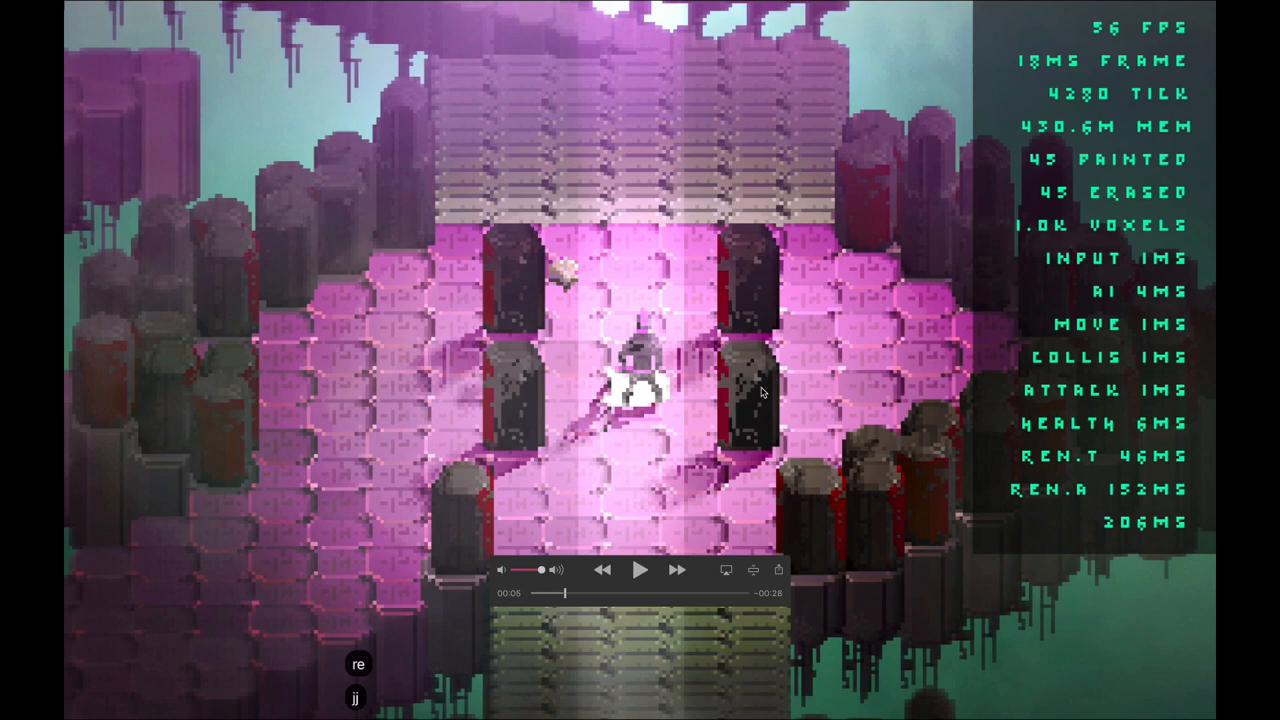
mouse_move(768, 375)
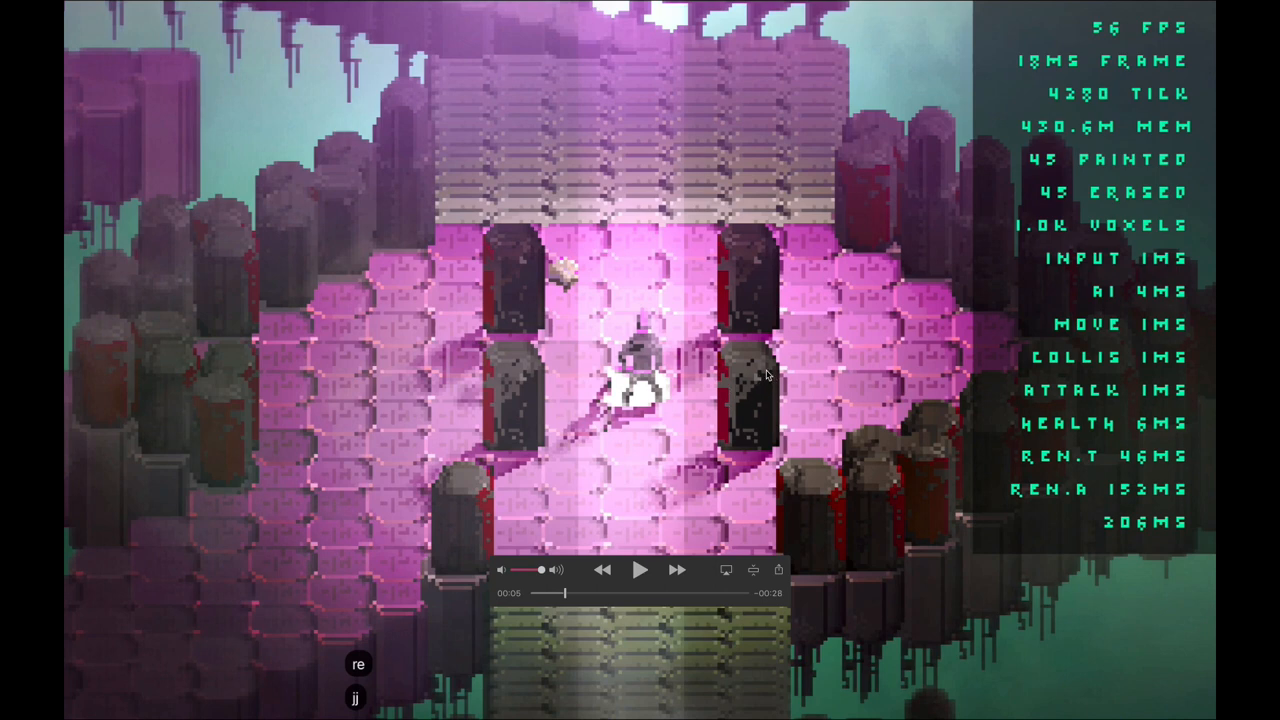
mouse_move(610, 585)
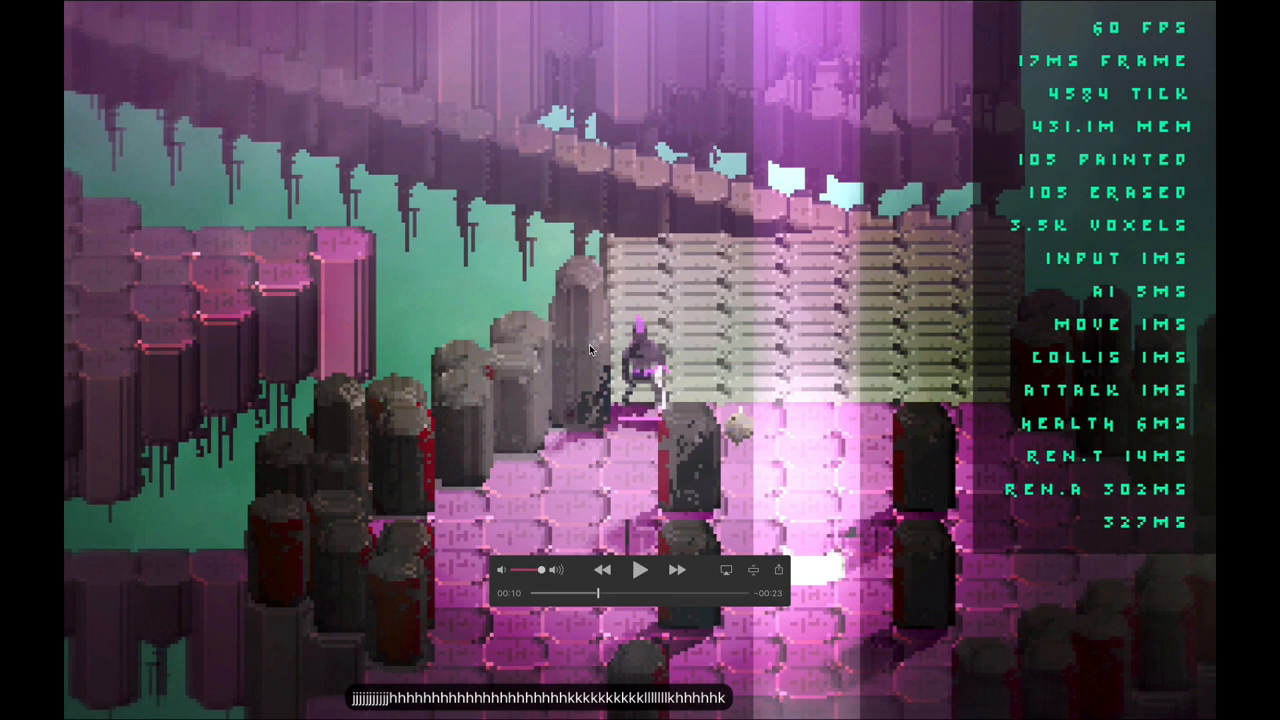
mouse_move(578, 363)
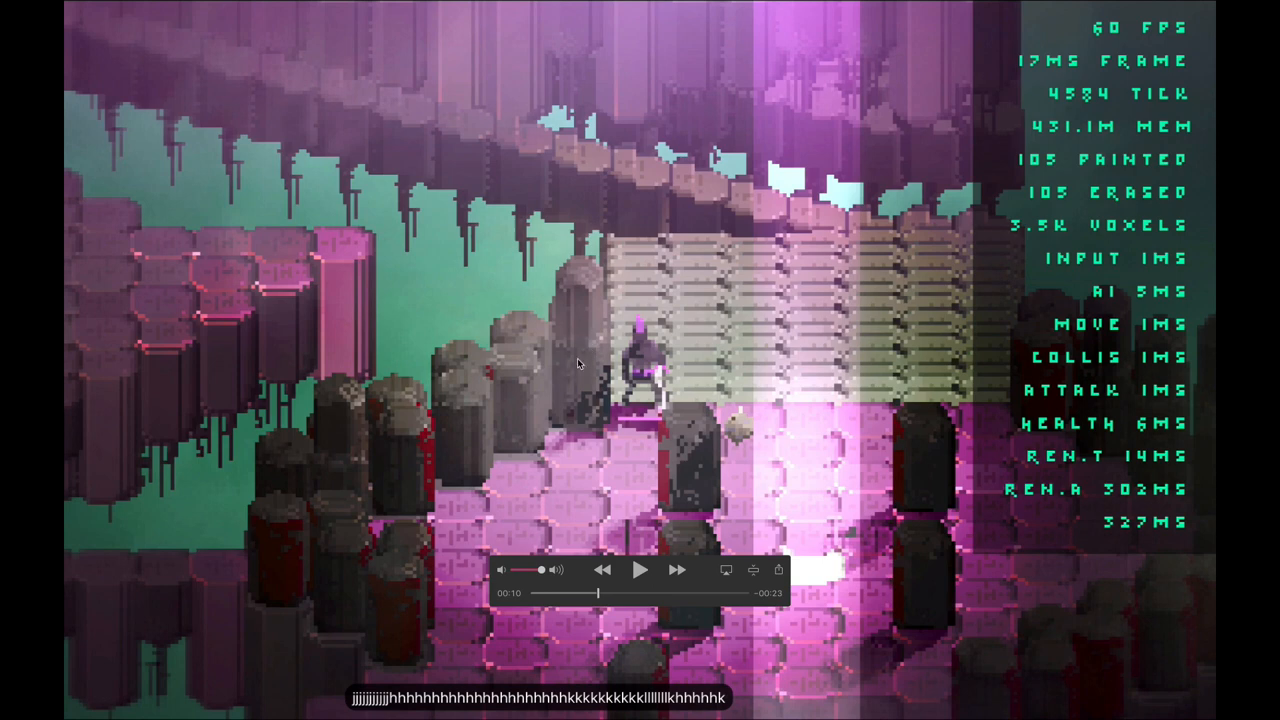
mouse_move(583, 397)
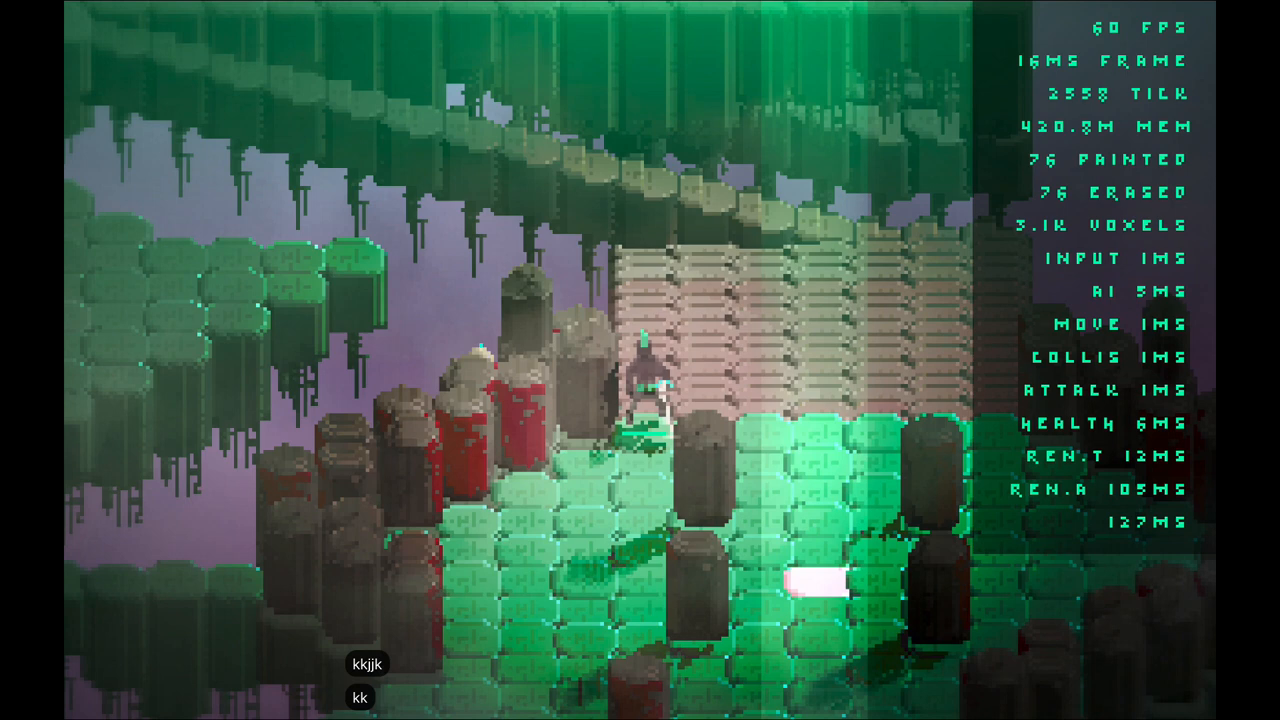
Step: Move the character around the green Wraithbinder level with the stats overlay on
key("k")
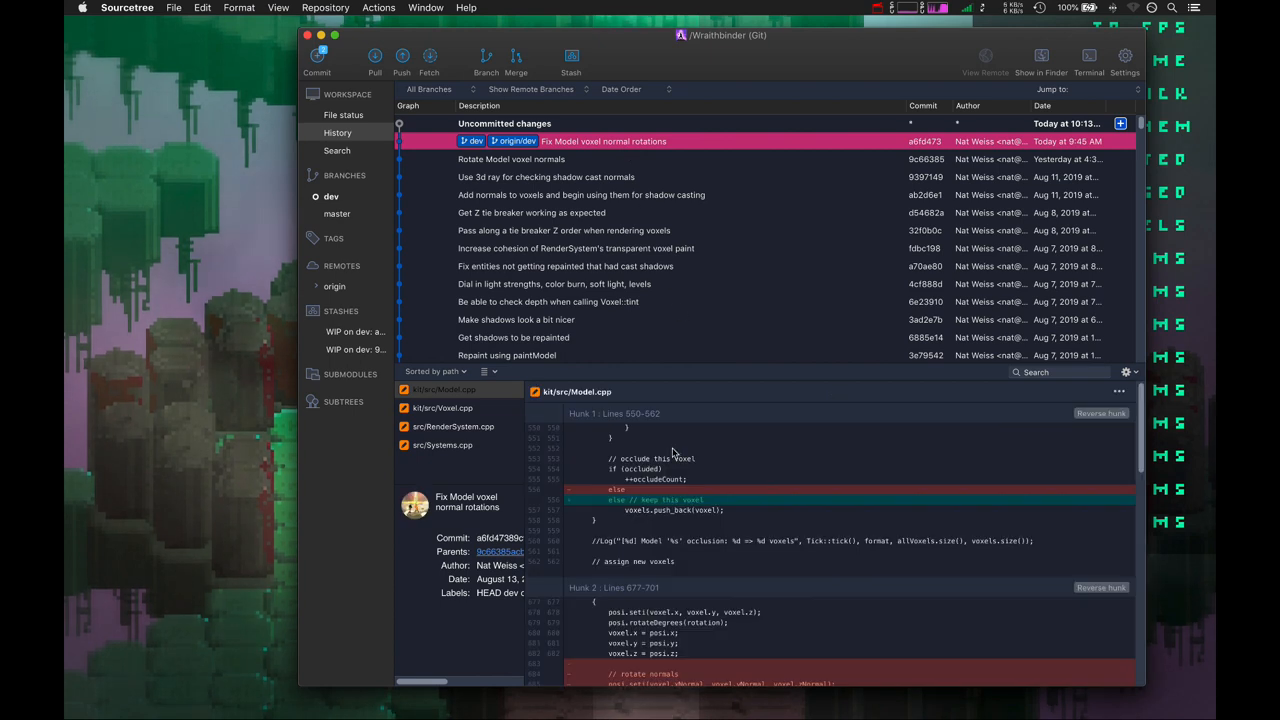
Step: Scroll through the Model.cpp diff of the 'Fix Model voxel normal rotations' commit
scroll("down", 3)
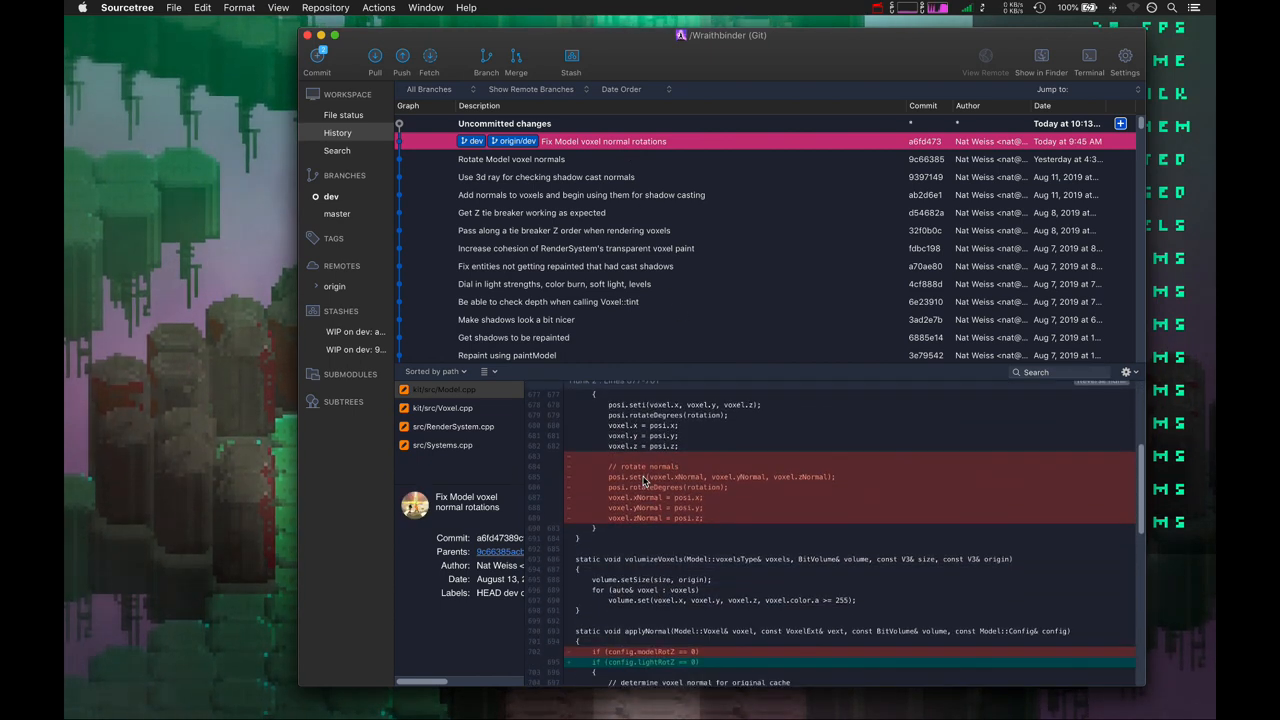
scroll("down", 3)
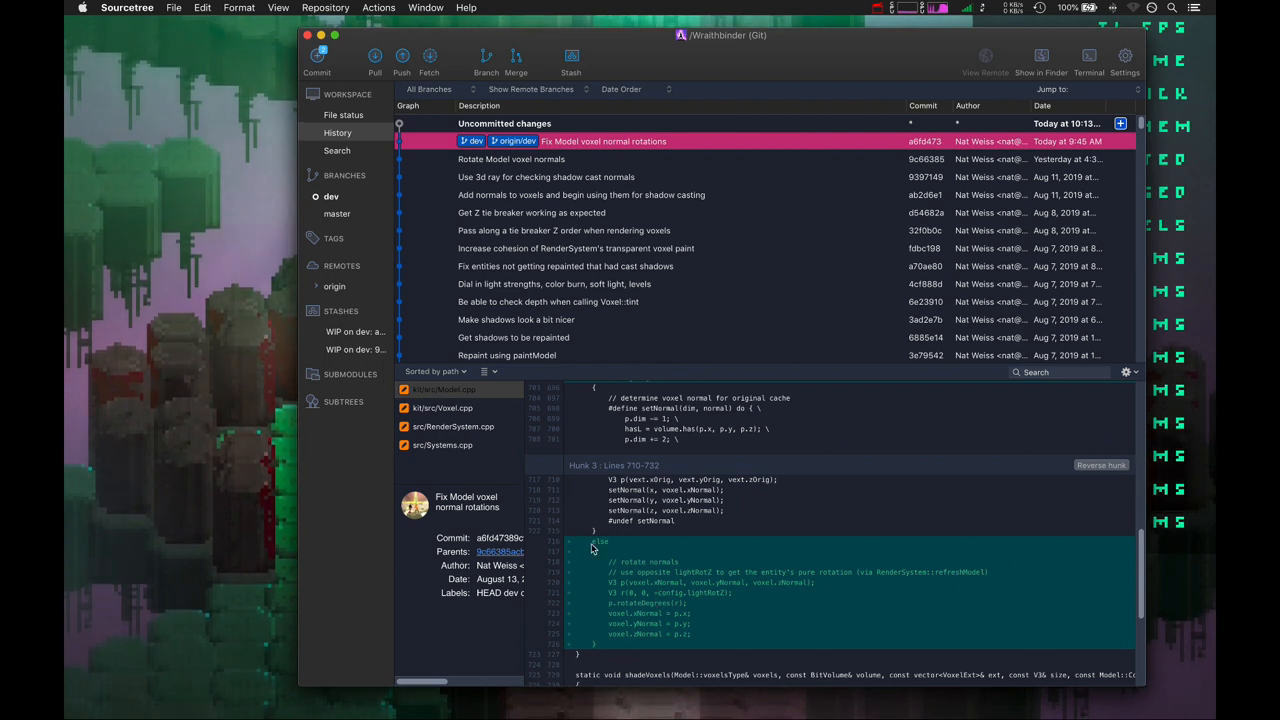
scroll("up", 3)
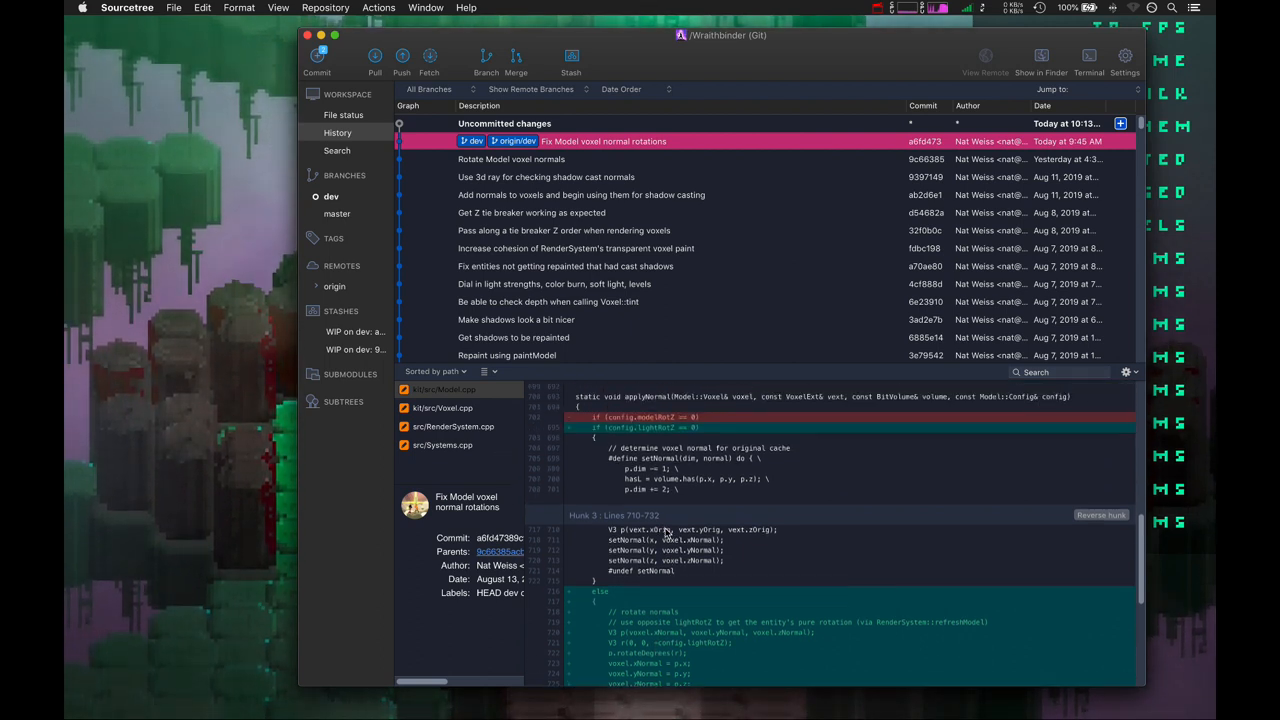
scroll("down", 3)
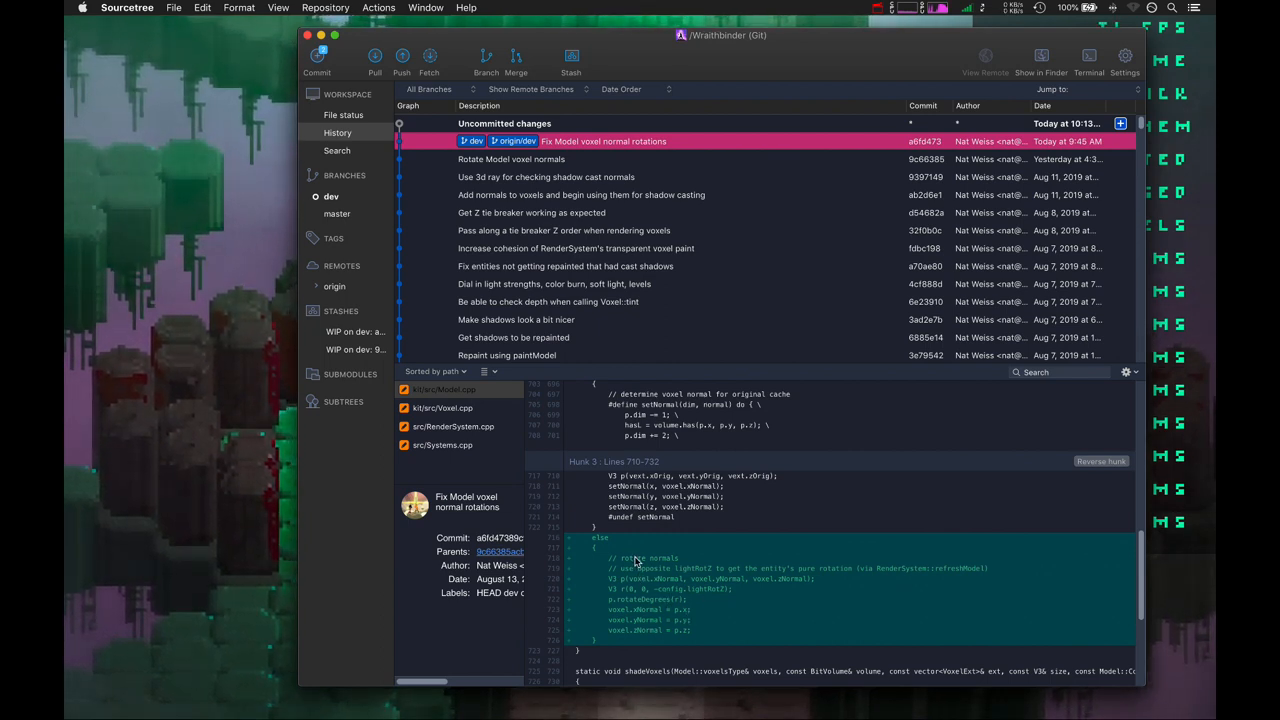
Step: Review the kit/src/Voxel.cpp diff, then open the src/RenderSystem.cpp changes
left_click(442, 407)
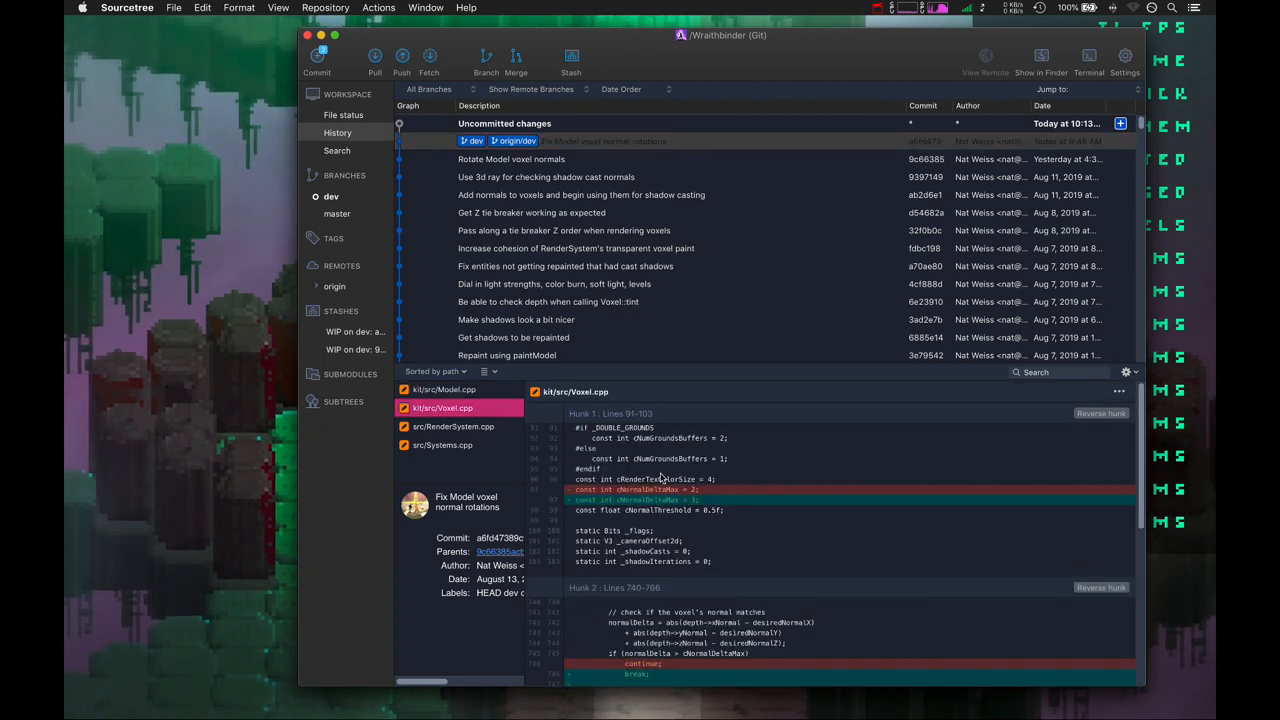
scroll("down", 3)
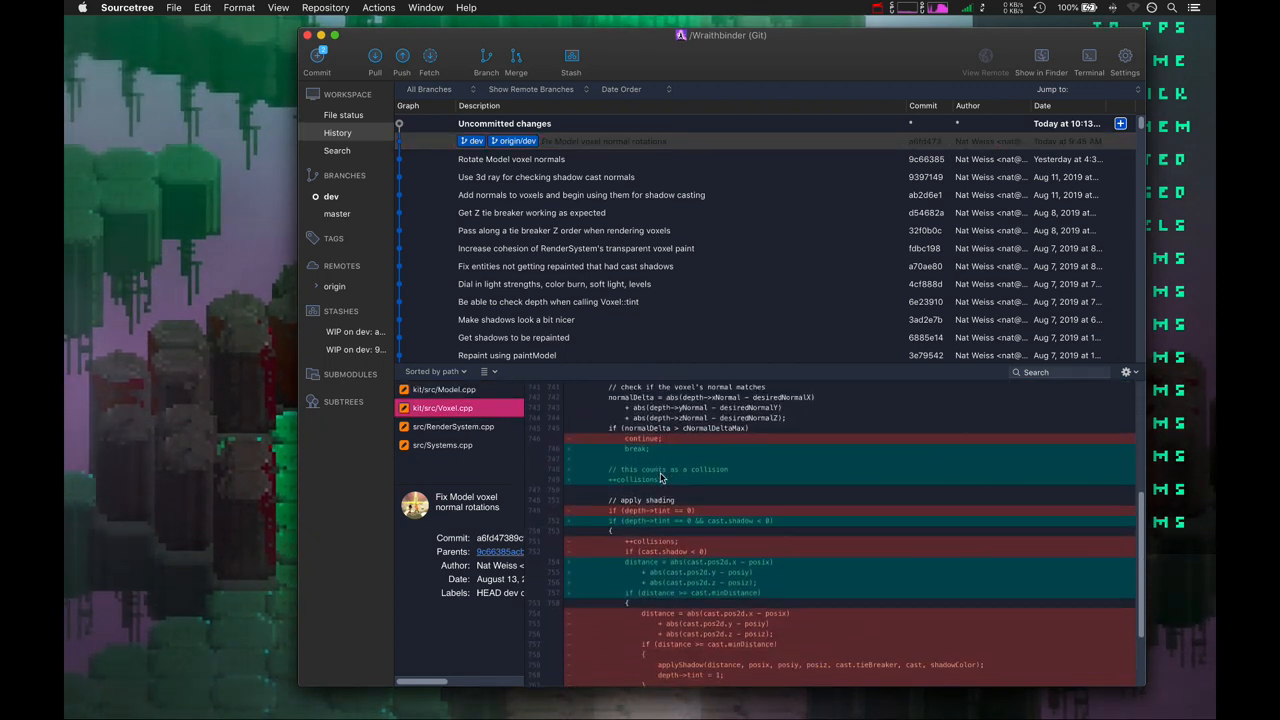
left_click(452, 426)
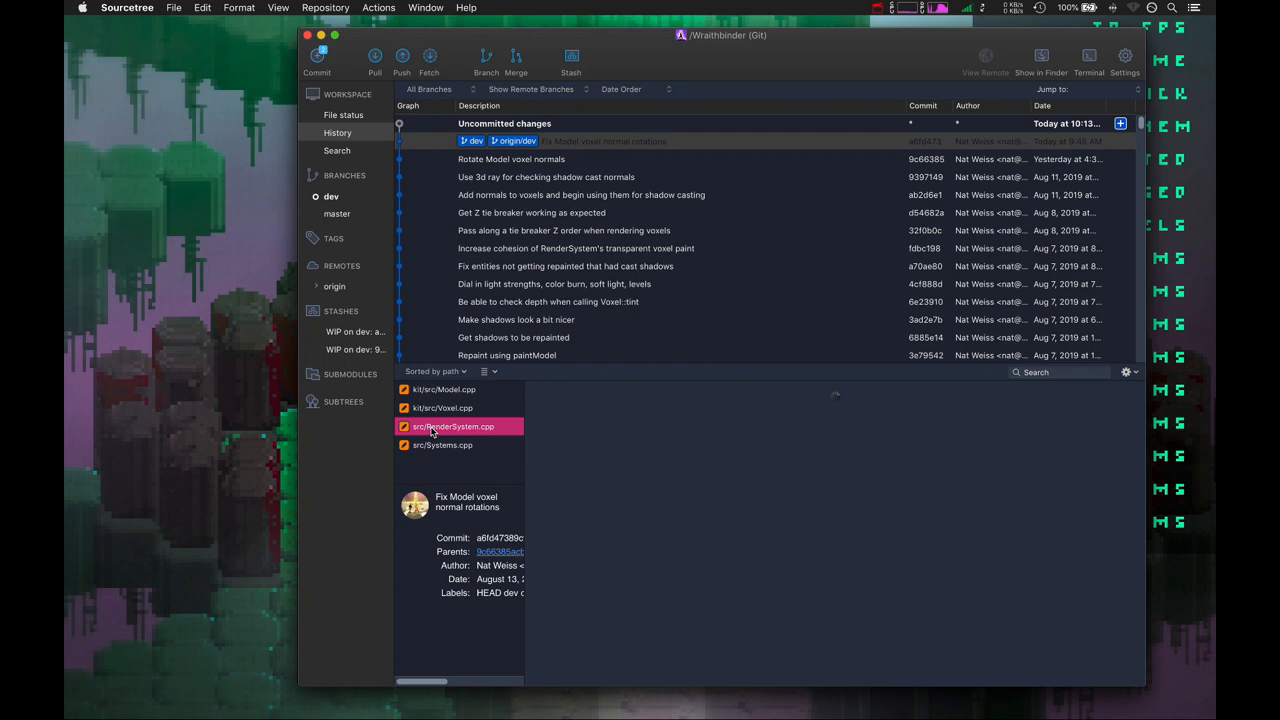
left_click(452, 426)
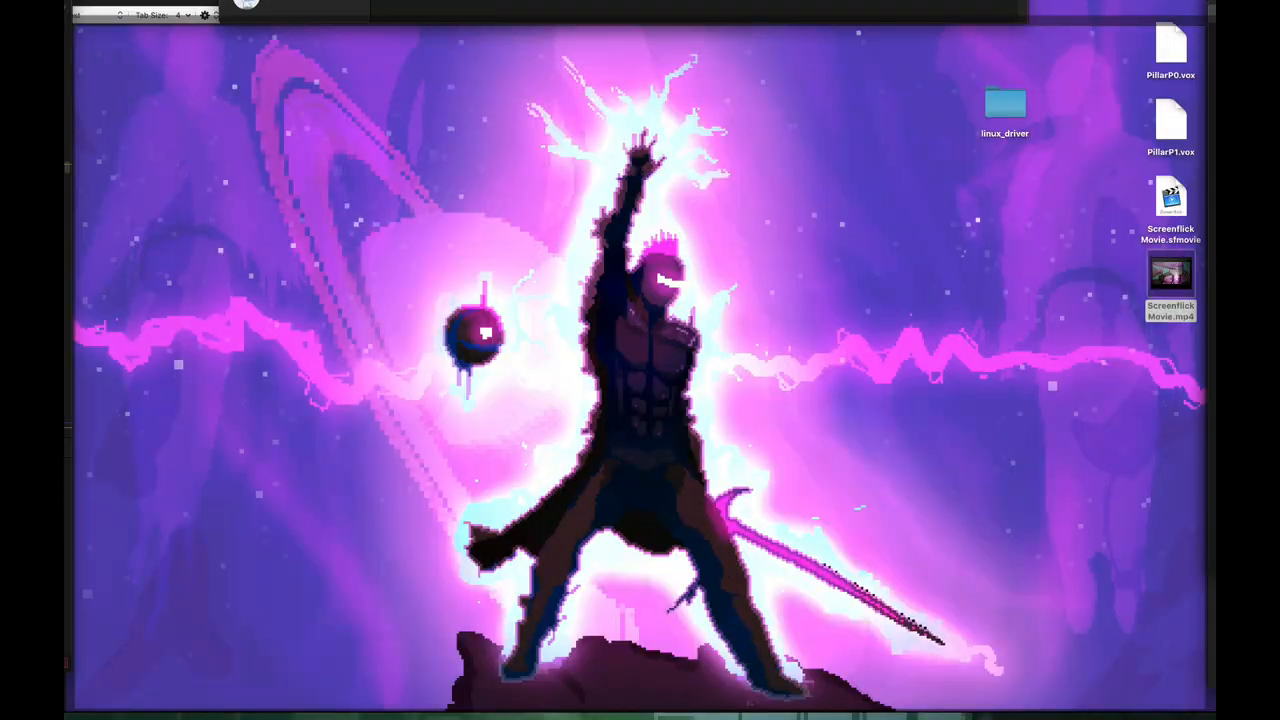
mouse_move(785, 197)
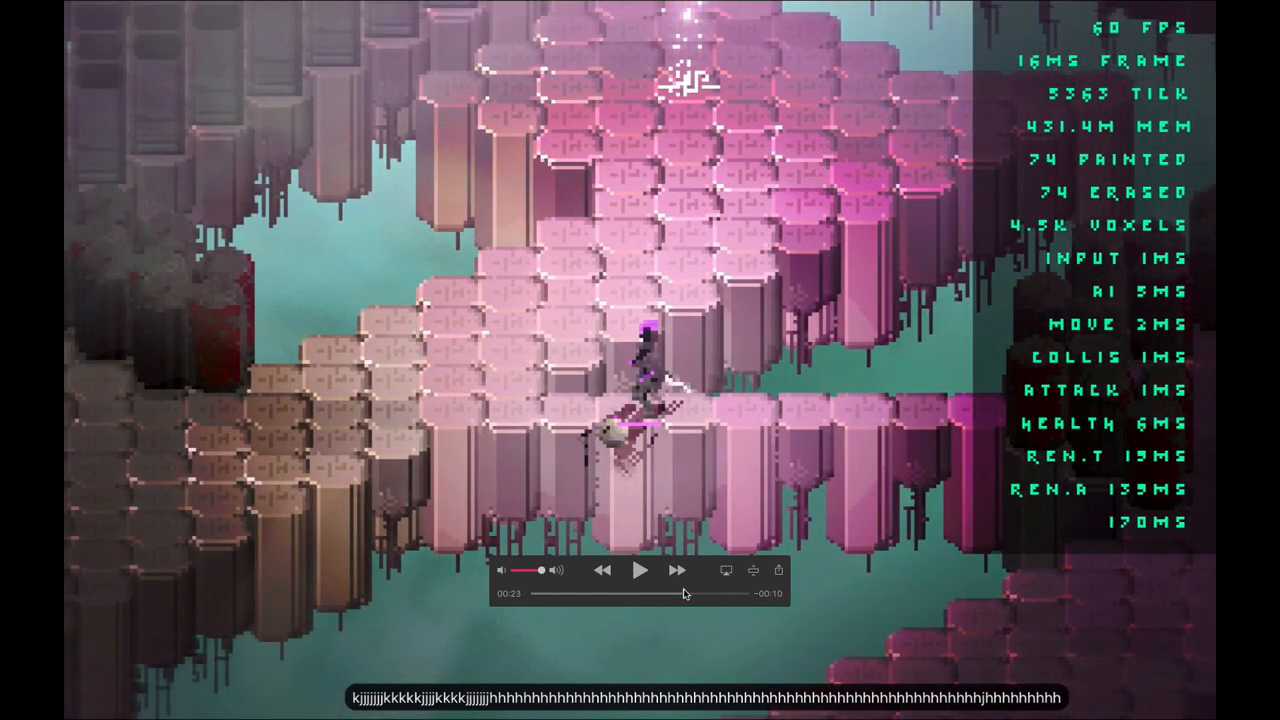
mouse_move(467, 475)
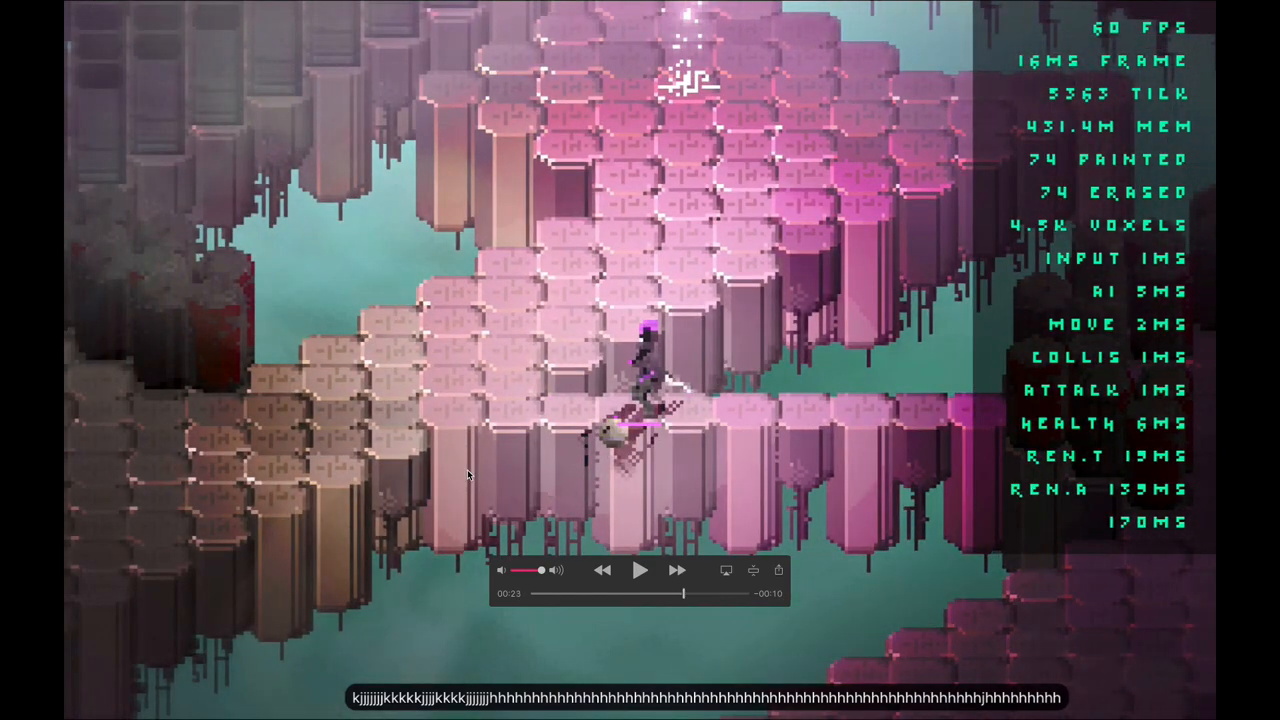
mouse_move(693, 477)
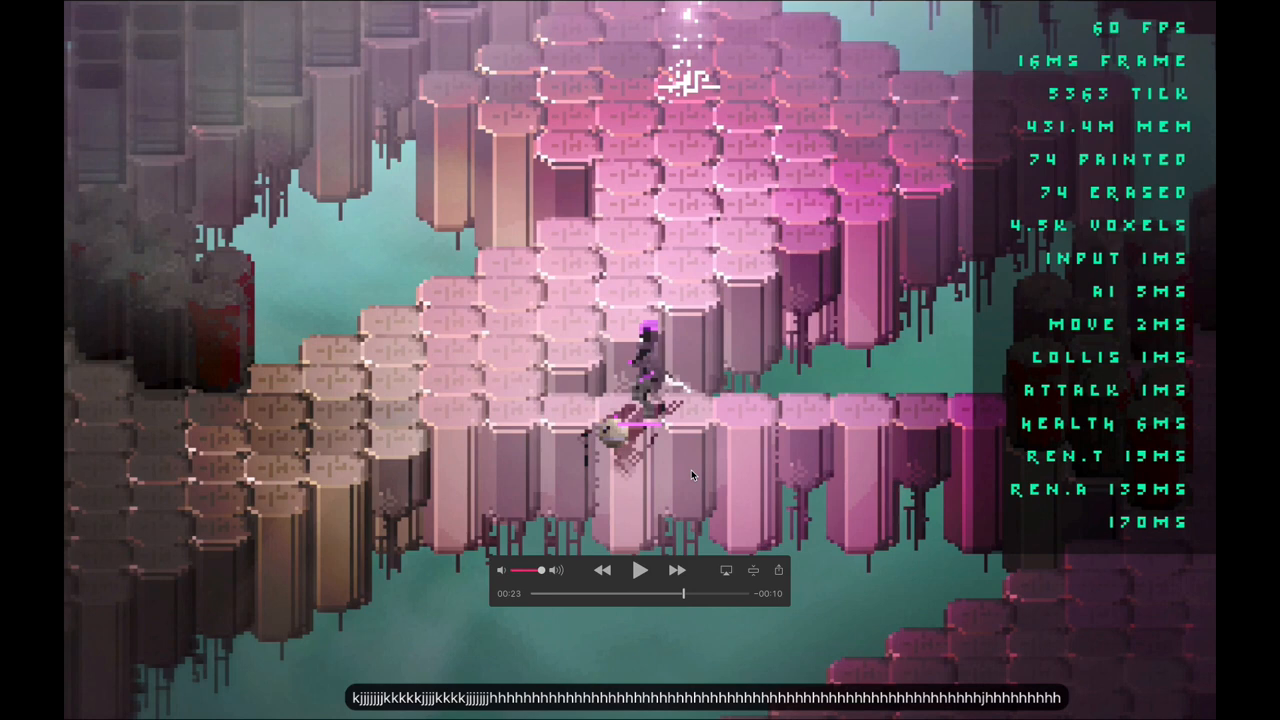
mouse_move(687, 490)
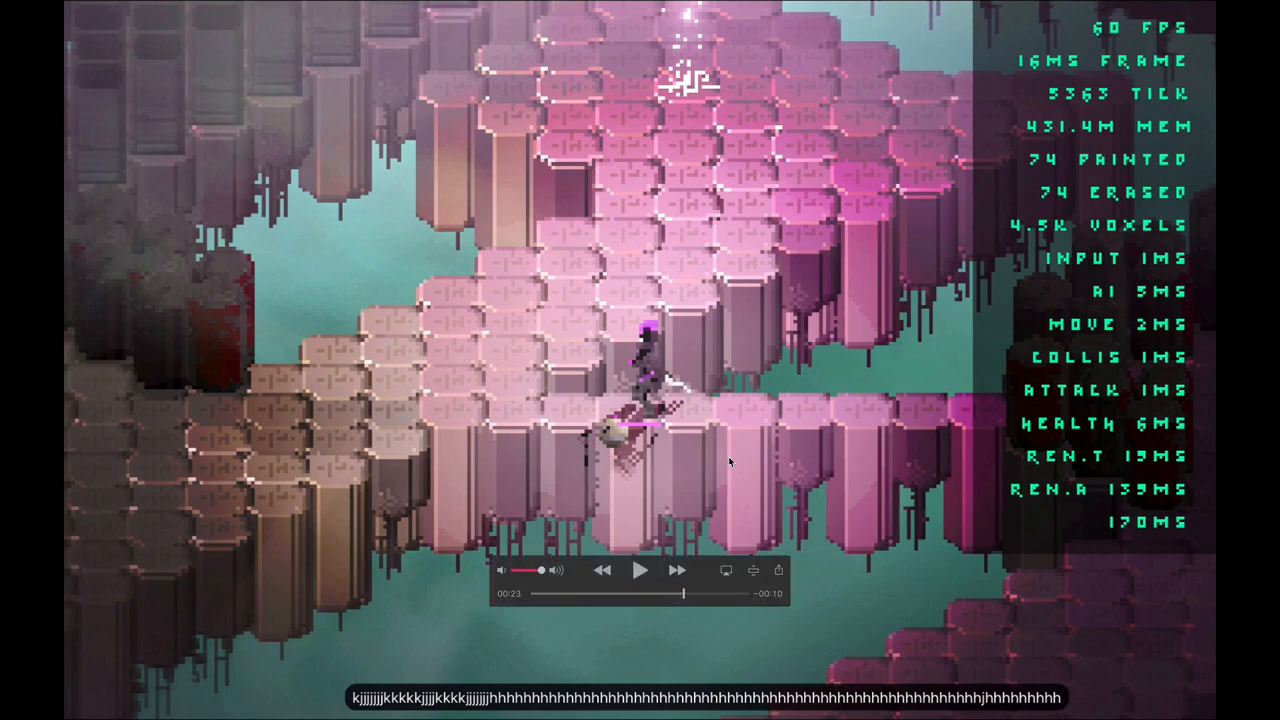
mouse_move(870, 468)
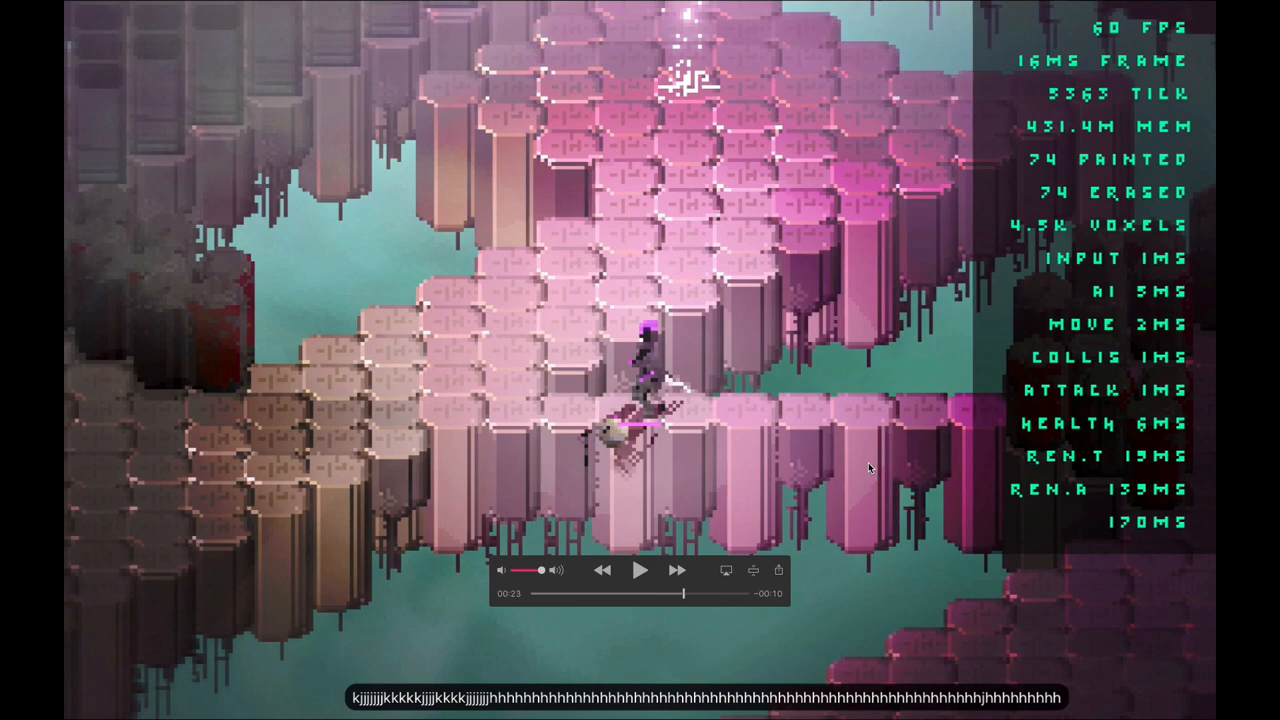
mouse_move(452, 468)
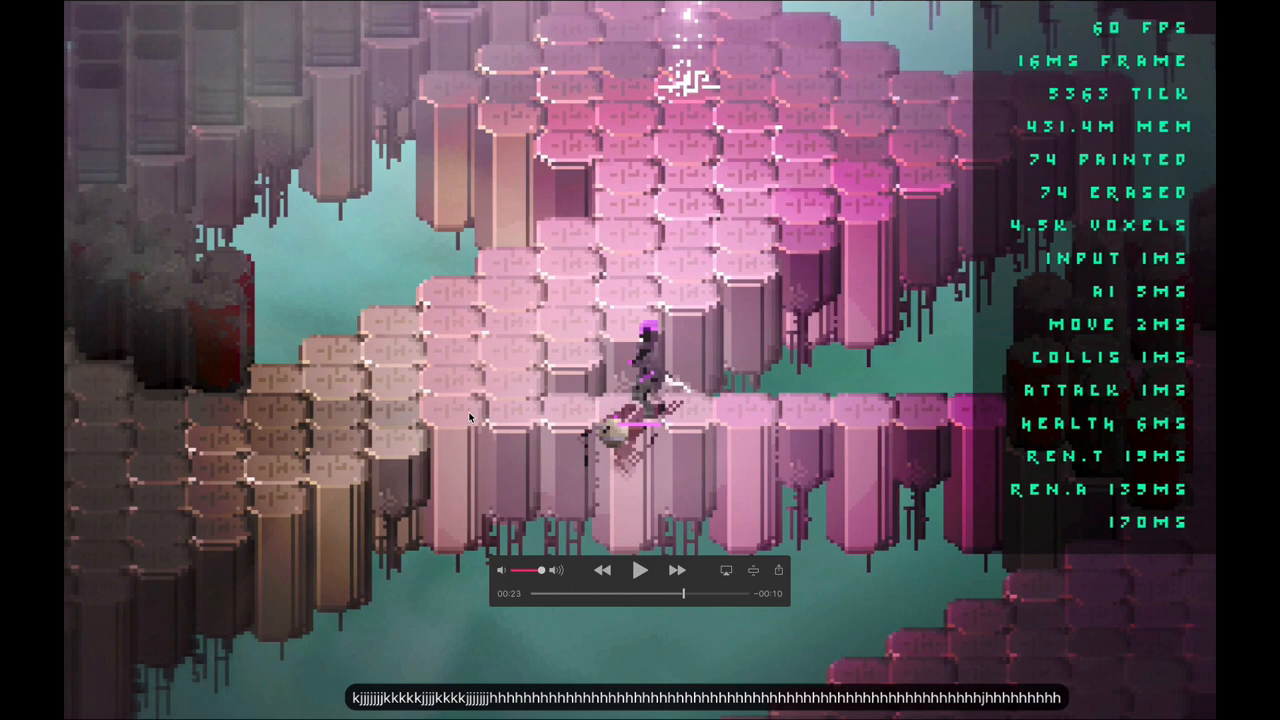
mouse_move(400, 417)
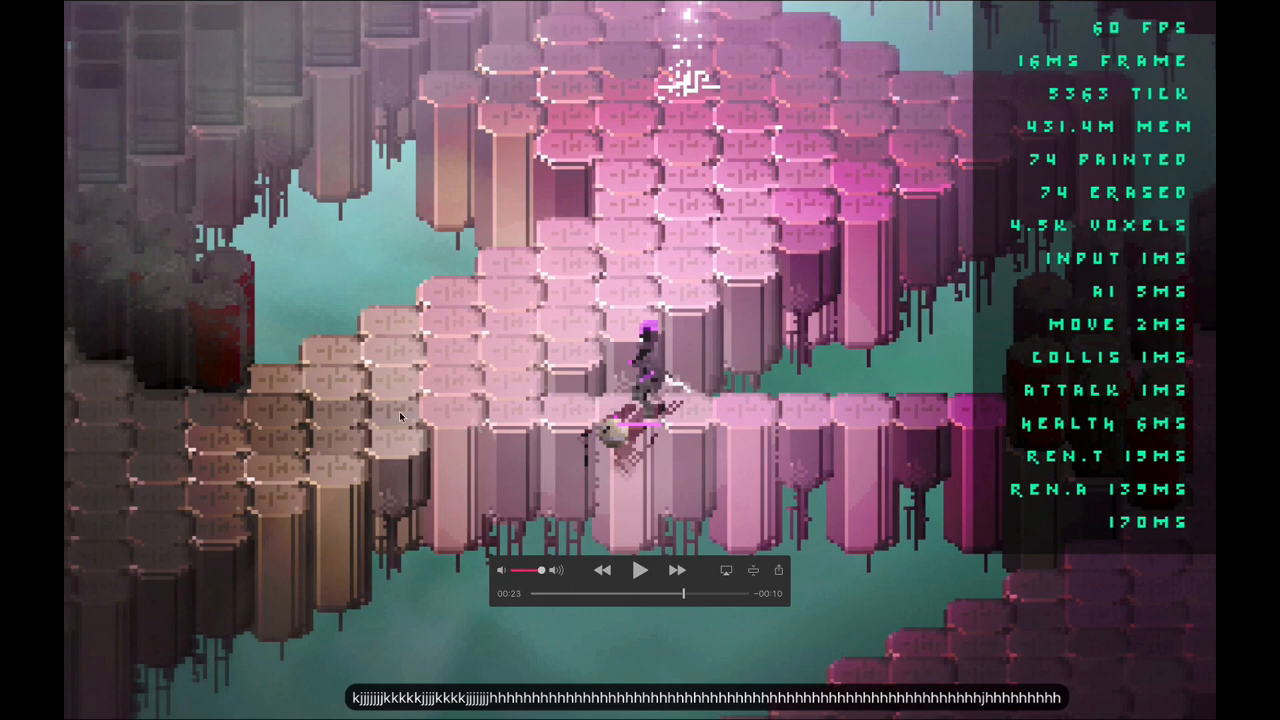
mouse_move(465, 410)
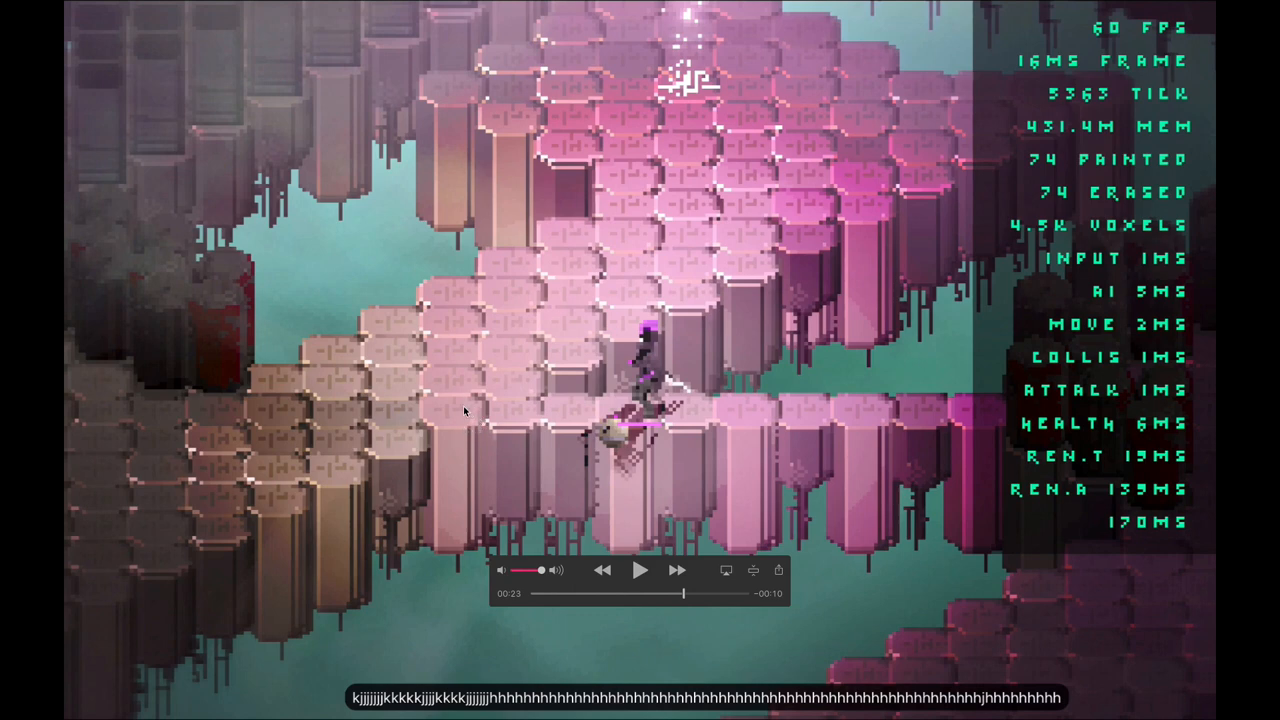
mouse_move(767, 465)
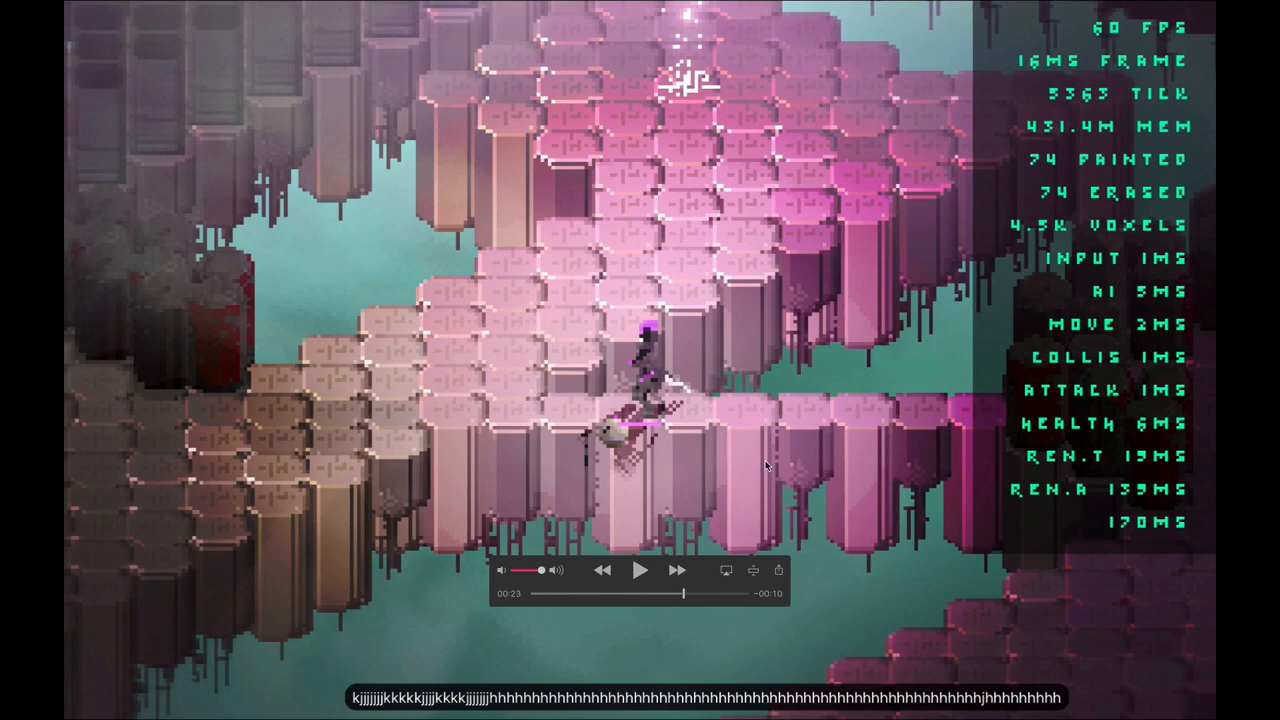
mouse_move(752, 432)
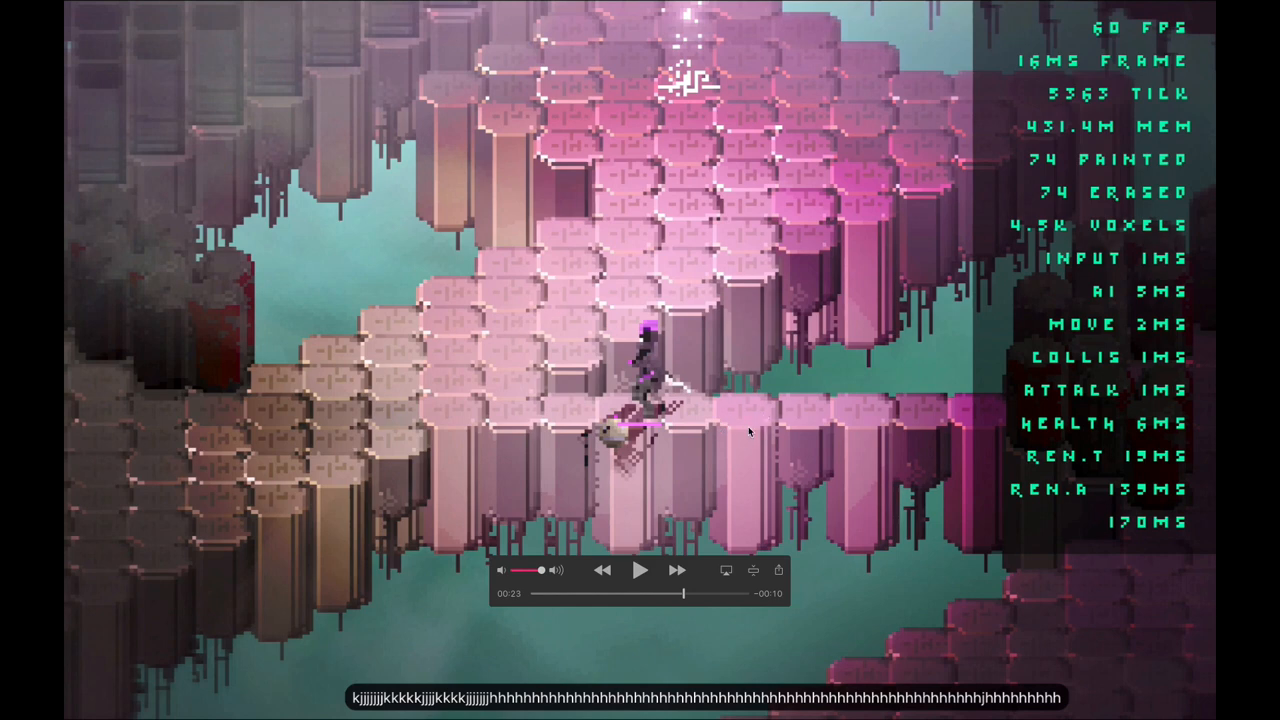
mouse_move(755, 405)
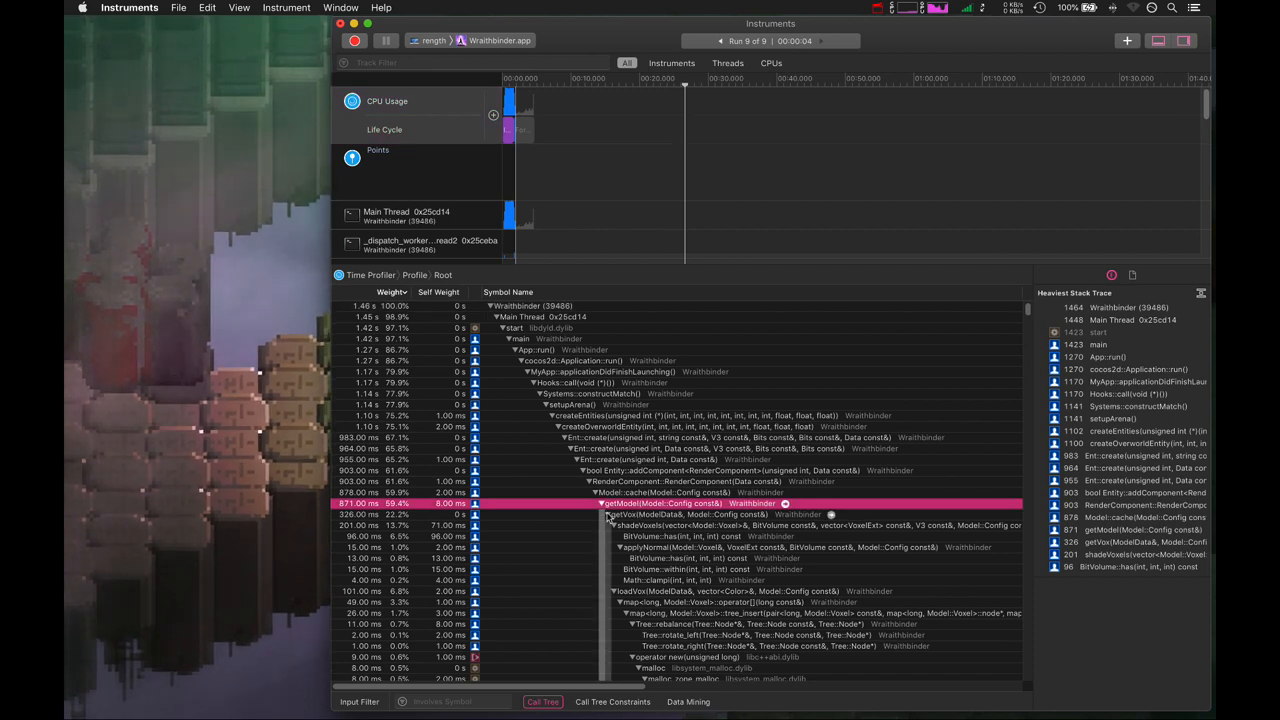
Step: Select getModel under Model::cache, taking about 59% of load time
left_click(601, 514)
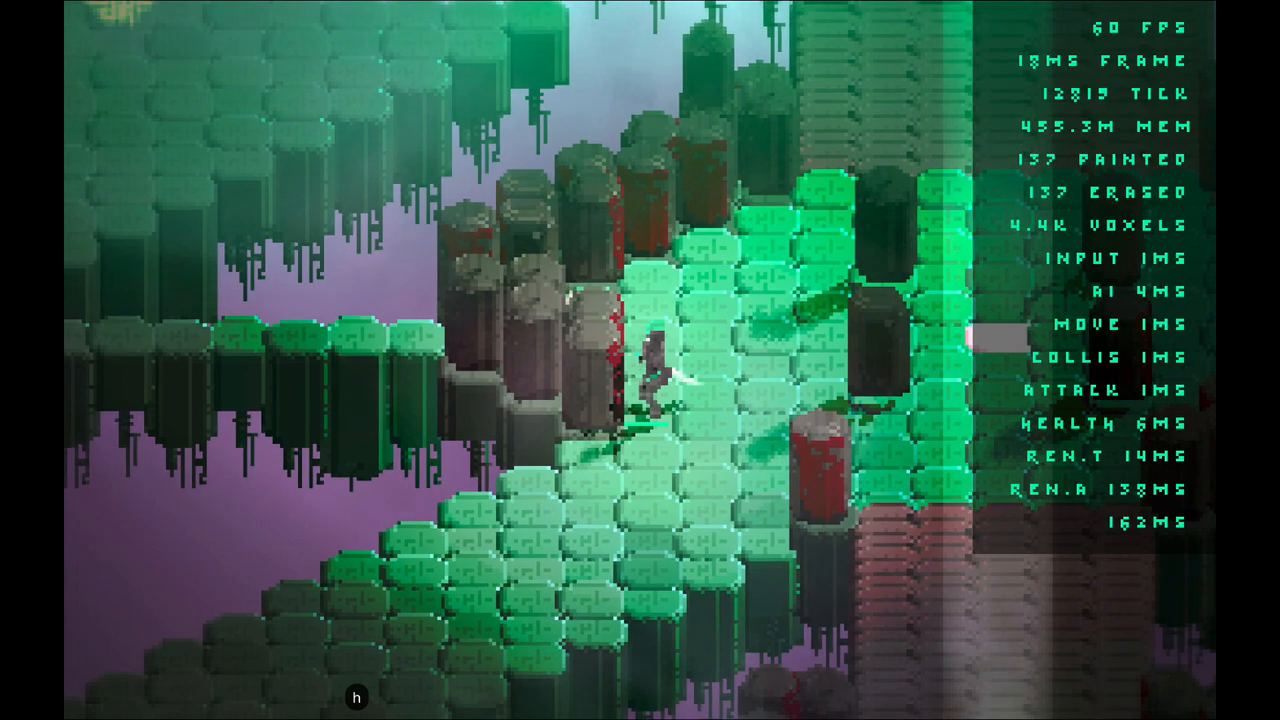
Step: Walk the character deeper among the red-streaked pillars of the green level
key("r")
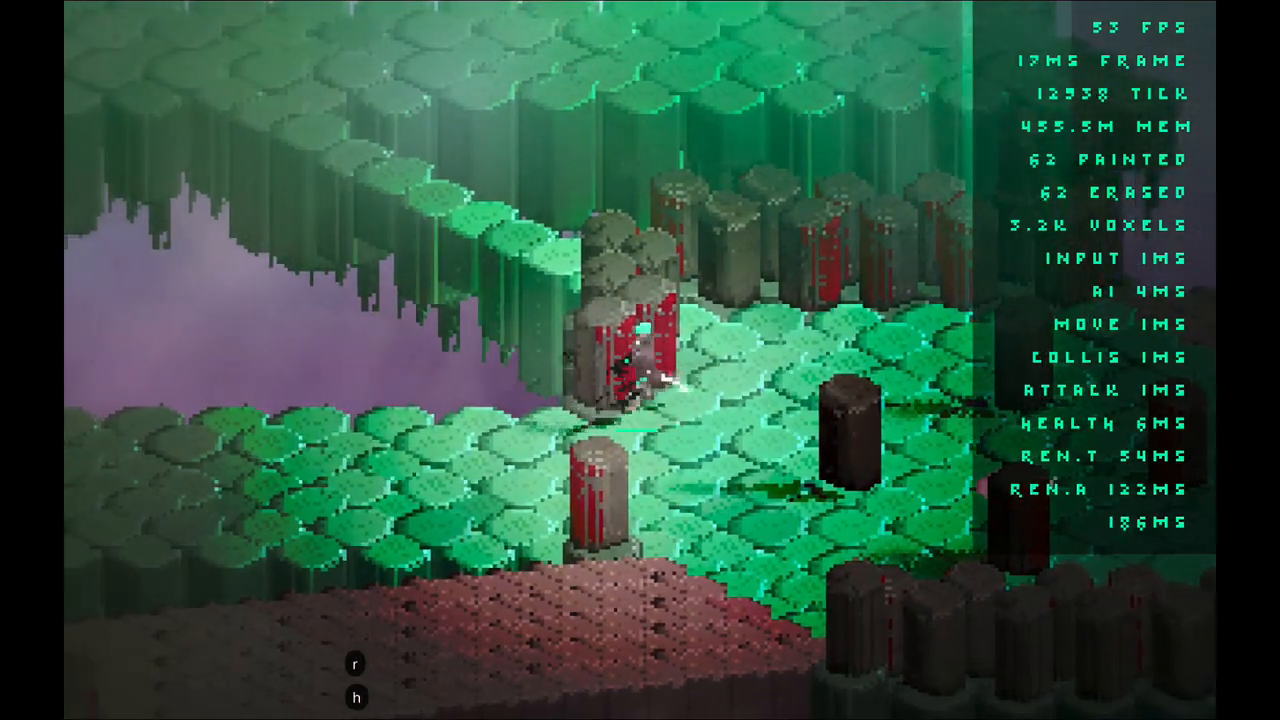